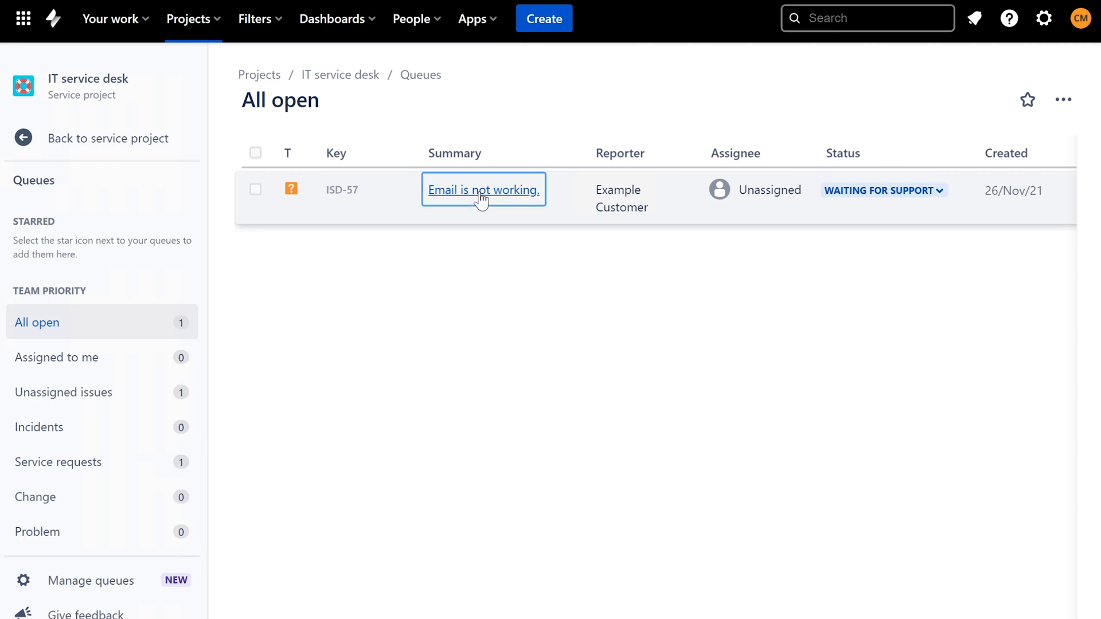
Step: Open request ISD-57 'Email is not working' and assign it to cobu man
left_click(483, 190)
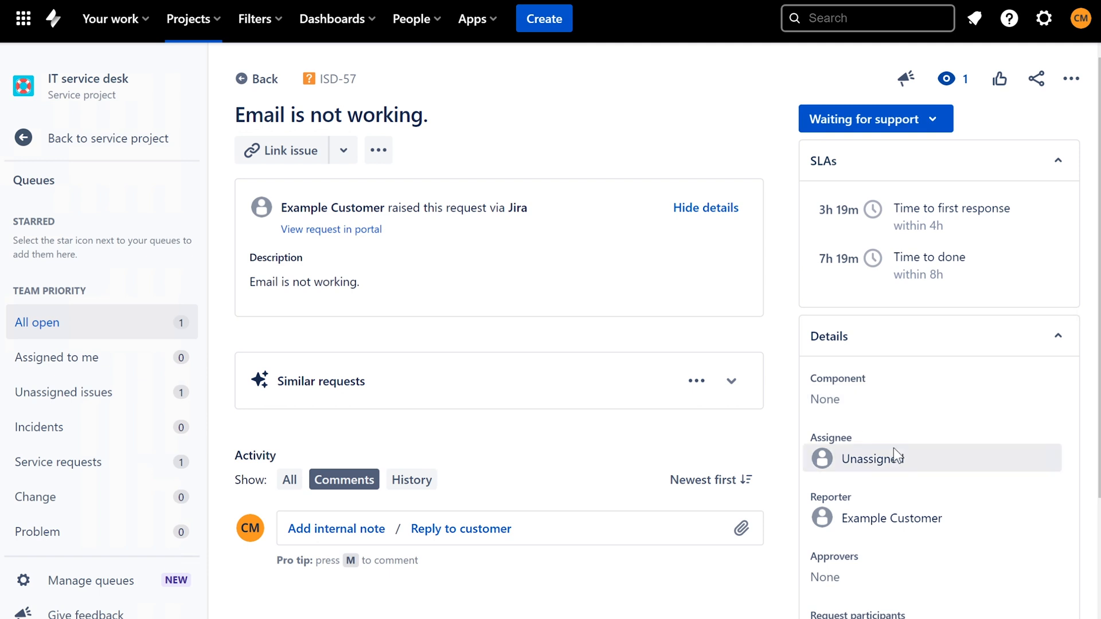
left_click(875, 458)
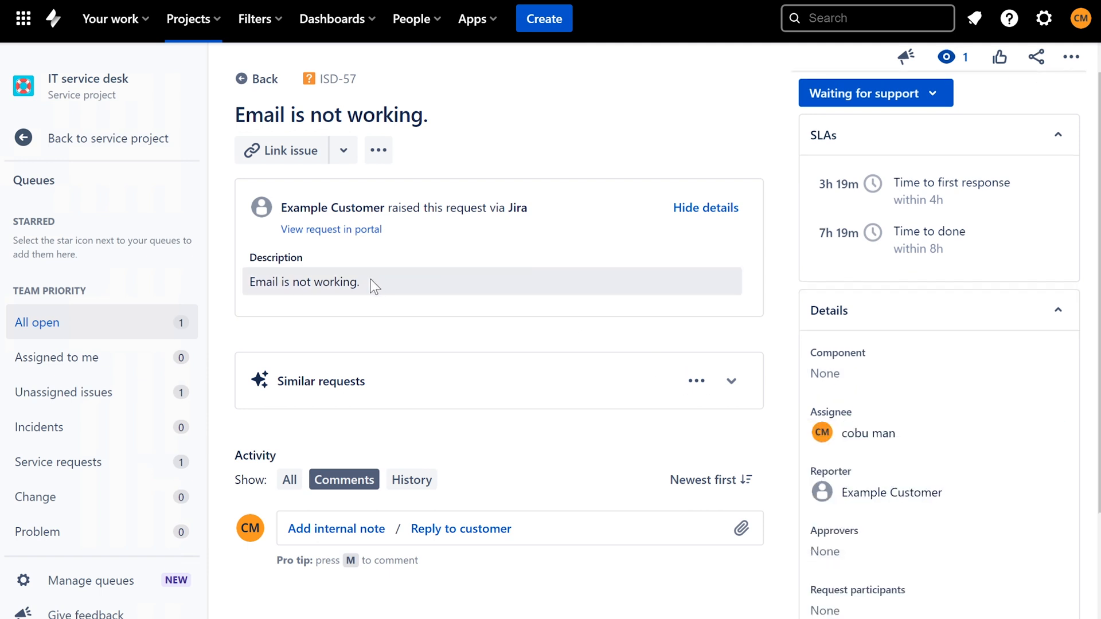
triple_click(304, 282)
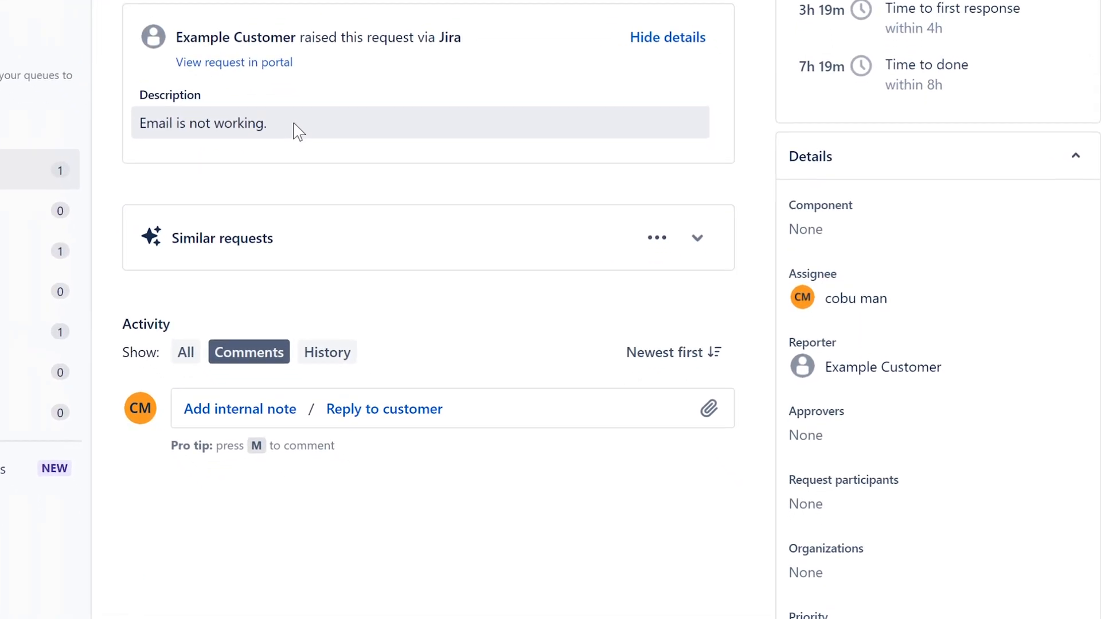
scroll("down", 3)
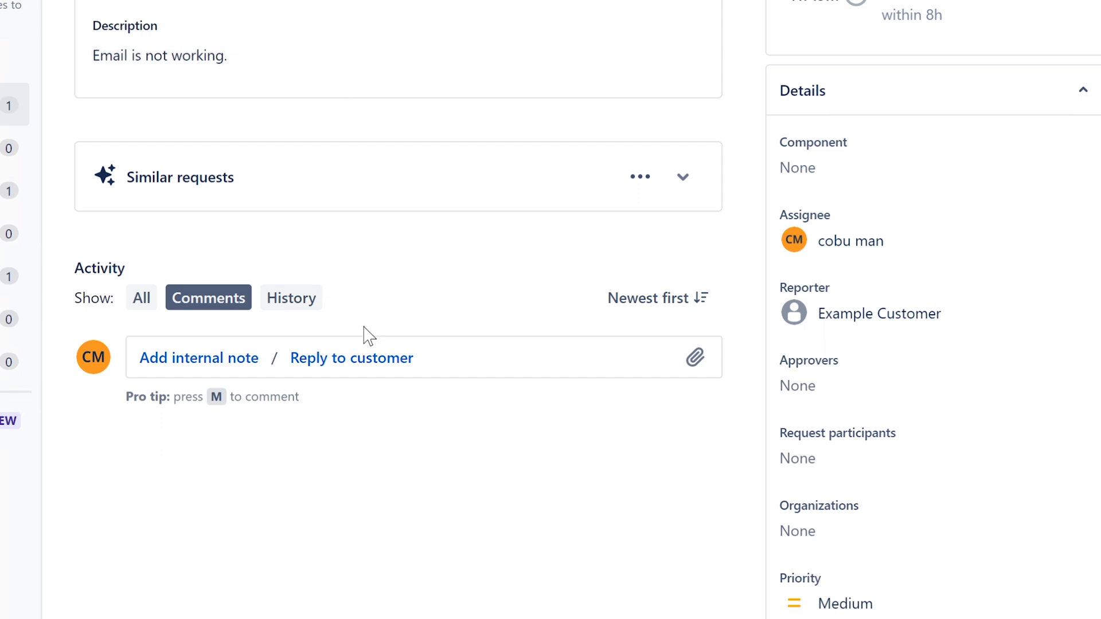
Step: Start a customer reply with the greeting 'Hello, this is Ervin with Pc support.'
left_click(351, 358)
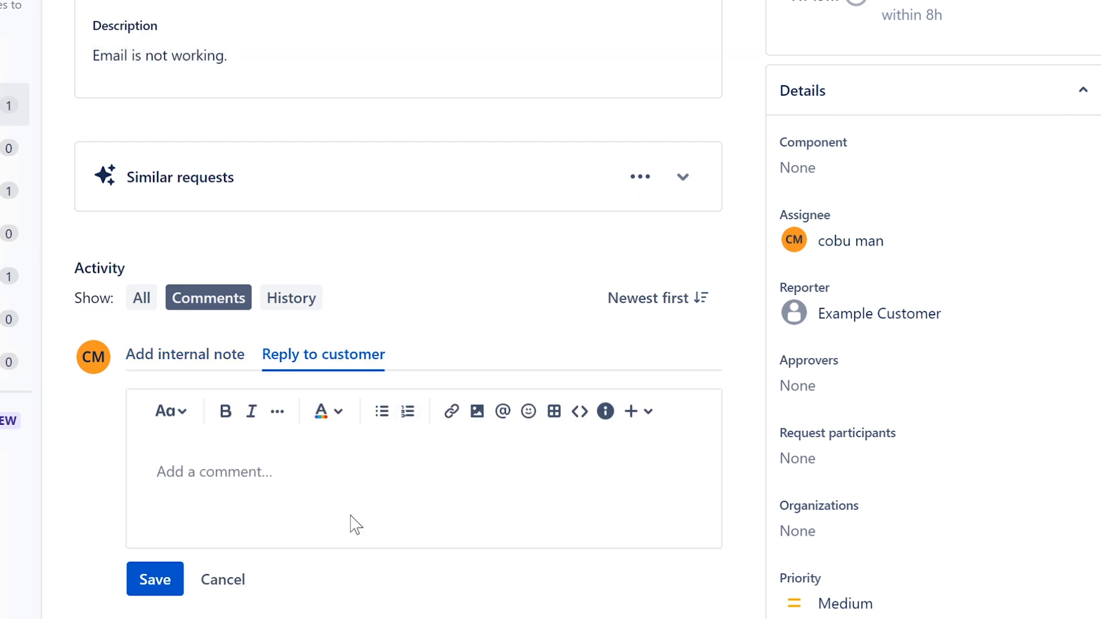
left_click(214, 472)
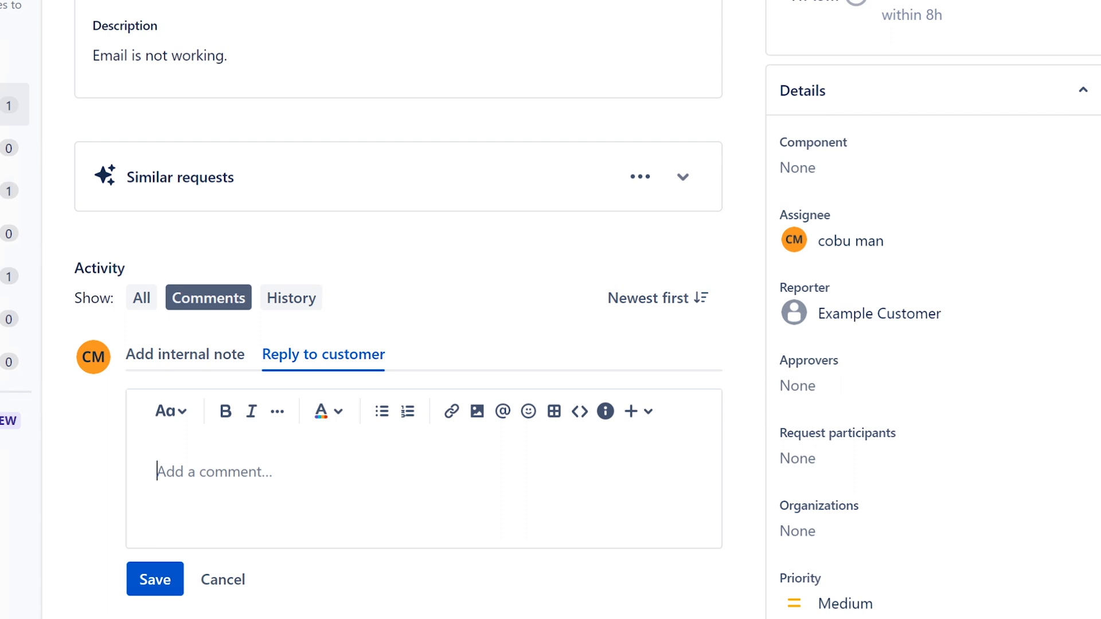
type("Hello,")
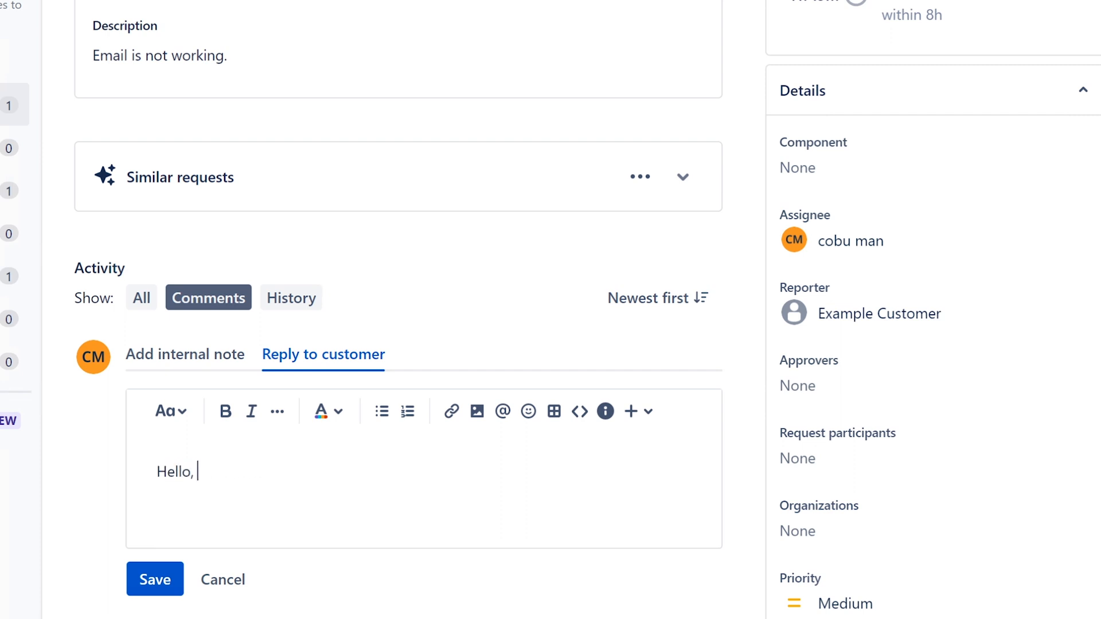
type("this is Ervin w")
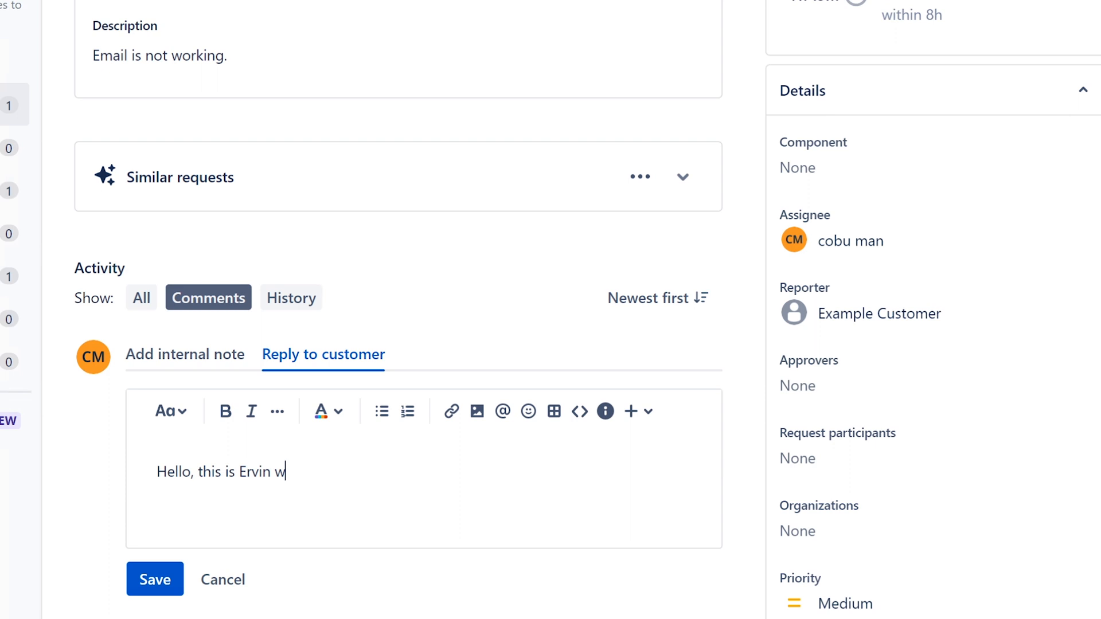
type("ith Pc supp")
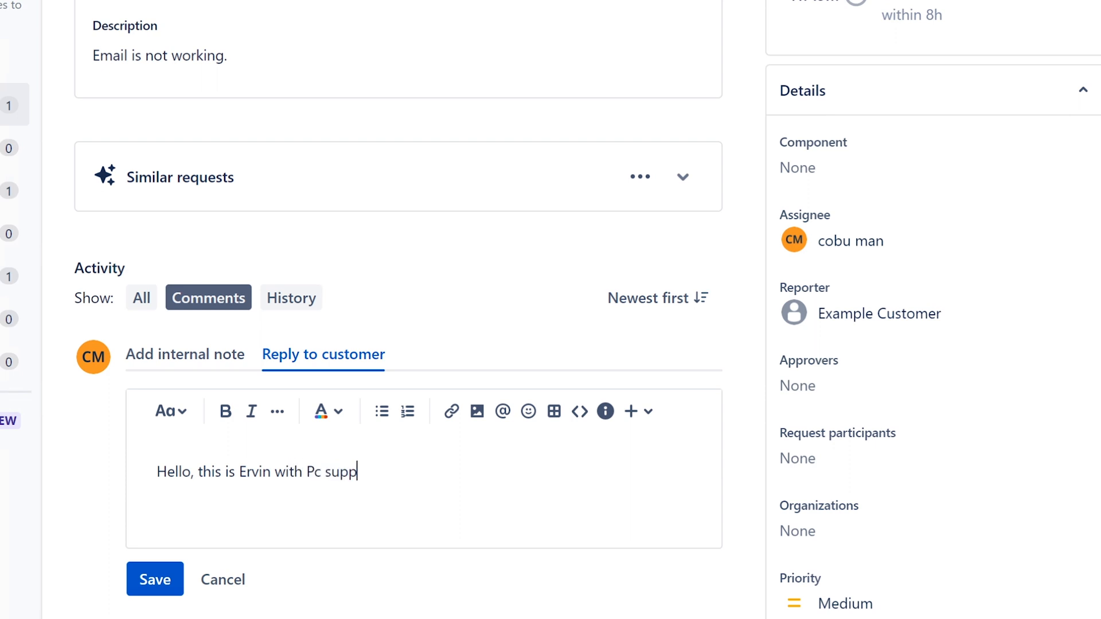
type("ort. Can you please")
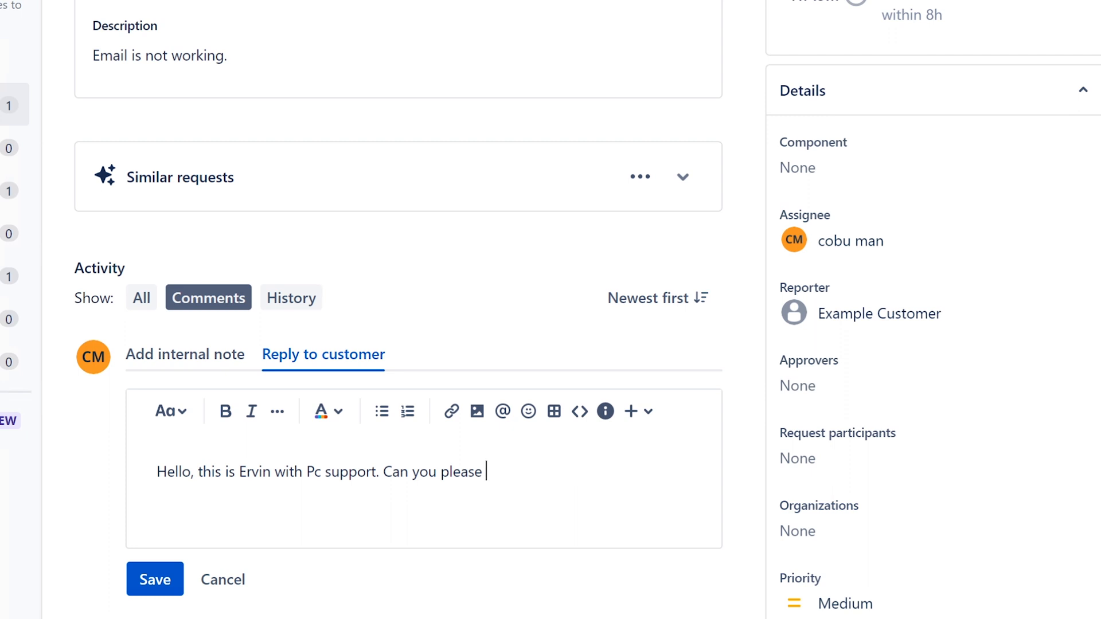
Step: Ask what error they're getting and request a screenshot in the reply
key("Backspace")
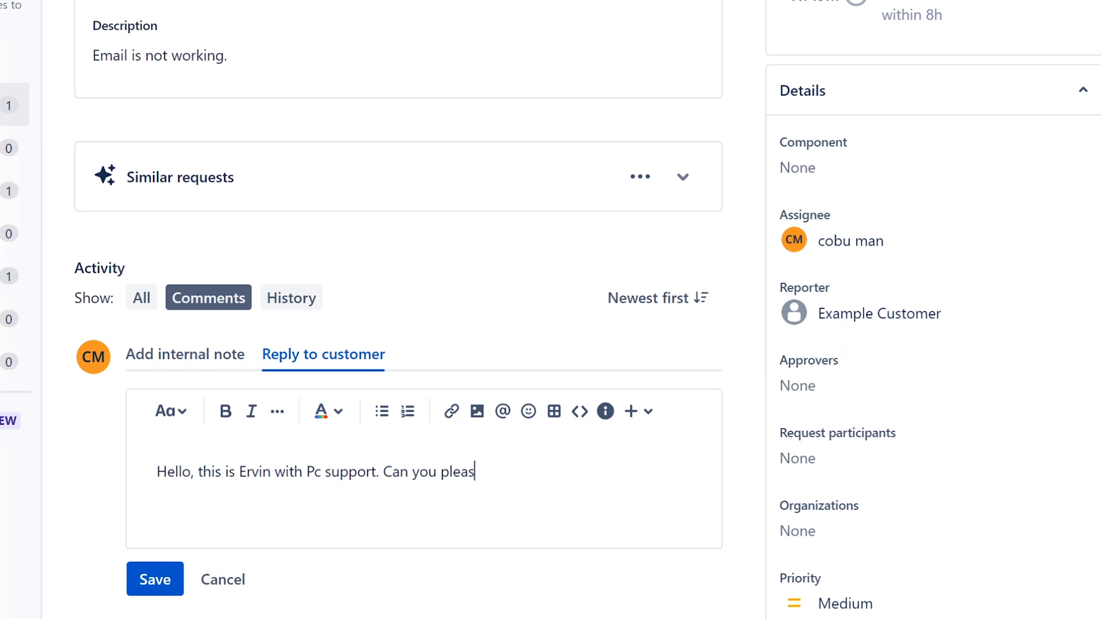
key("Backspace")
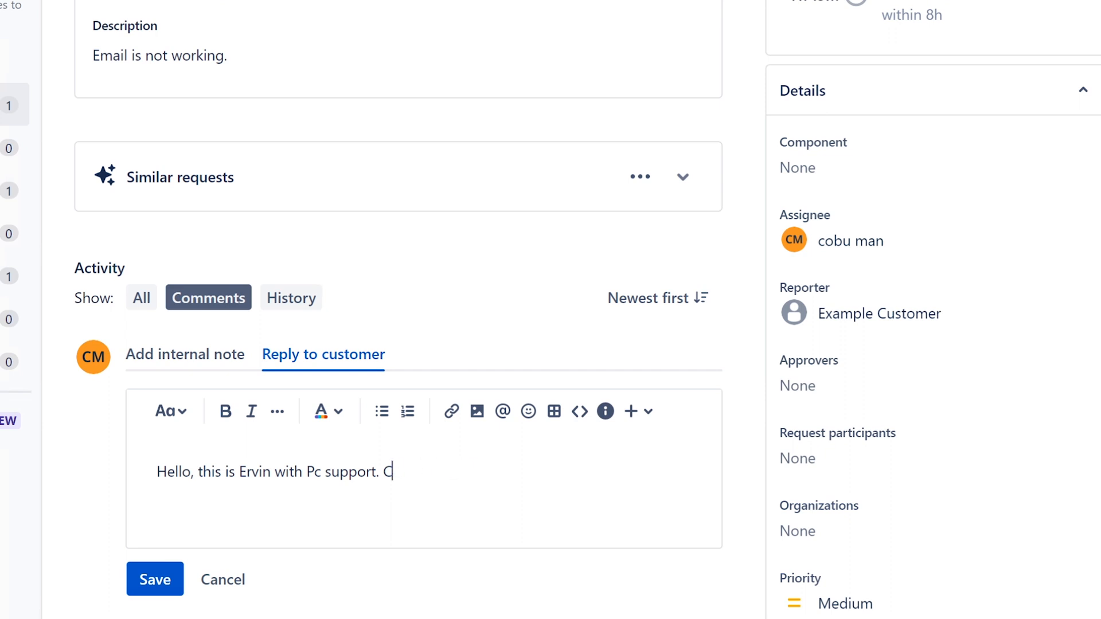
type("hat")
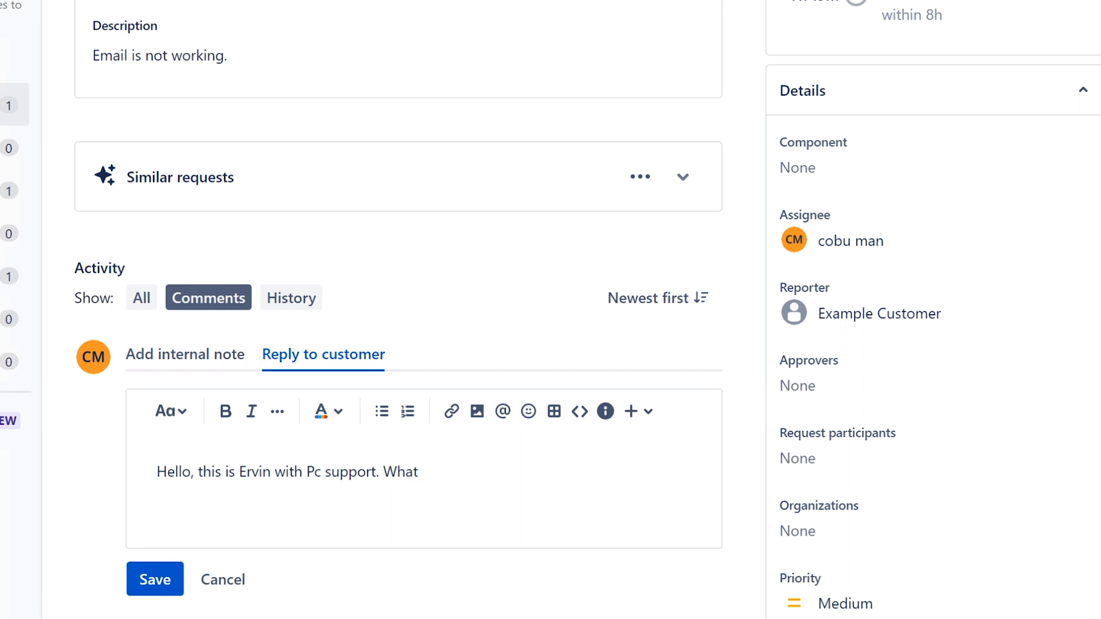
type("i")
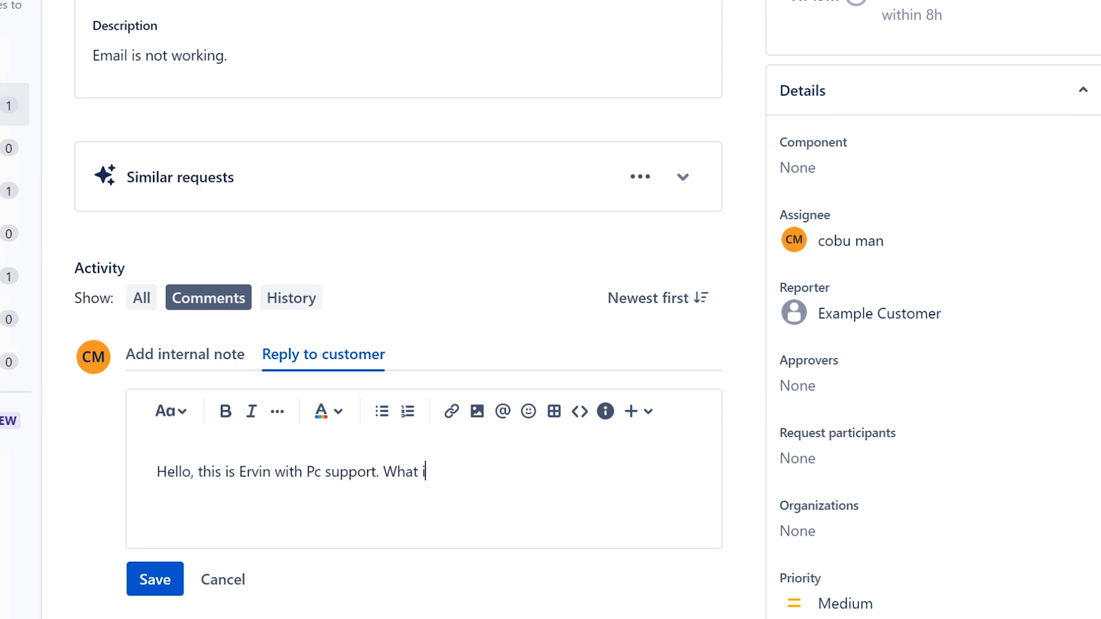
type("s the e")
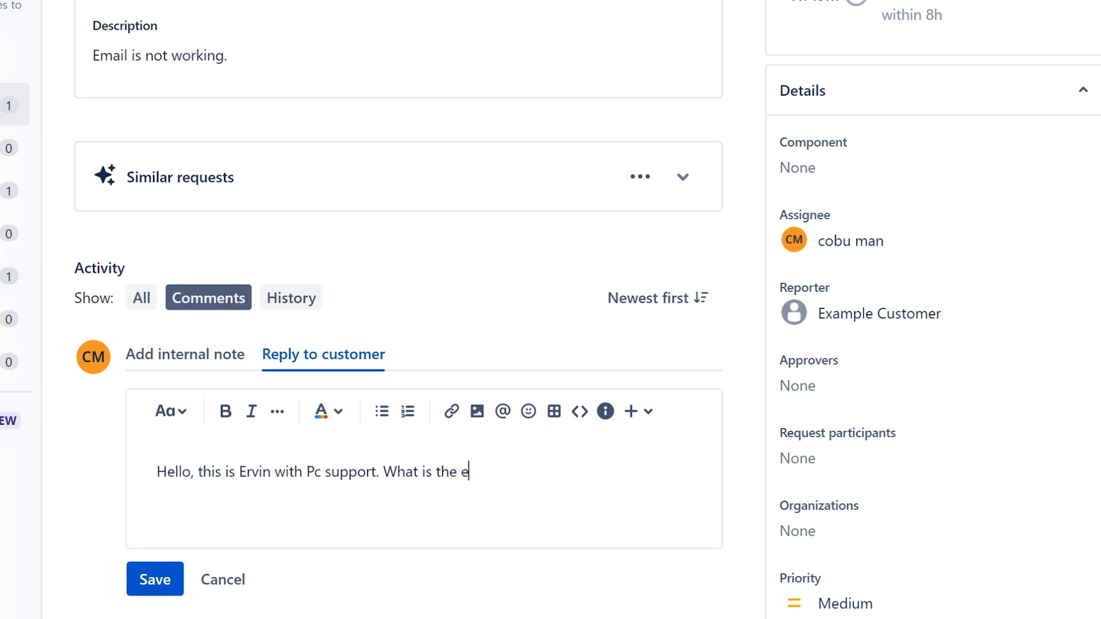
type("rror you're g")
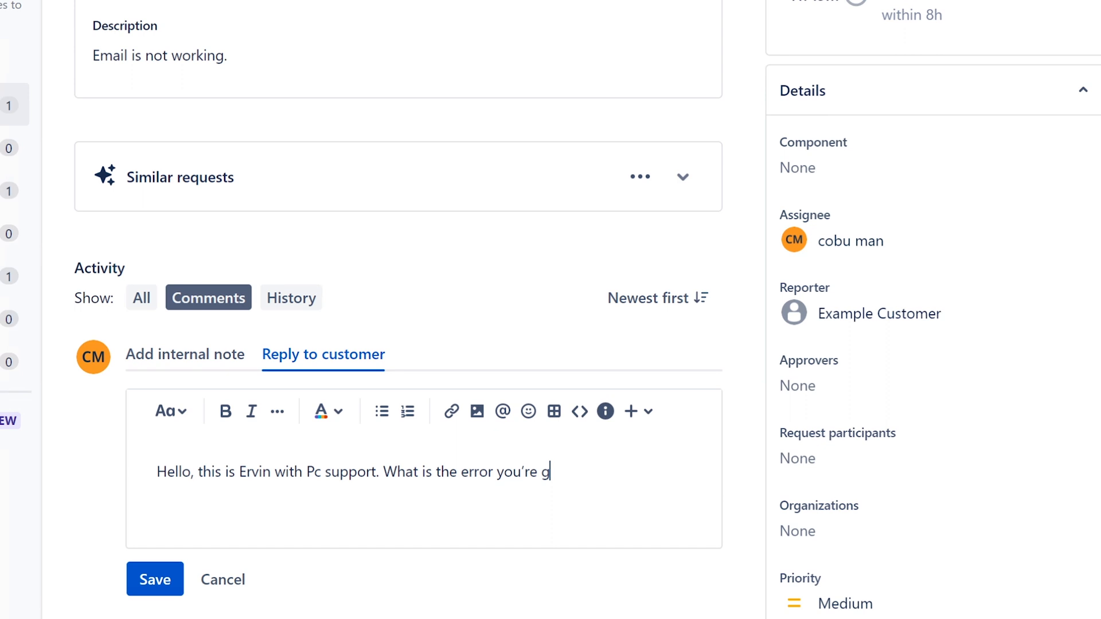
type("etting? Can you please send me")
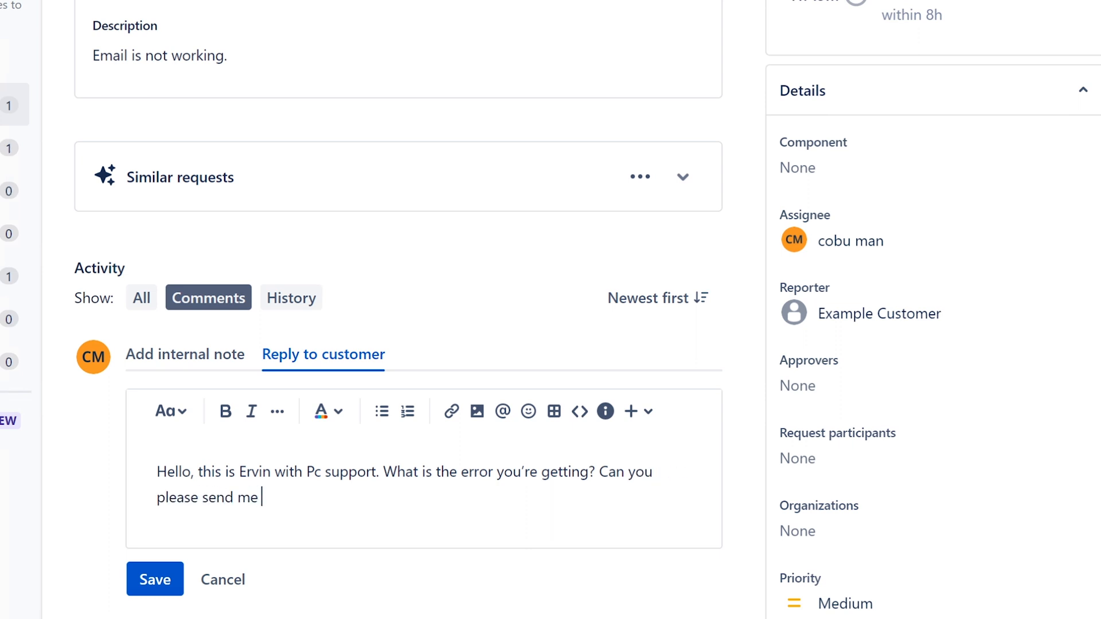
type("a screens")
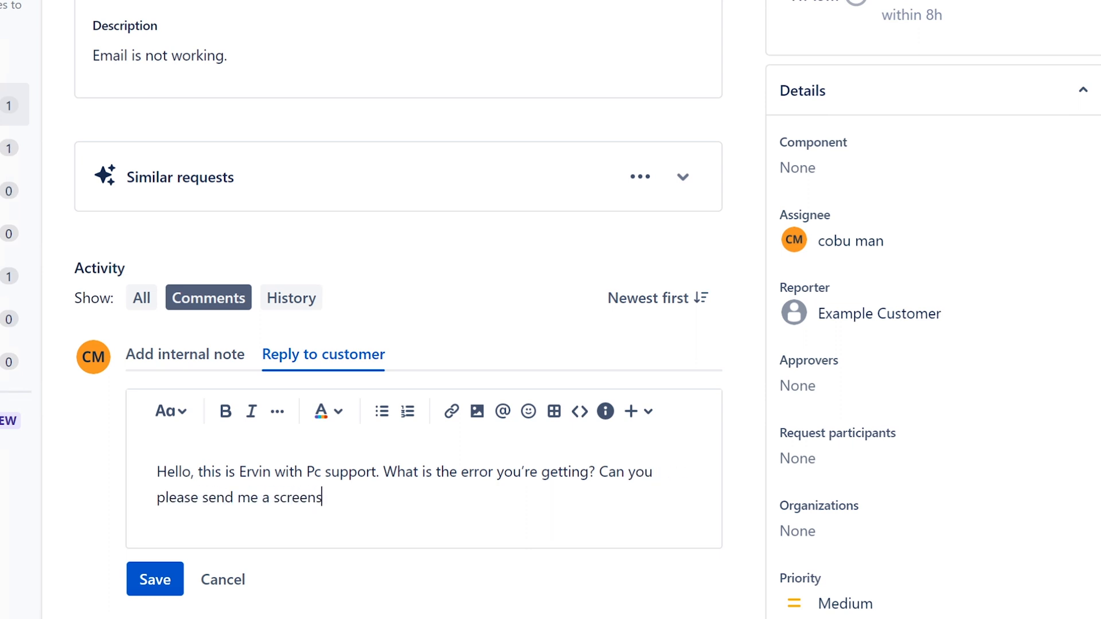
type("hot?")
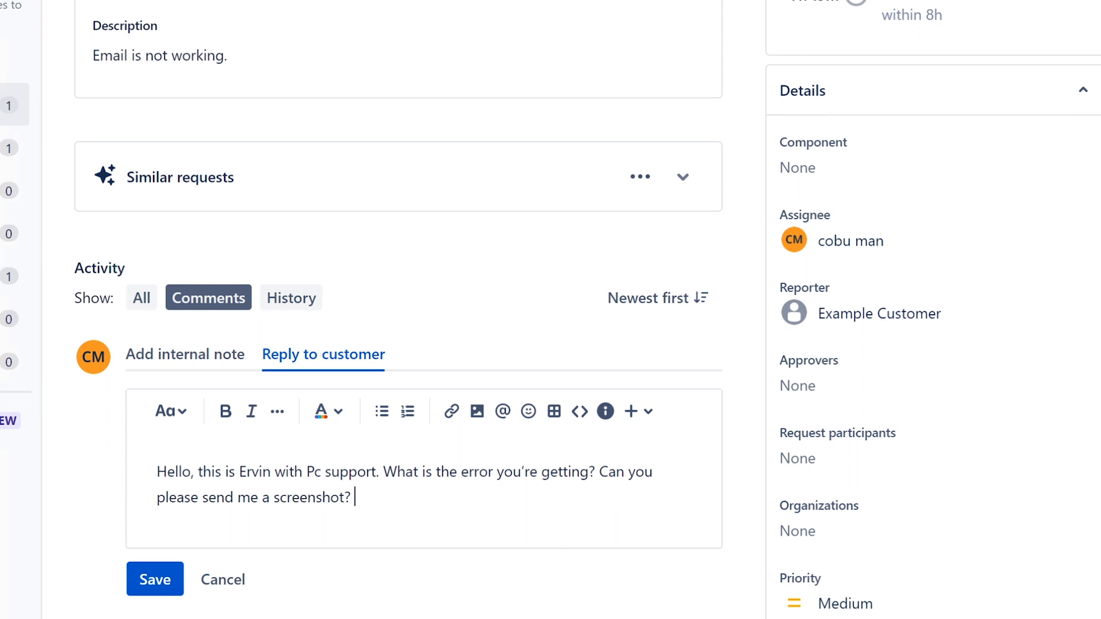
mouse_move(310, 528)
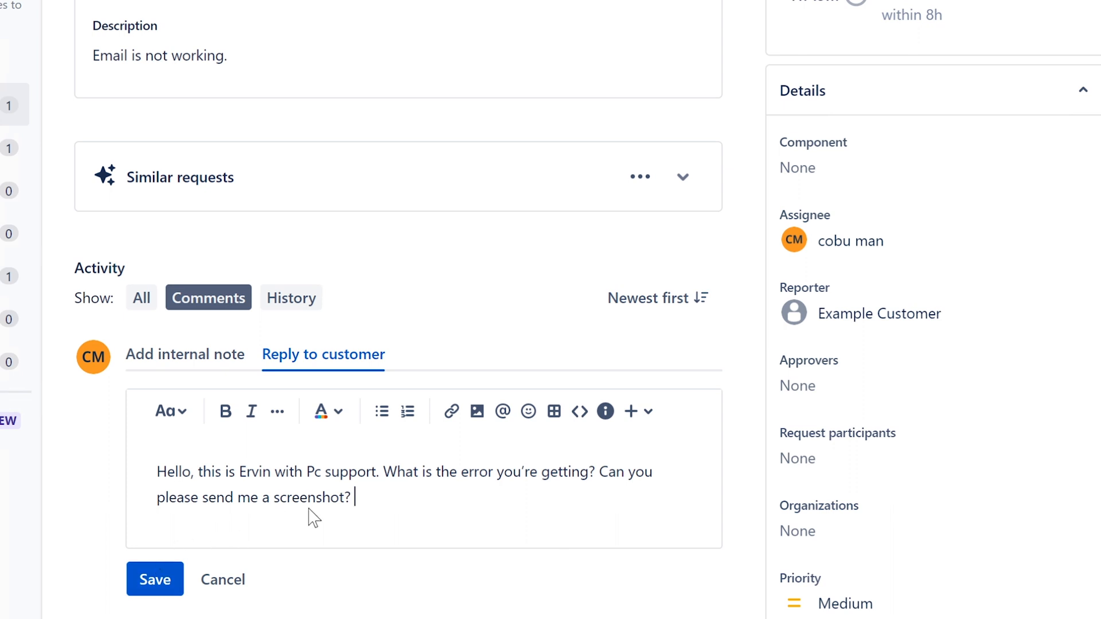
mouse_move(447, 539)
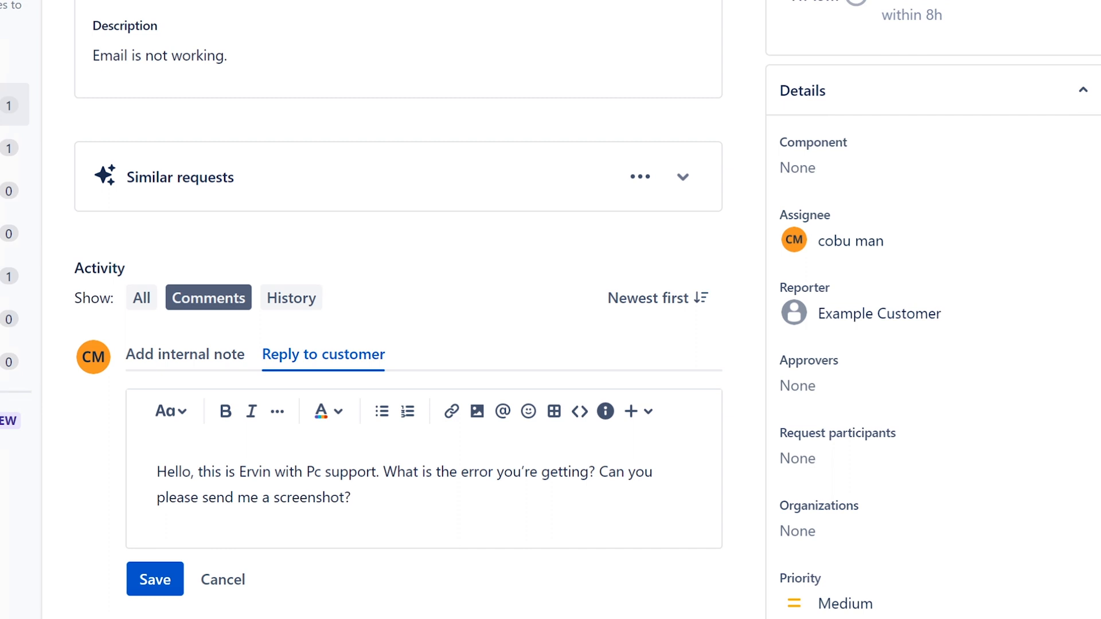
left_click(356, 498)
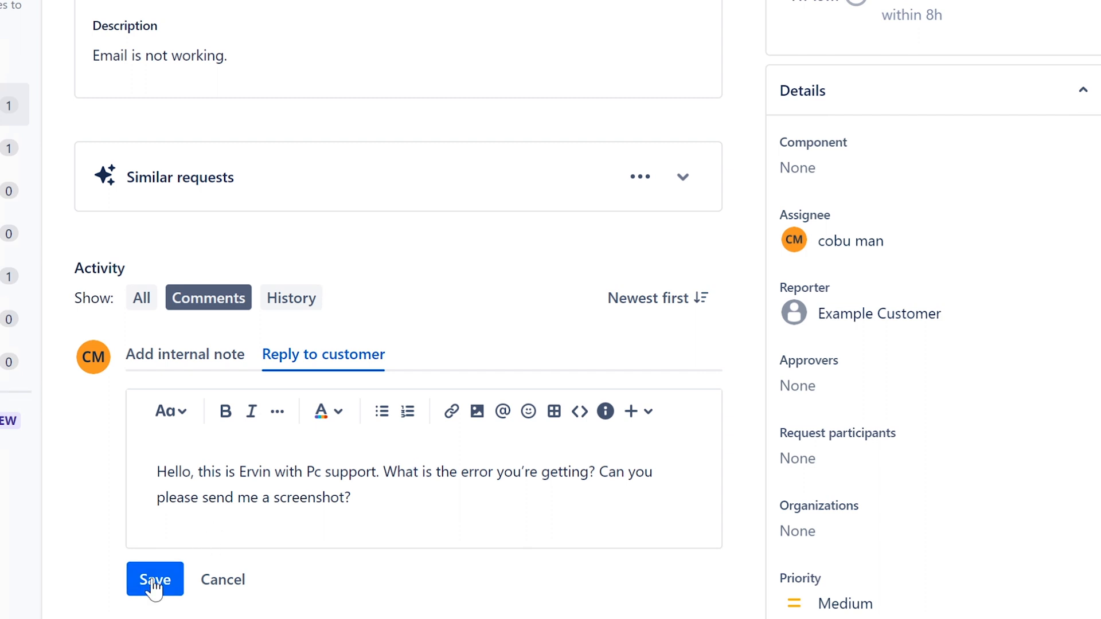
Step: Post the drafted reply as a comment on ISD-57
left_click(154, 581)
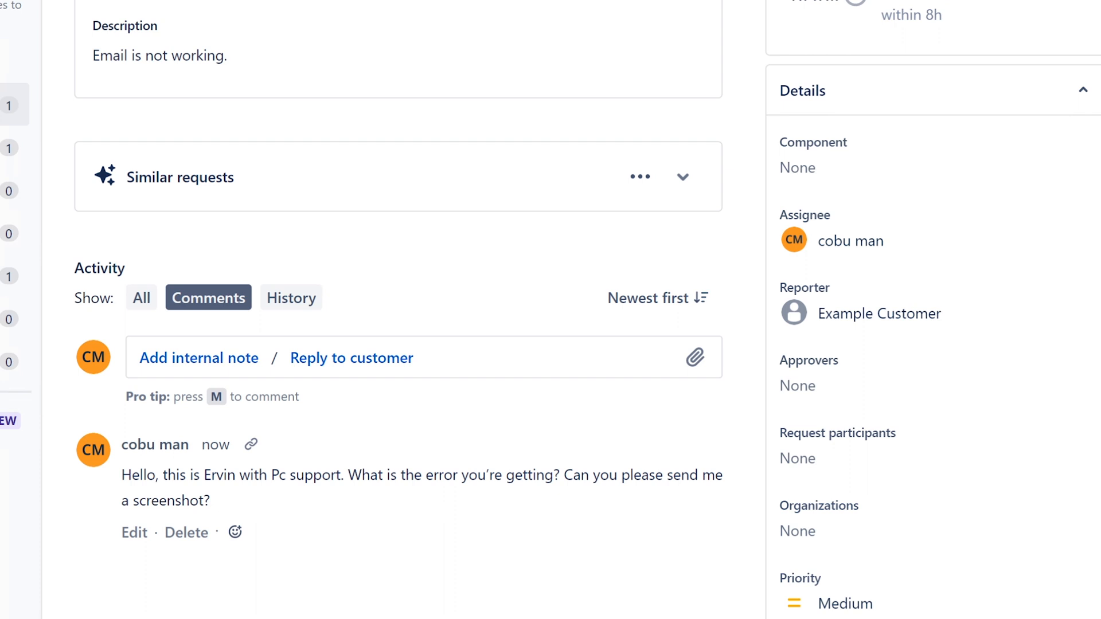
mouse_move(334, 406)
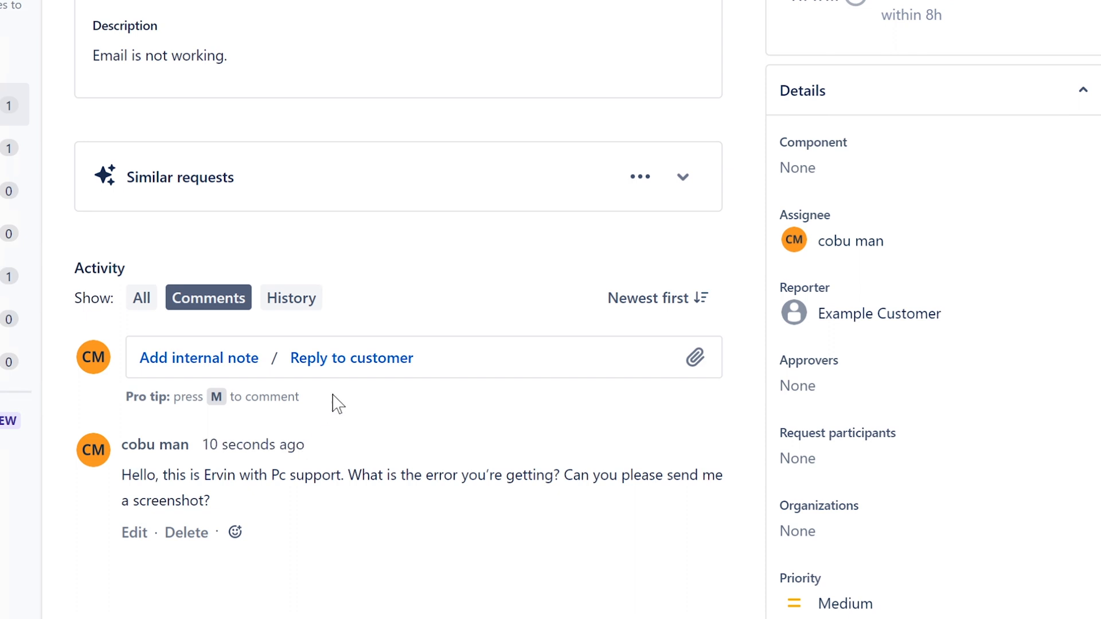
mouse_move(342, 452)
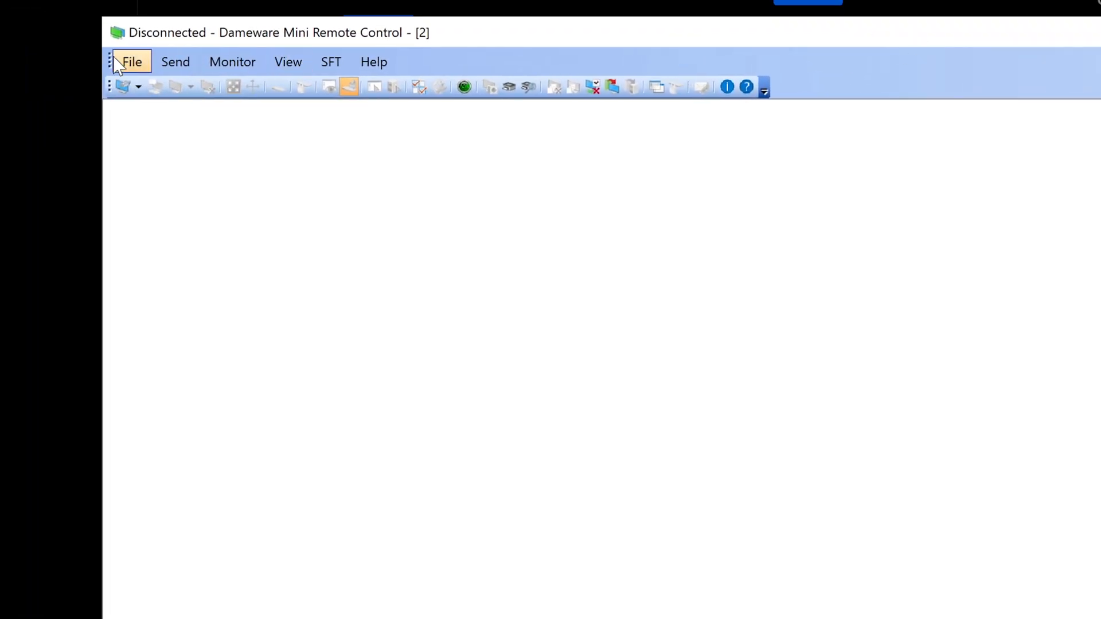
left_click(130, 61)
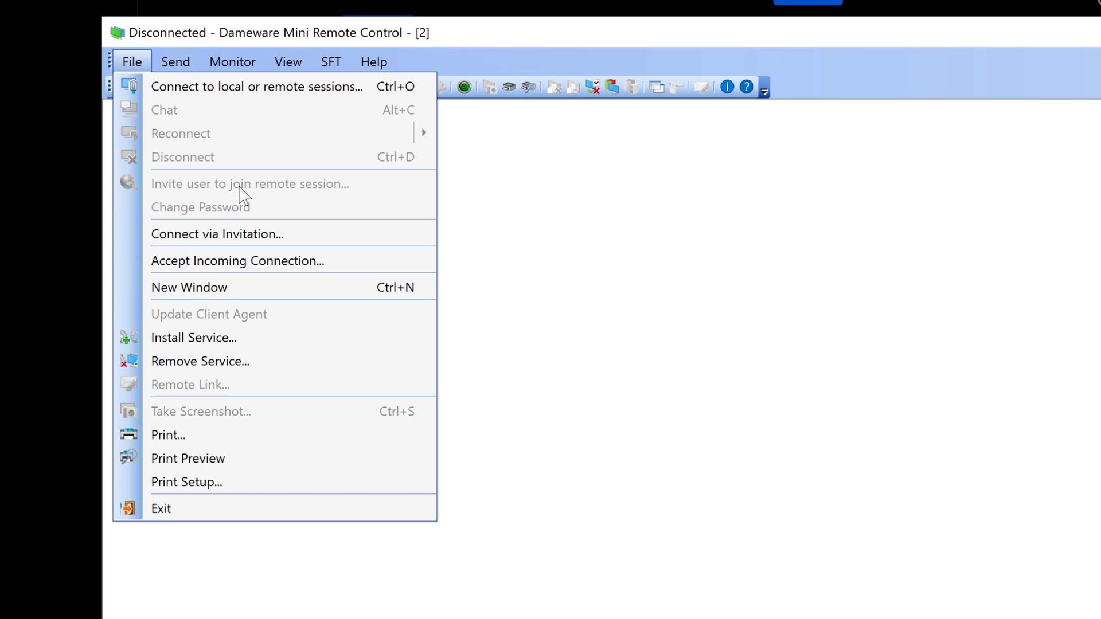
mouse_move(276, 200)
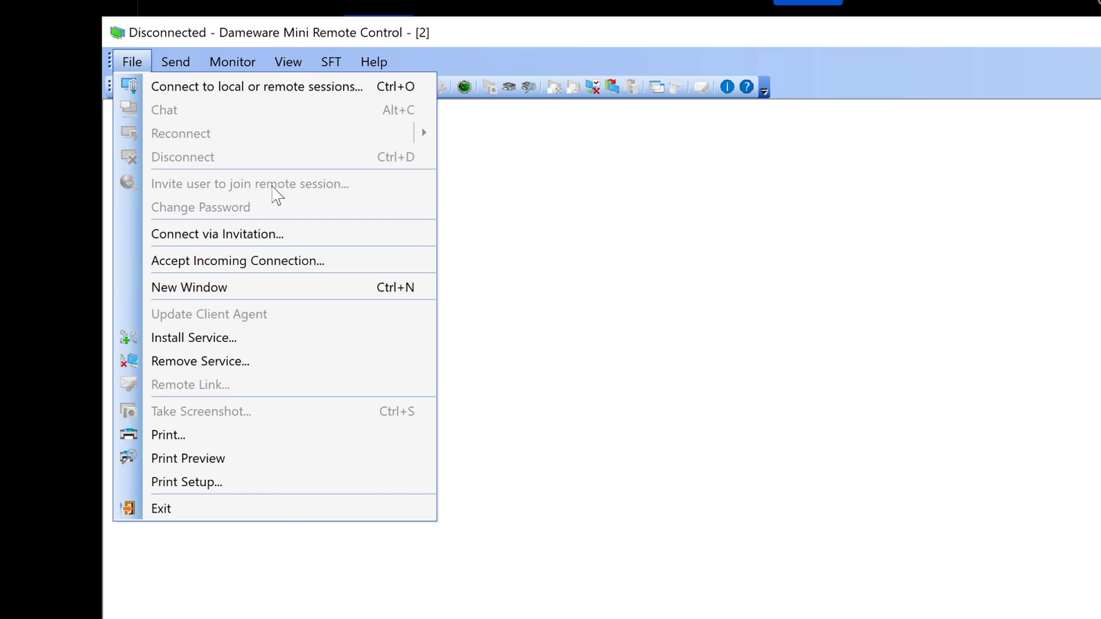
mouse_move(271, 197)
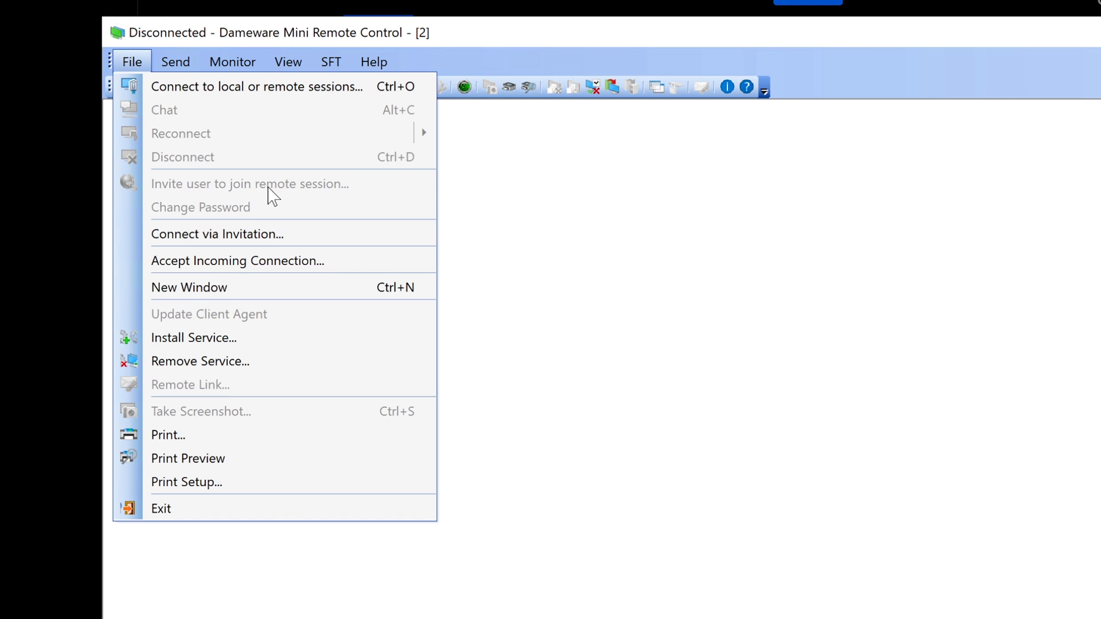
mouse_move(276, 185)
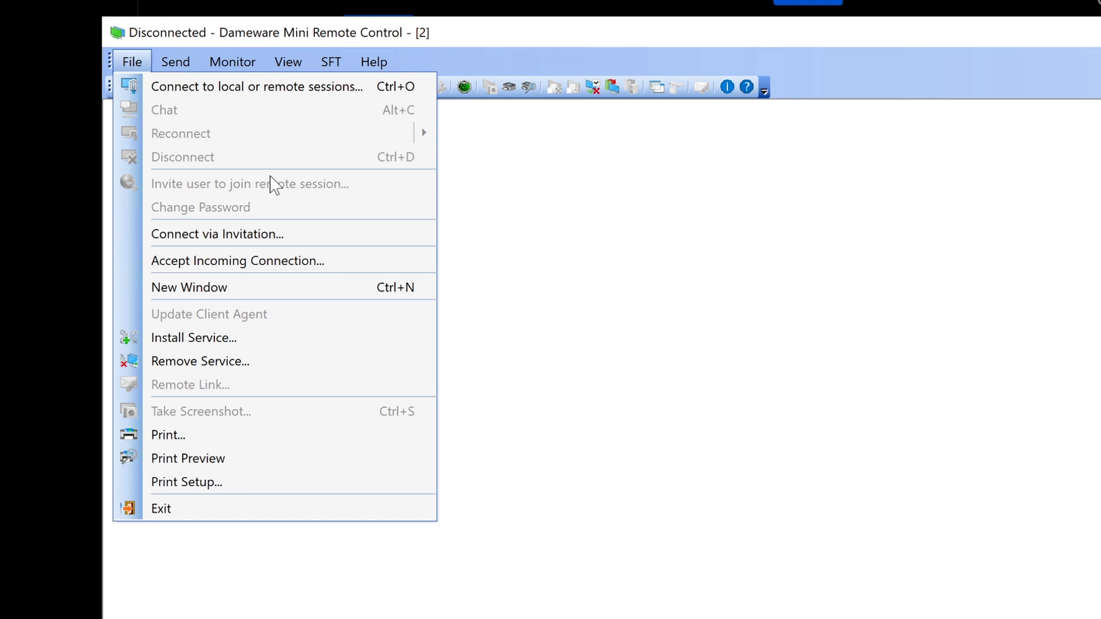
mouse_move(269, 191)
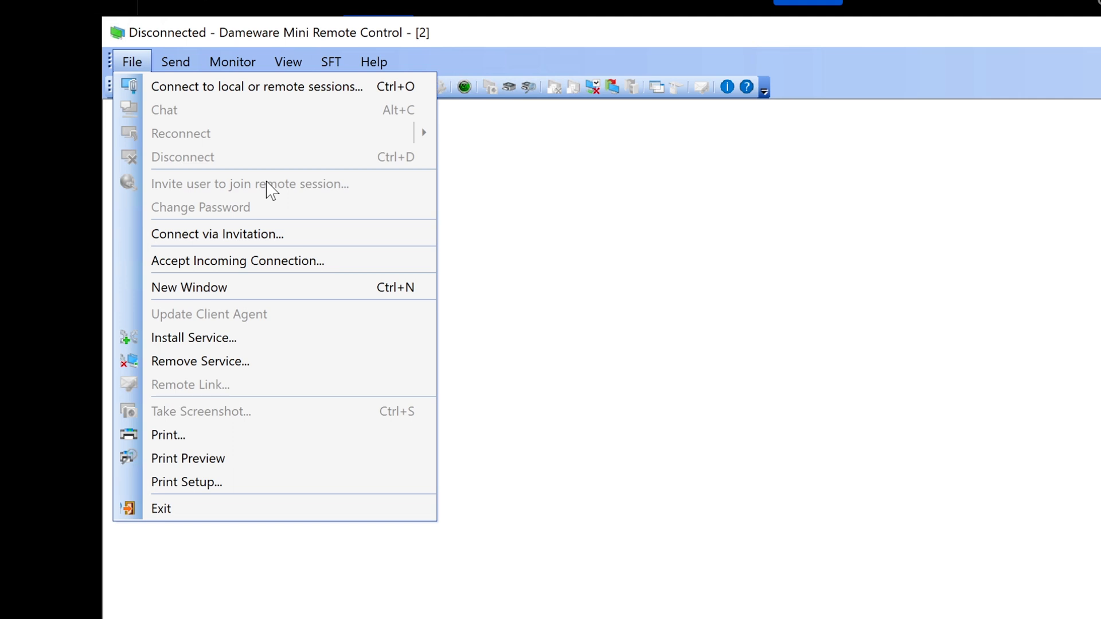
mouse_move(291, 200)
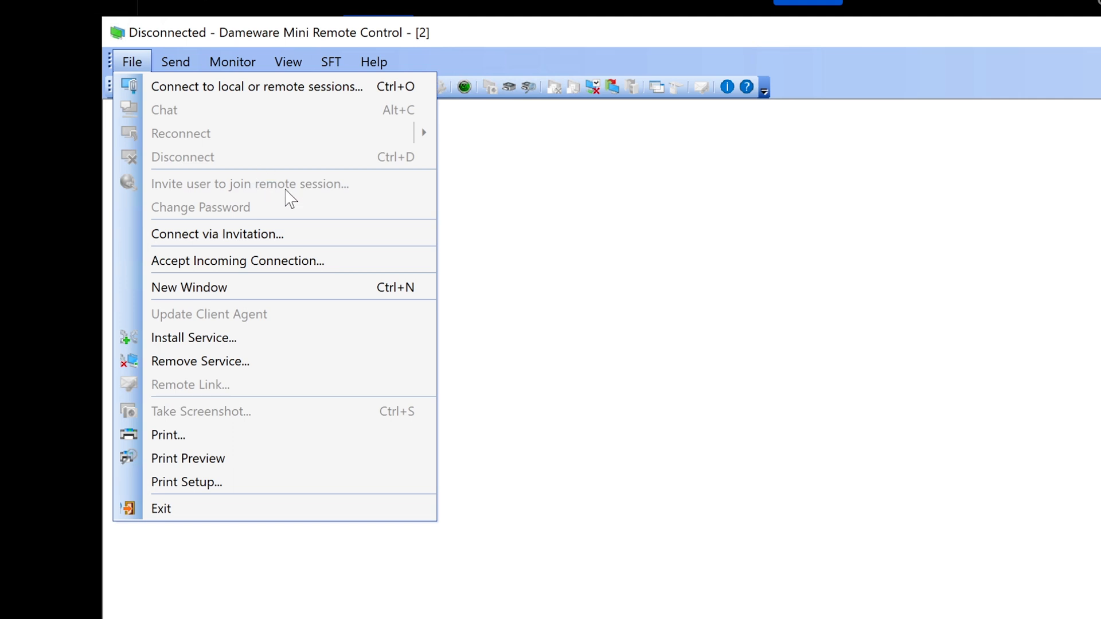
mouse_move(287, 195)
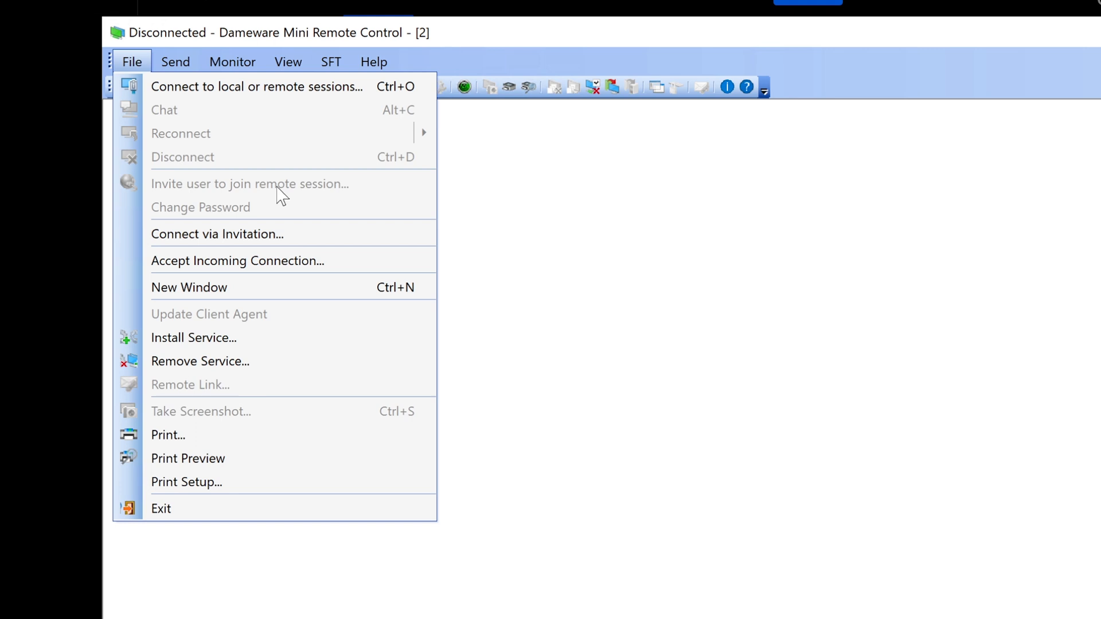
left_click(176, 61)
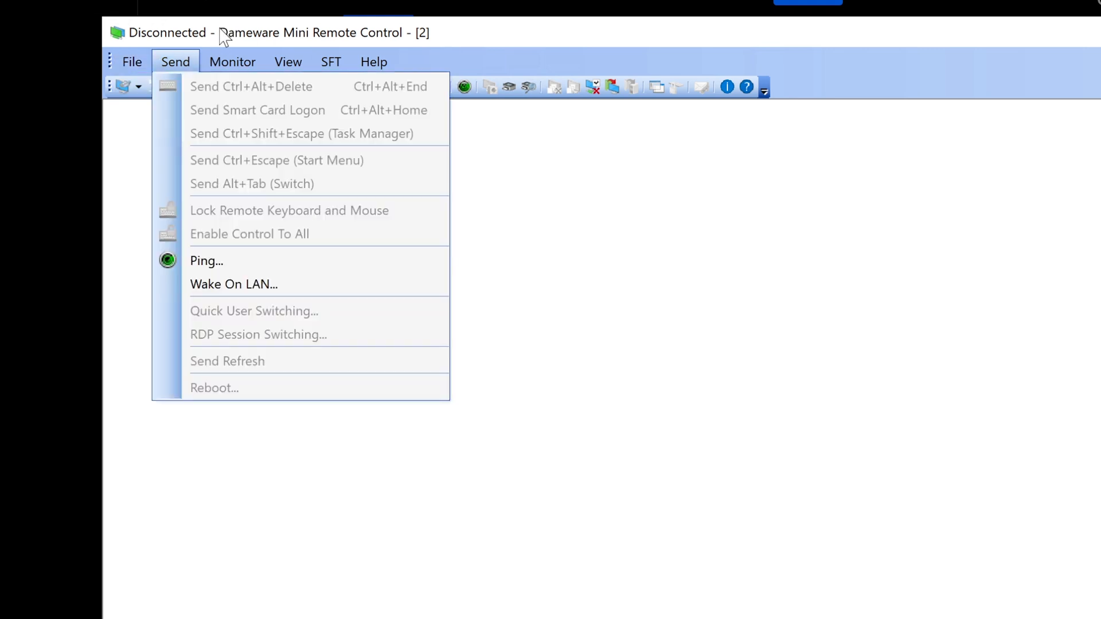
left_click(132, 61)
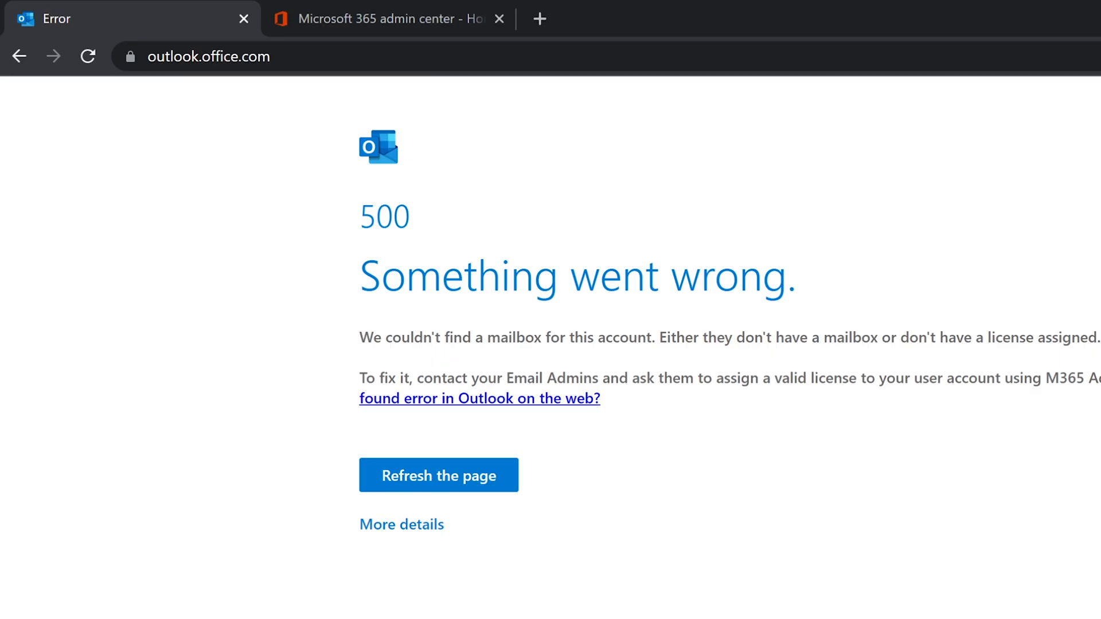
mouse_move(457, 317)
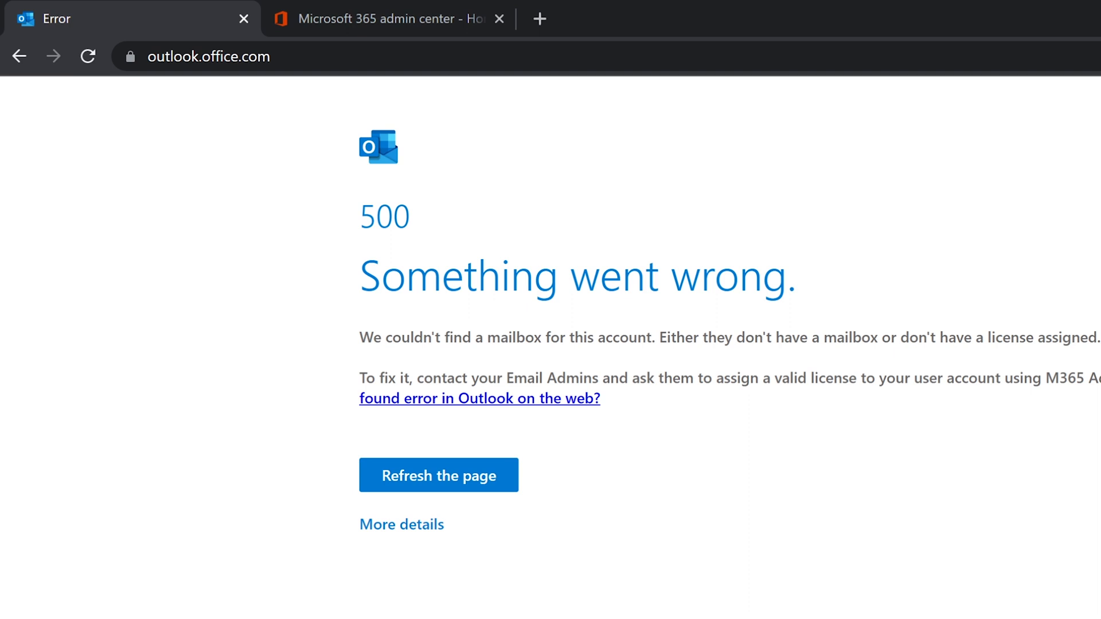
Step: Highlight the Outlook 500 error lines: no mailbox found, no license assigned, contact email admins
left_click_drag(361, 204, 368, 338)
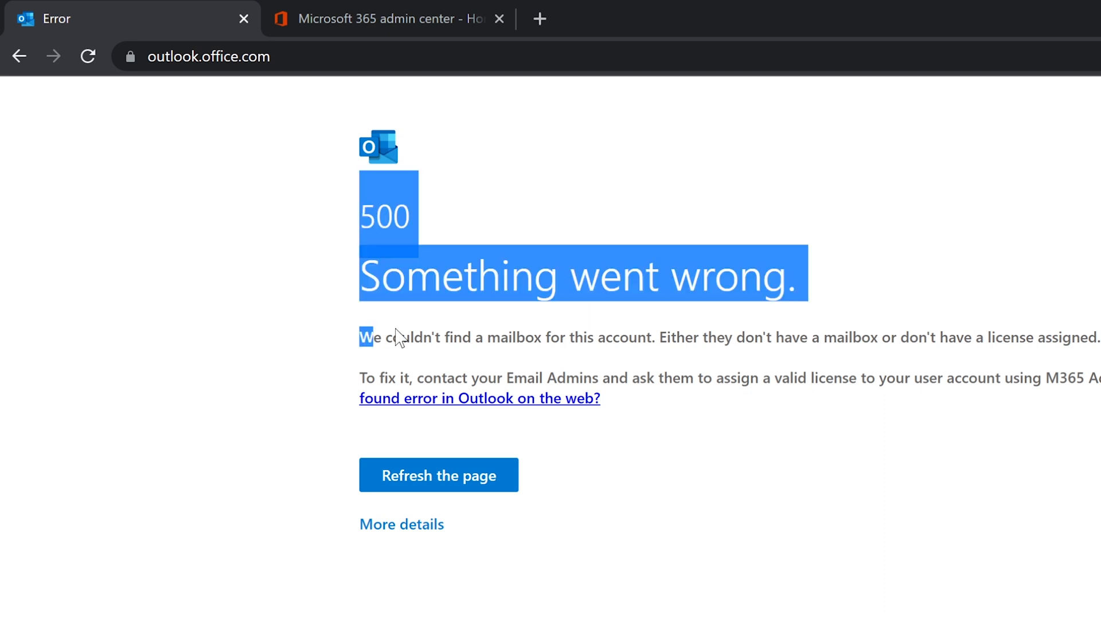
left_click_drag(399, 338, 665, 338)
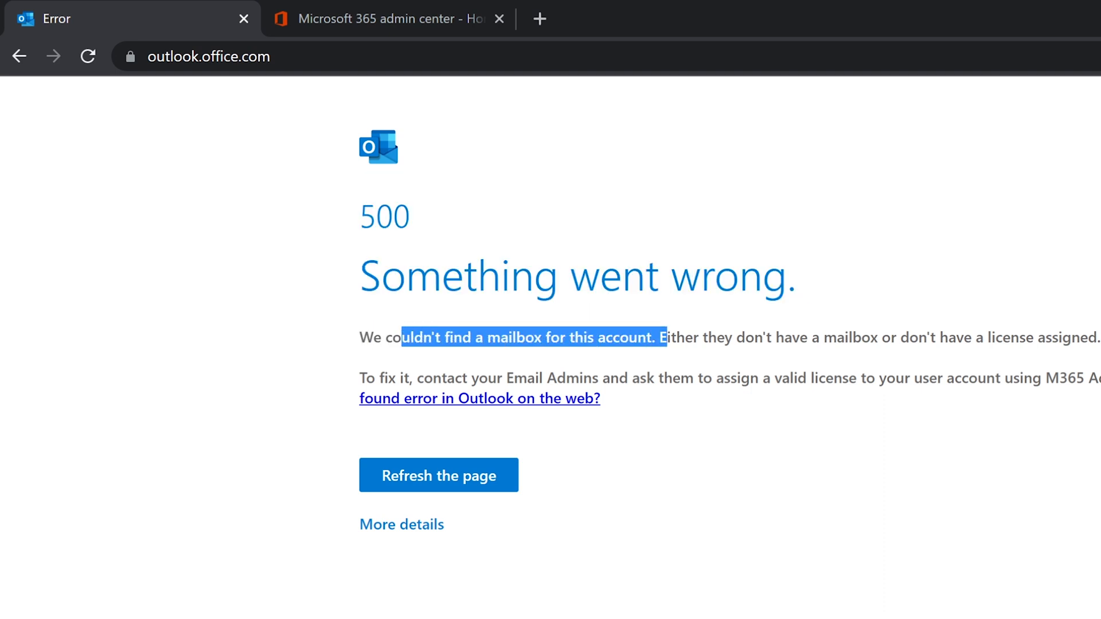
left_click(447, 321)
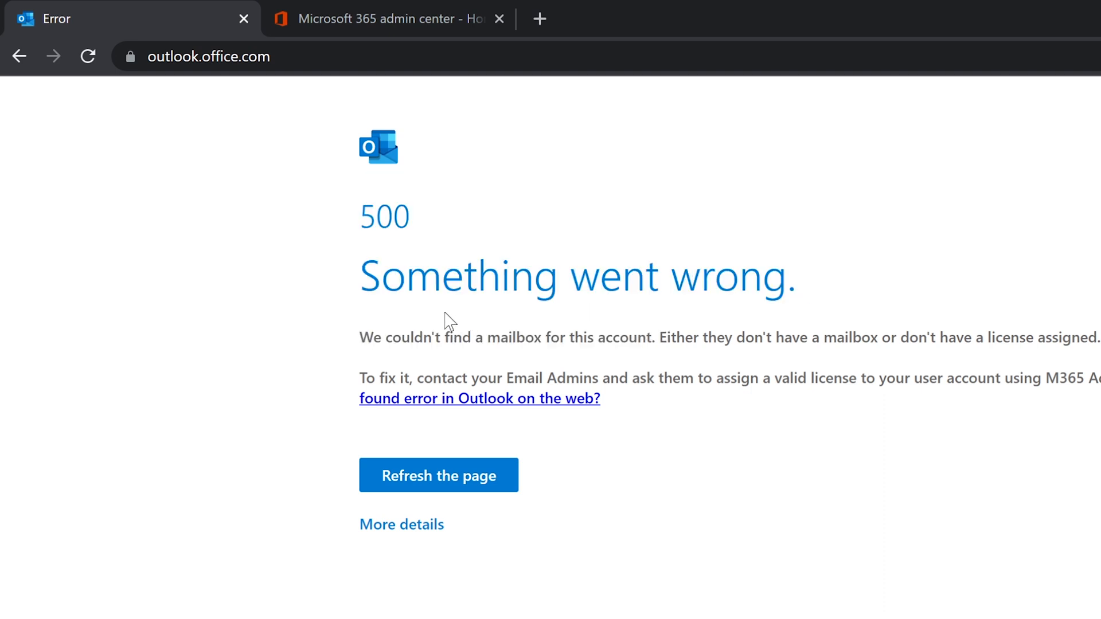
double_click(682, 337)
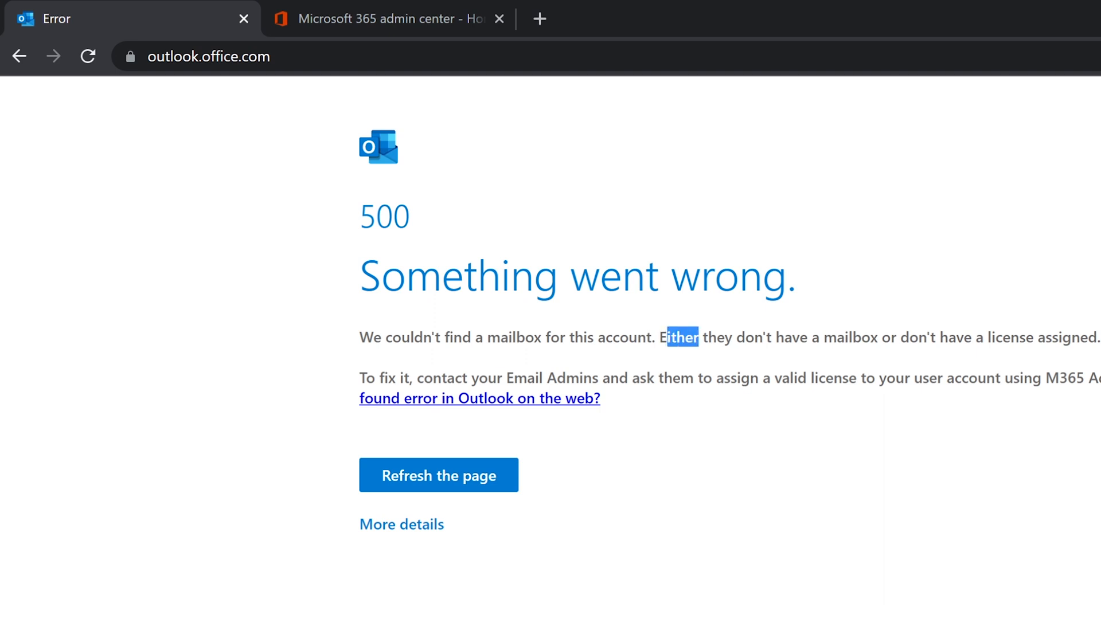
left_click_drag(666, 337, 868, 337)
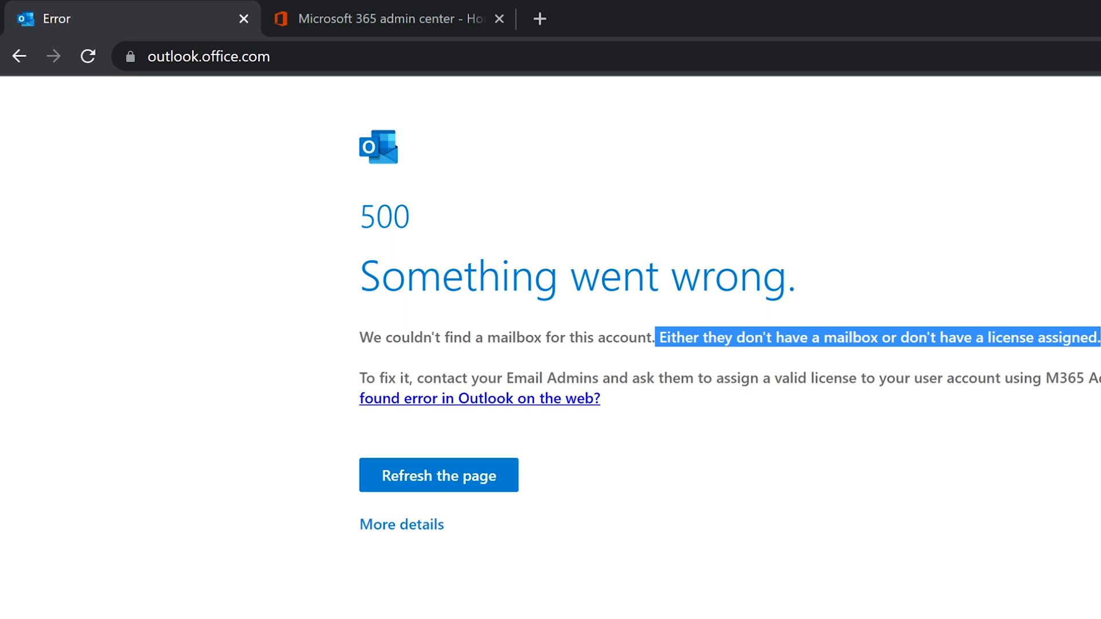
mouse_move(569, 365)
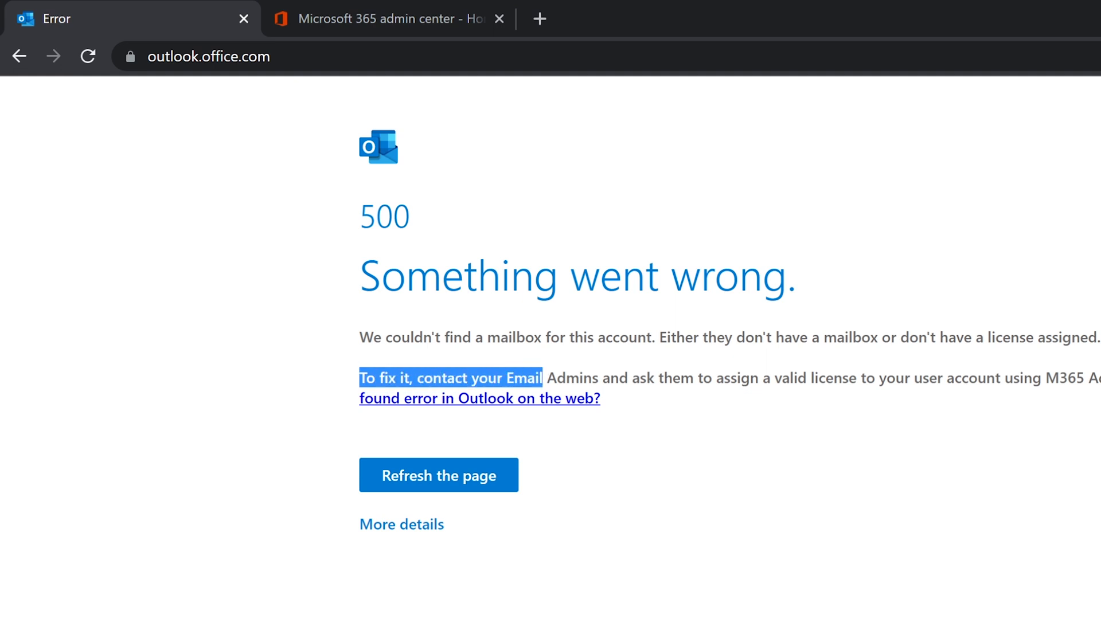
left_click_drag(541, 378, 968, 377)
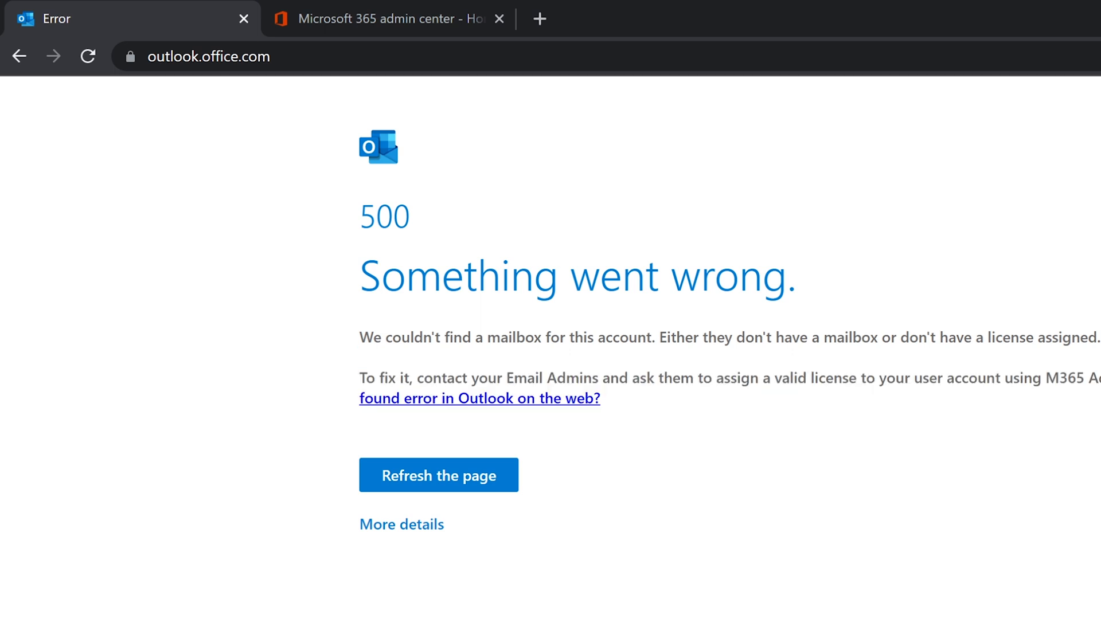
mouse_move(903, 331)
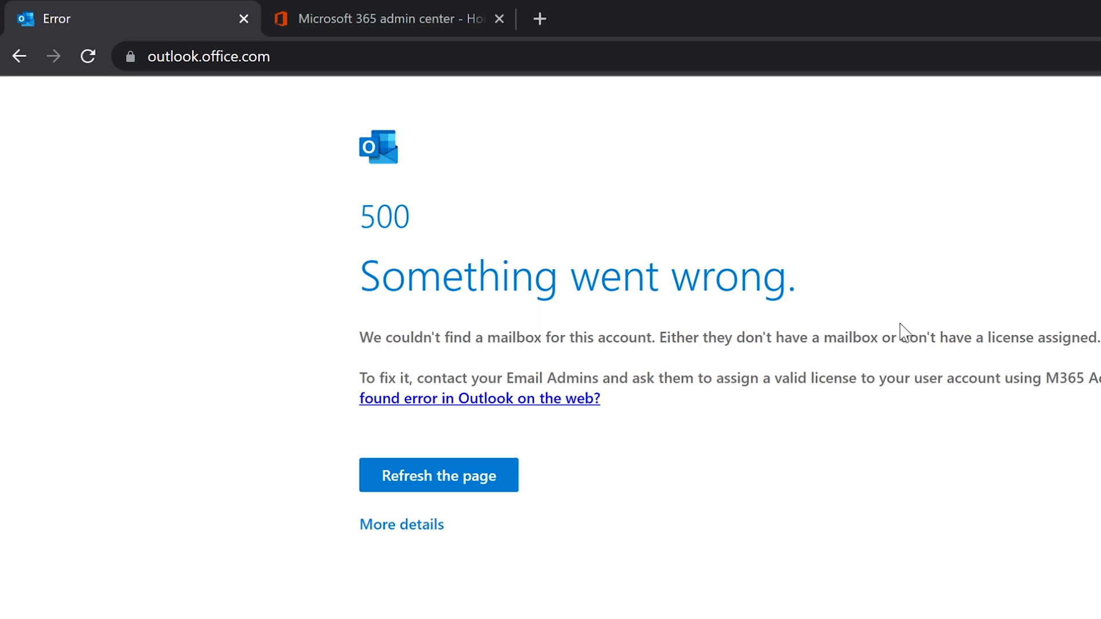
mouse_move(904, 324)
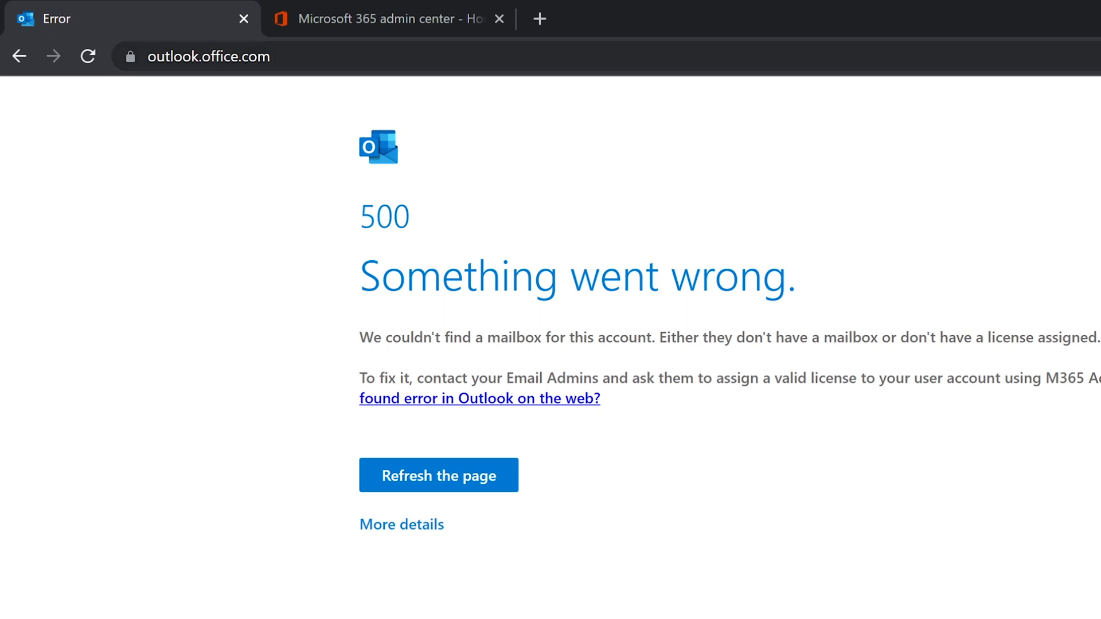
Step: Switch to the Microsoft 365 admin center browser tab
left_click(385, 18)
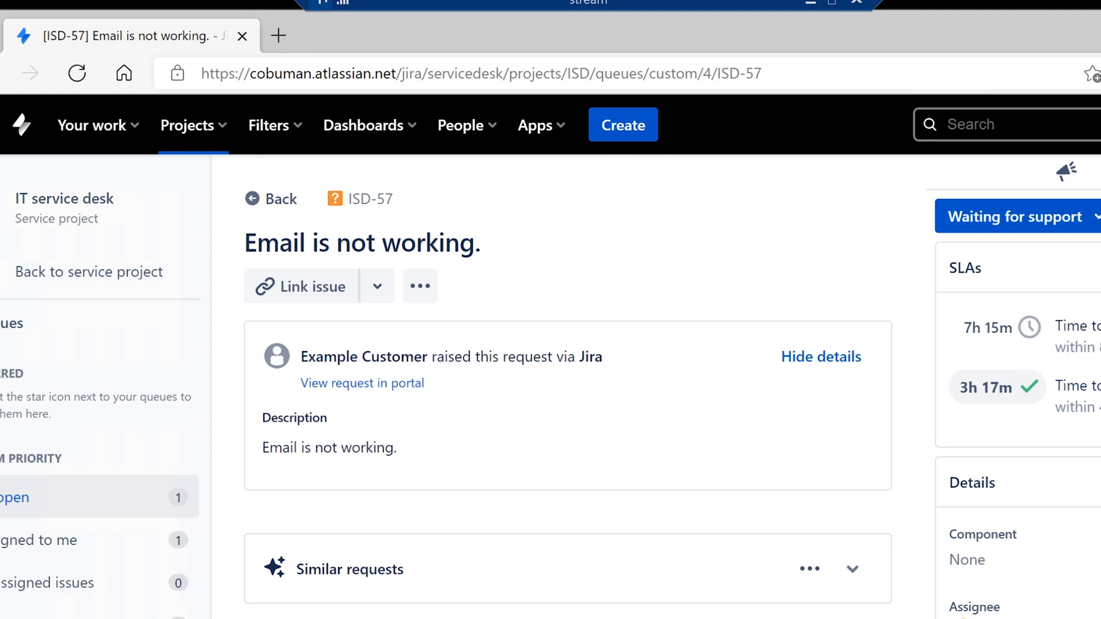
mouse_move(805, 5)
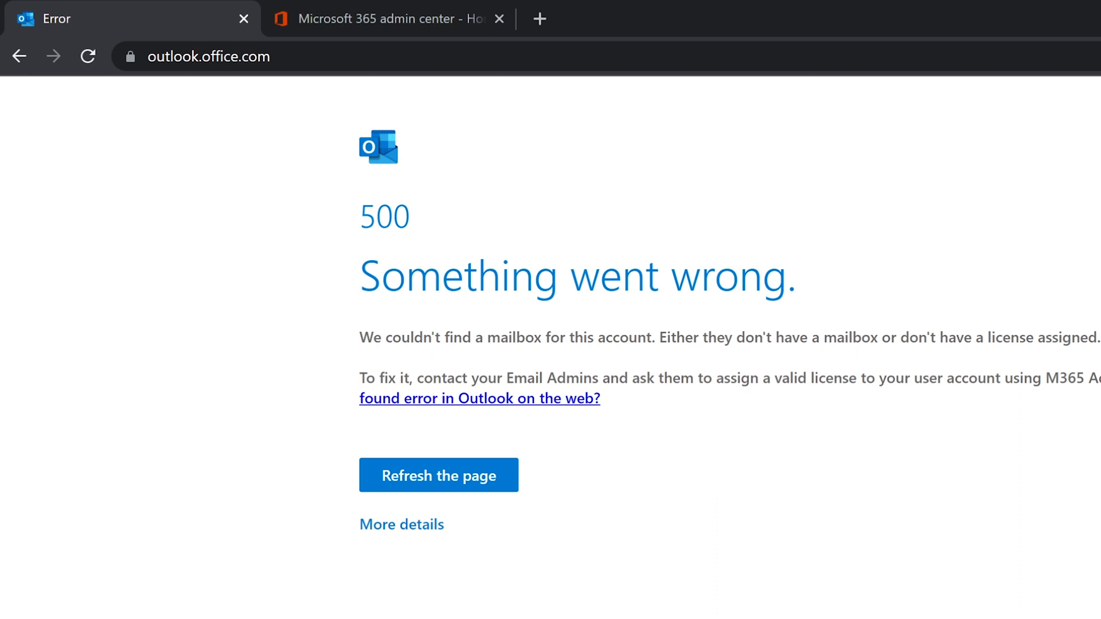
mouse_move(460, 80)
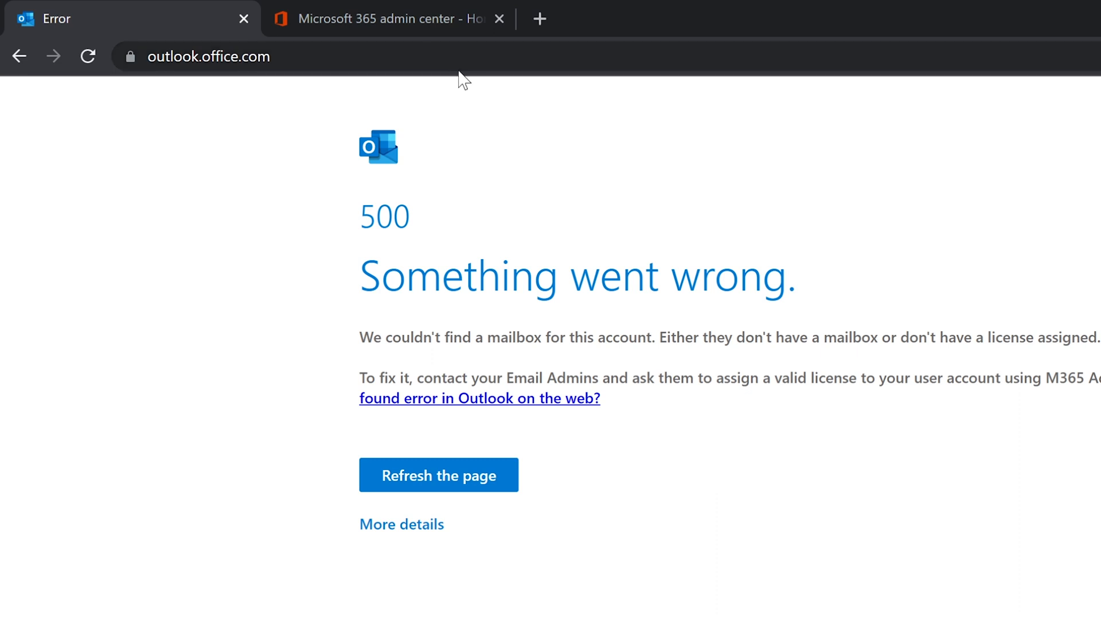
left_click(379, 18)
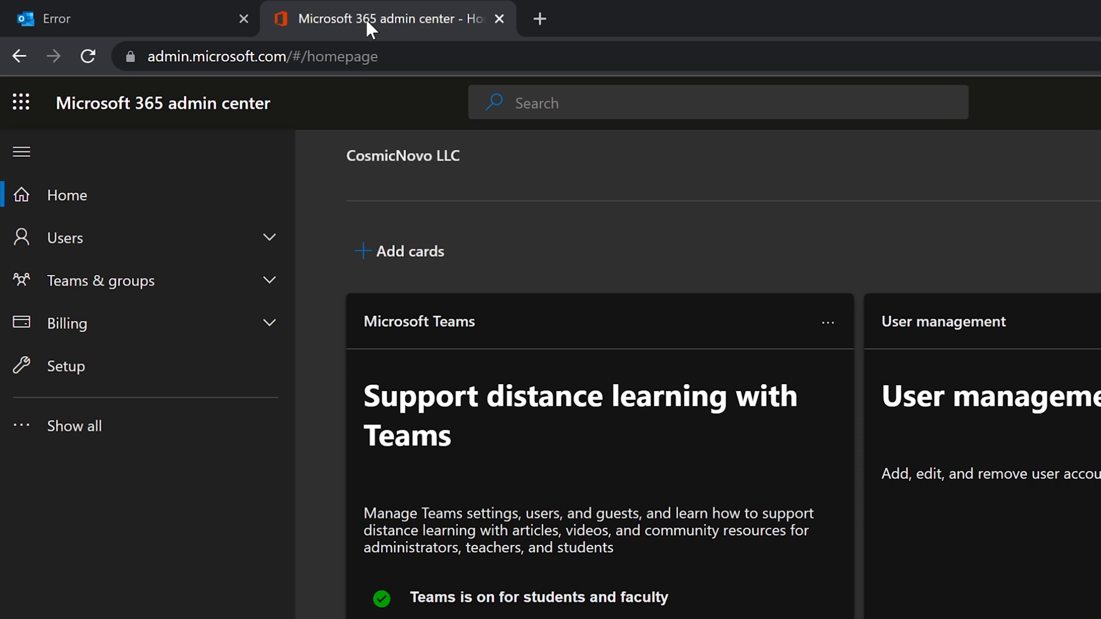
Step: Recheck the Outlook error, return to the admin center and expand the Users section
left_click(63, 18)
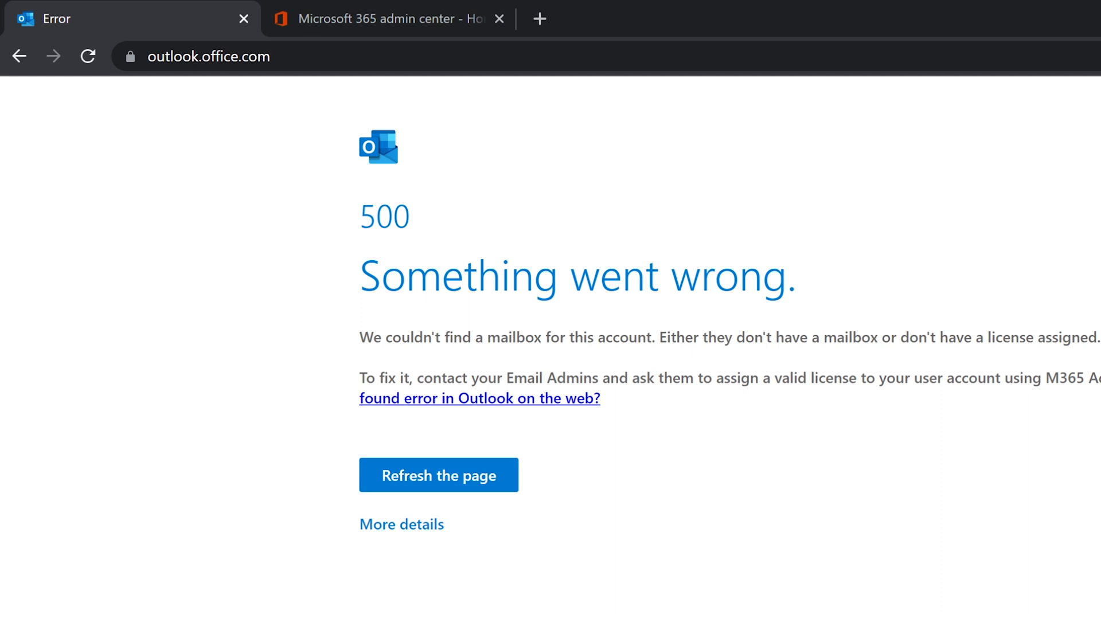
left_click_drag(574, 337, 1100, 337)
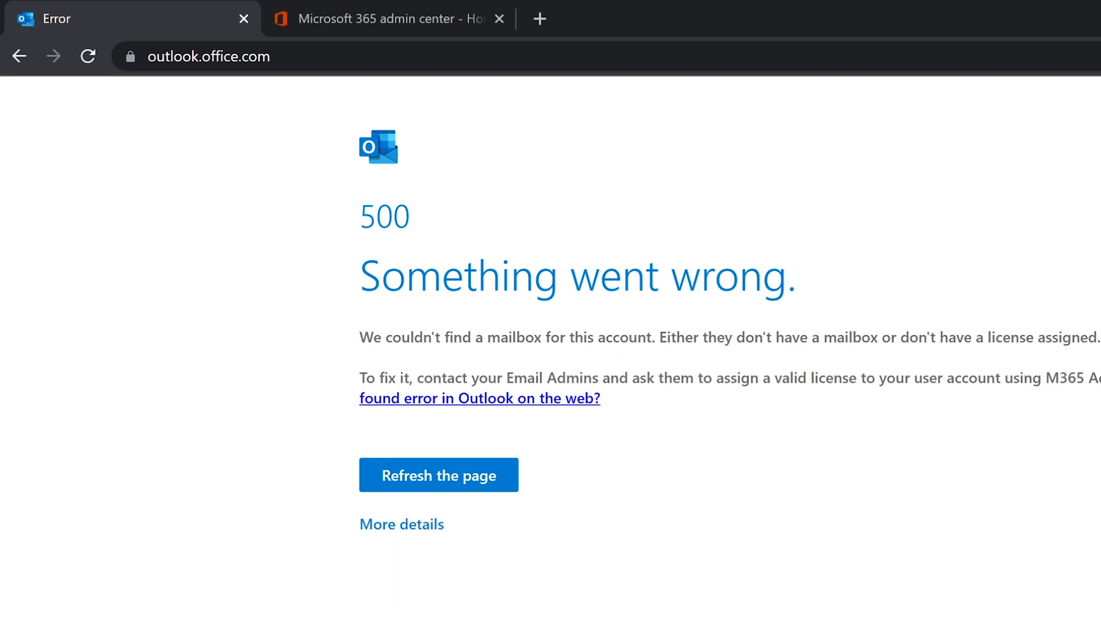
left_click(395, 18)
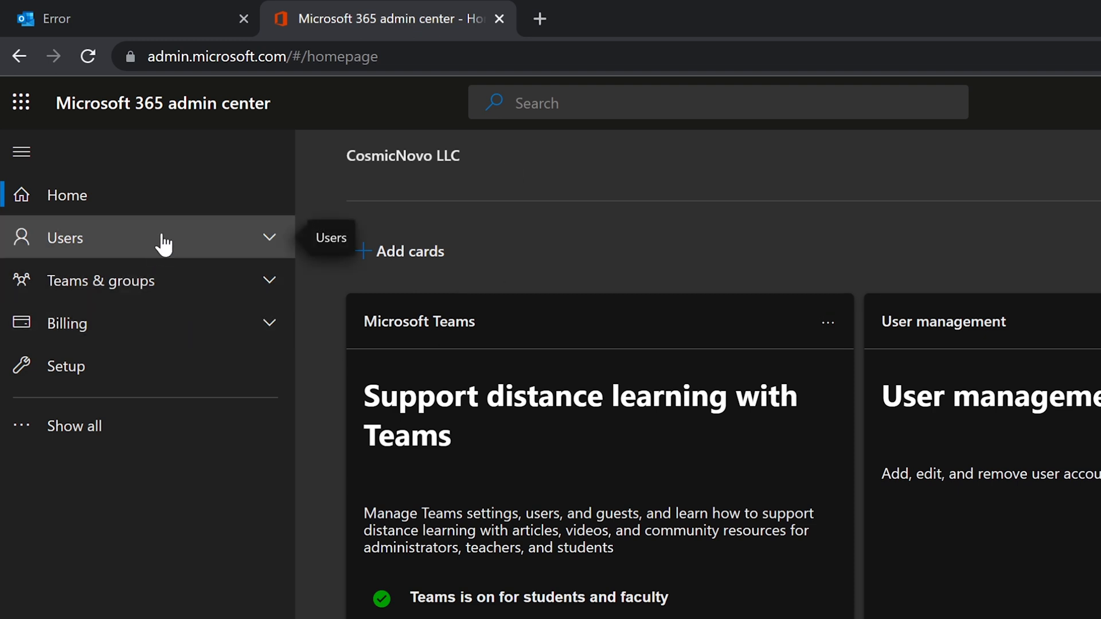
mouse_move(284, 109)
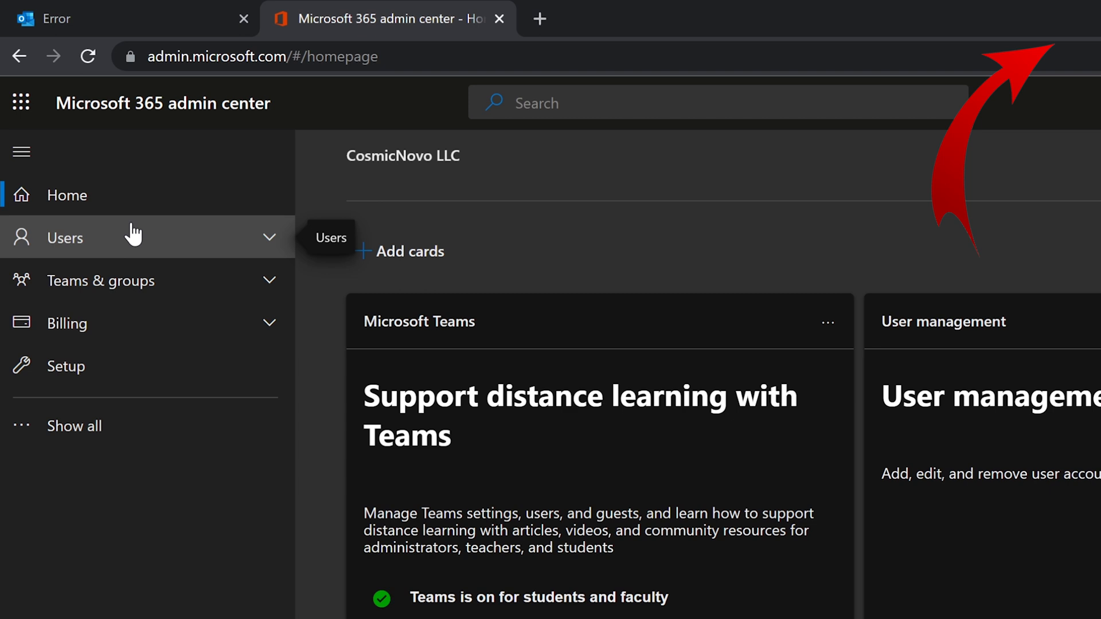
mouse_move(150, 243)
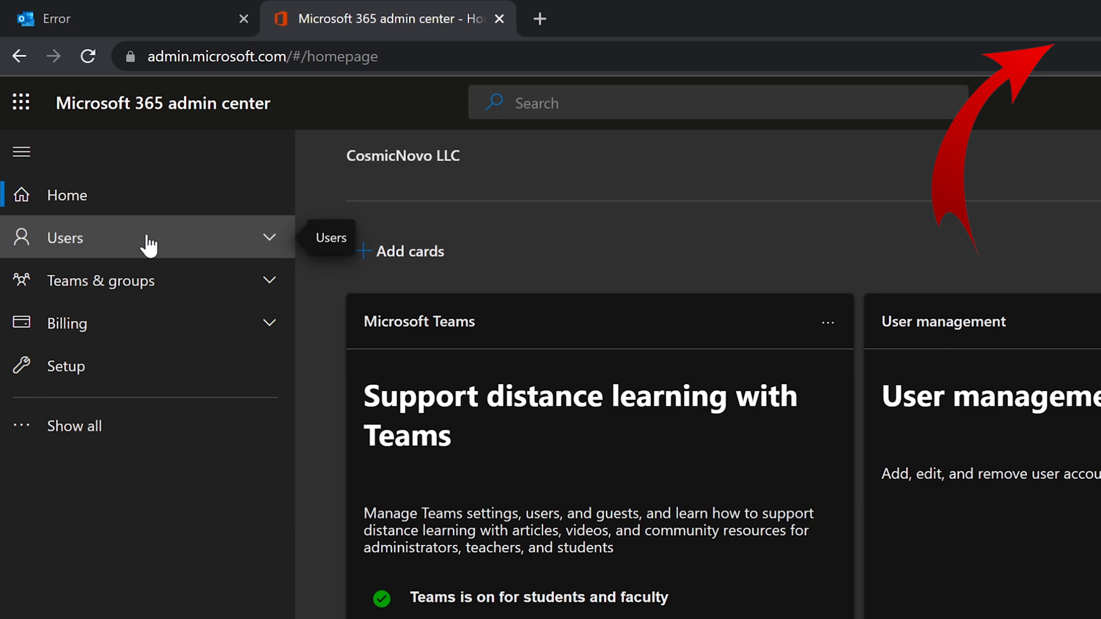
left_click(64, 239)
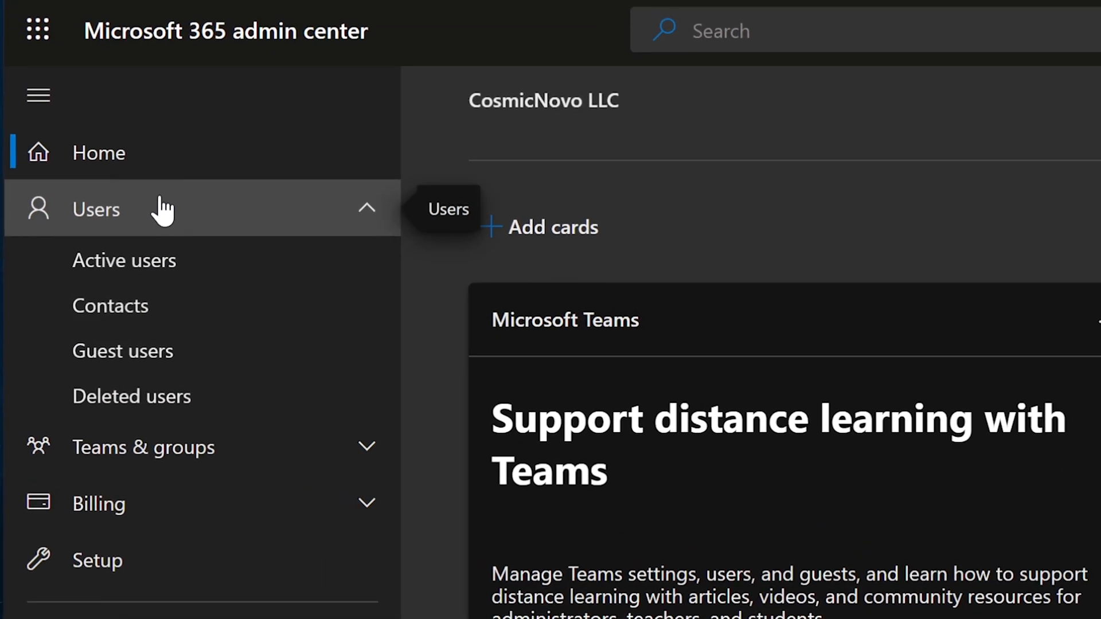
mouse_move(271, 69)
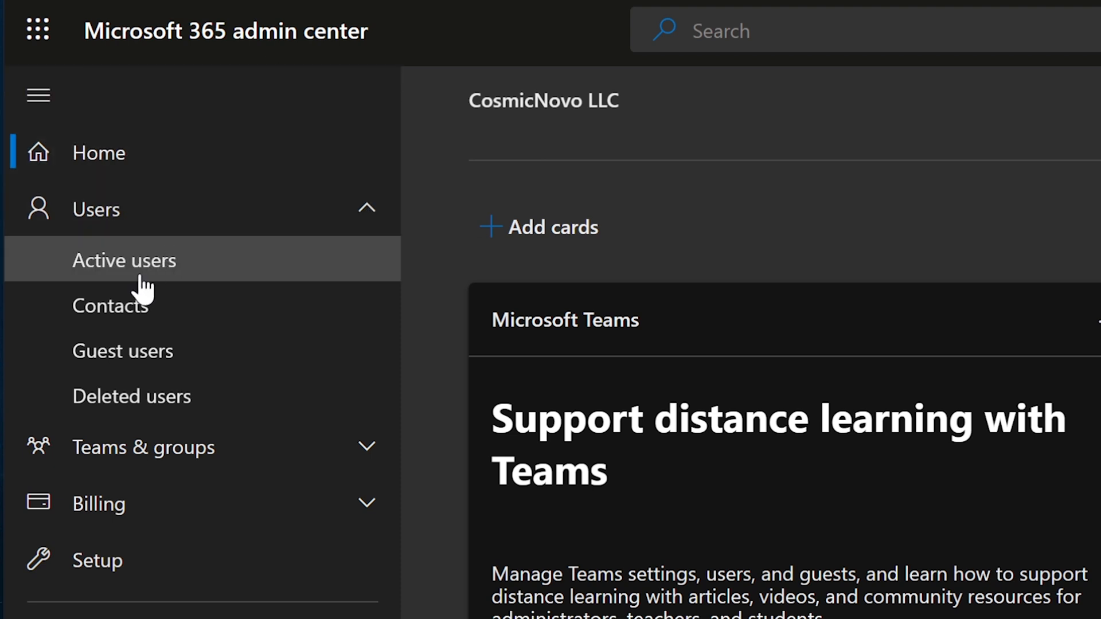
mouse_move(192, 268)
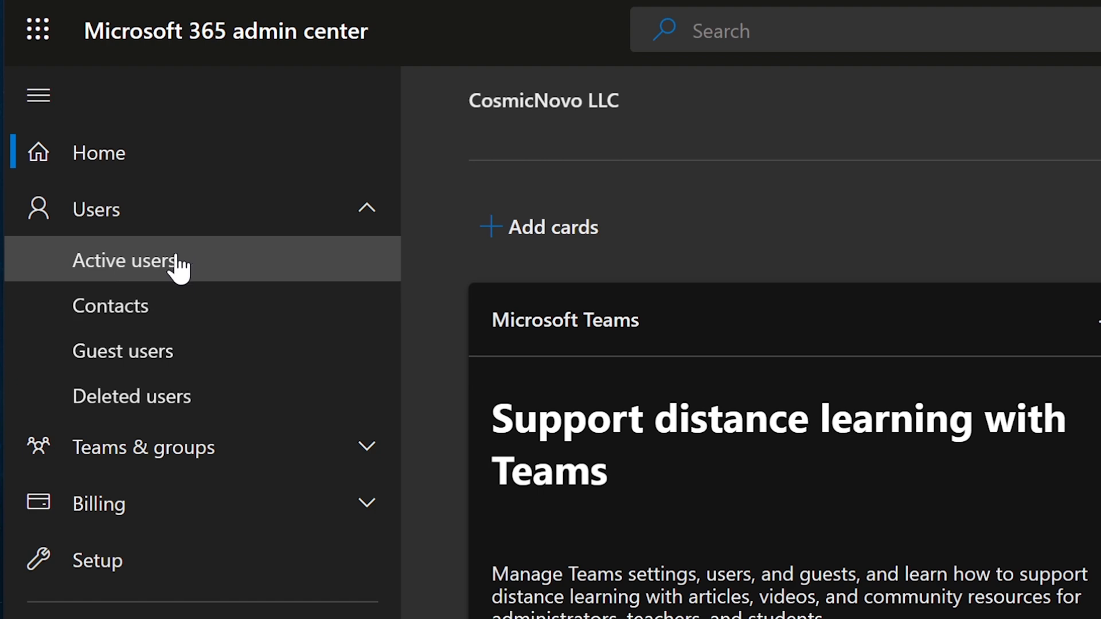
Step: Open Active users and select the second user's account details
left_click(126, 260)
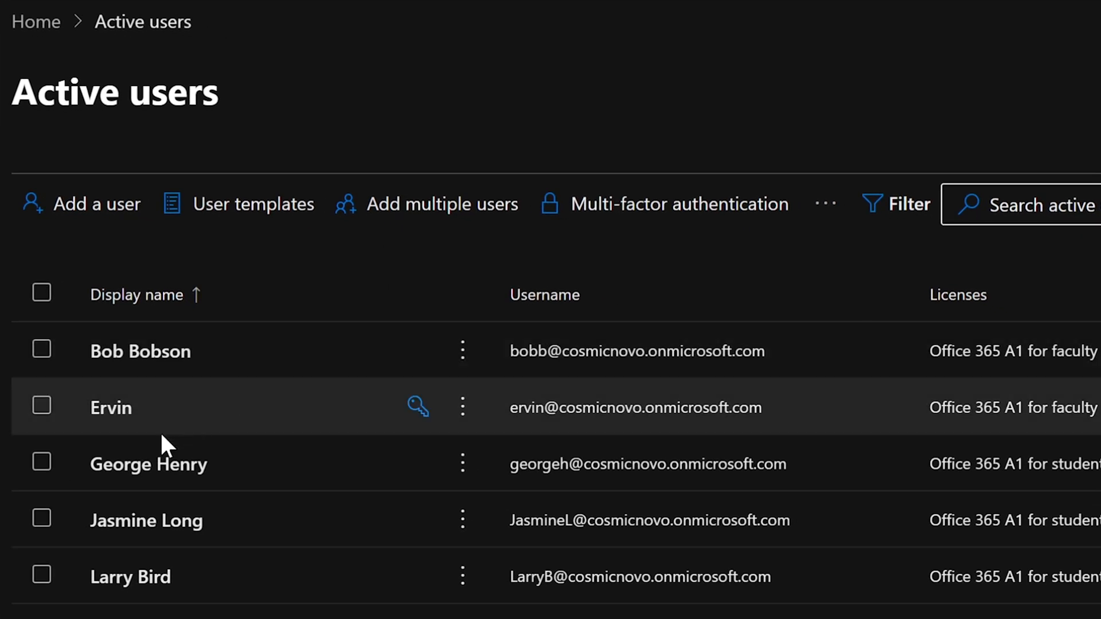
mouse_move(106, 416)
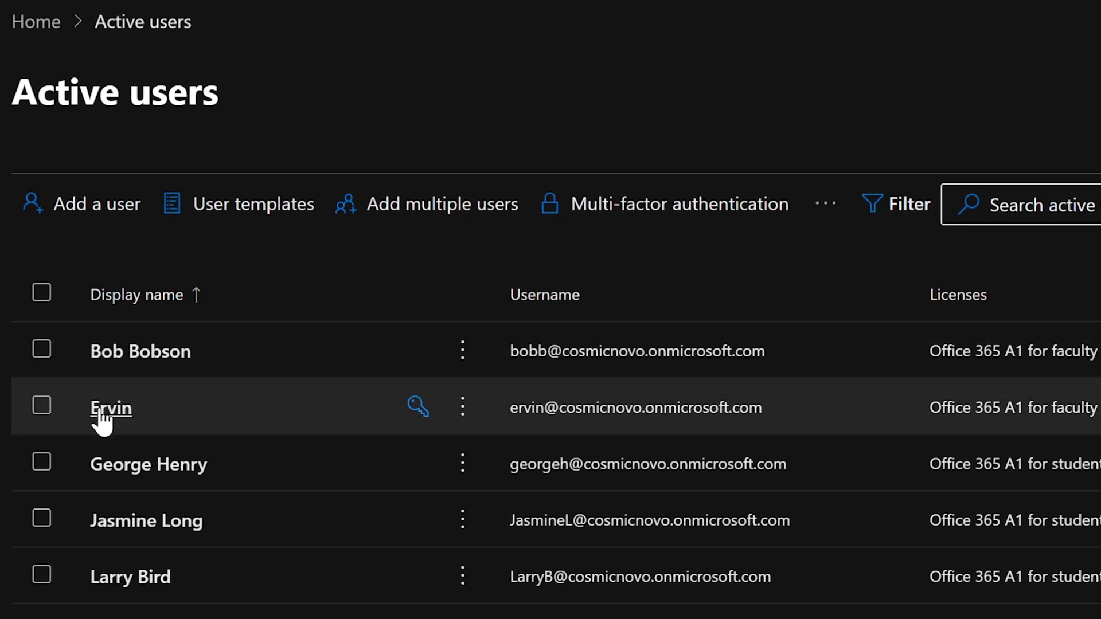
mouse_move(115, 422)
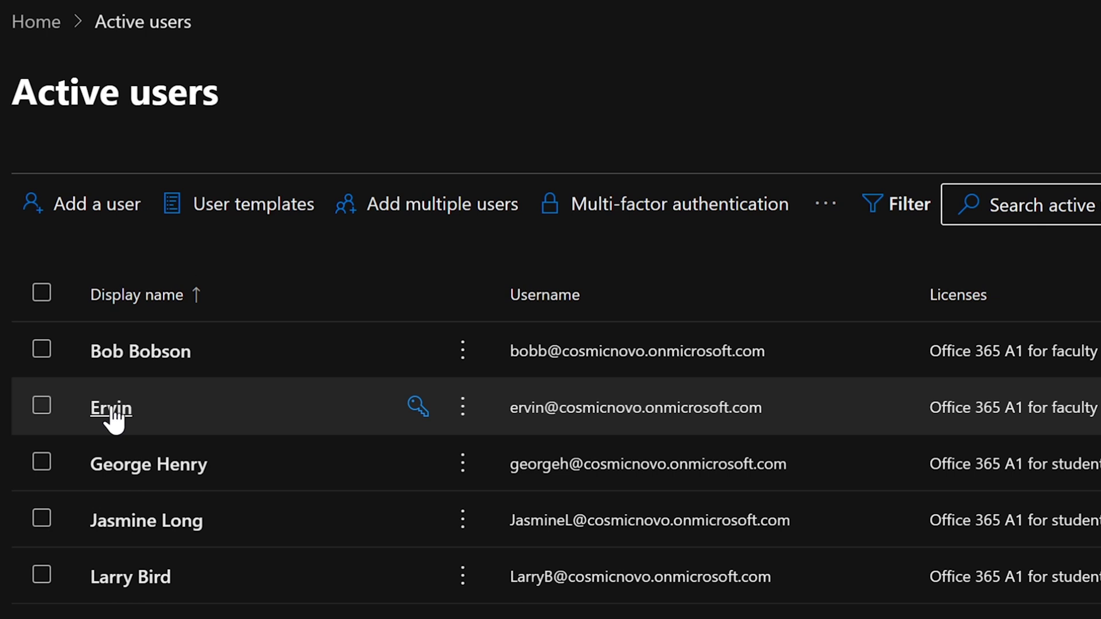
left_click(41, 406)
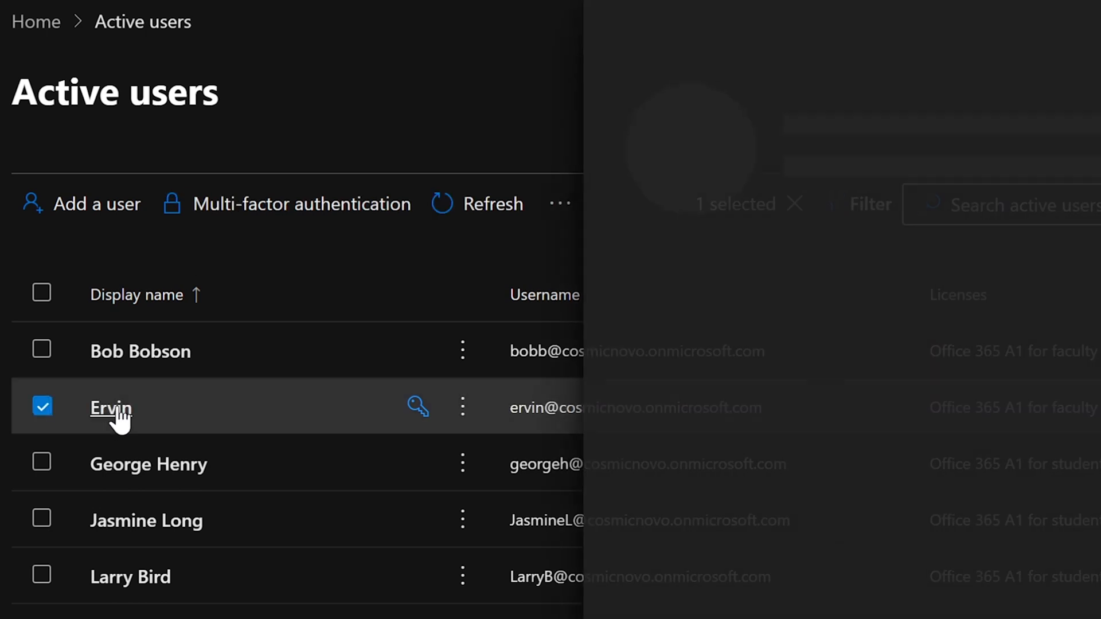
Step: View Ervin's Mail details and highlight the 'doesn't have an Exchange Online license' notice
left_click(111, 408)
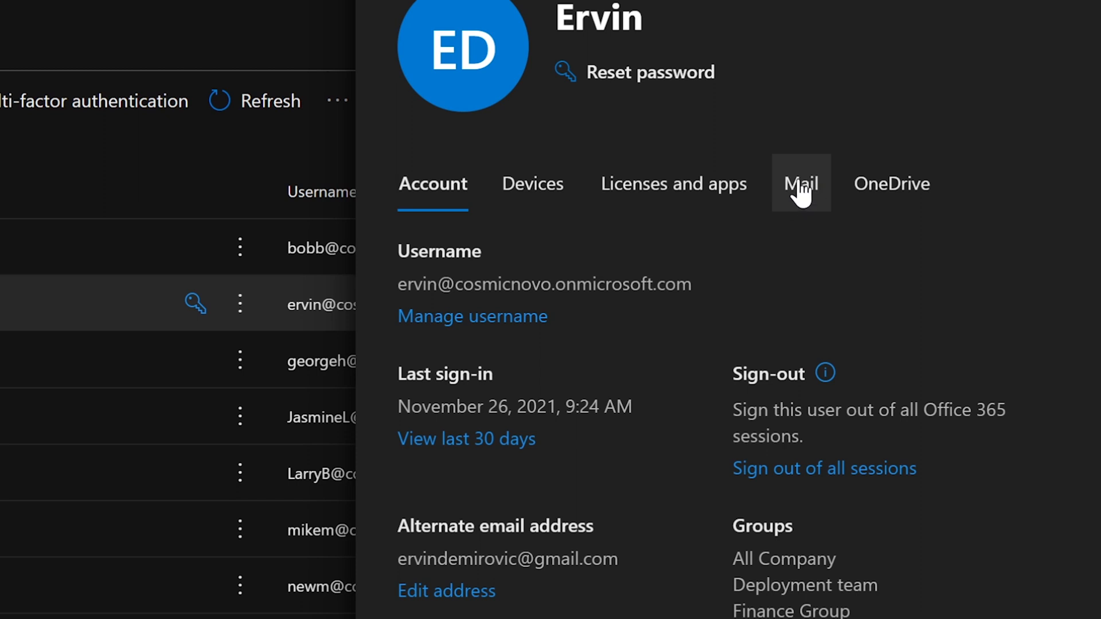
left_click(801, 183)
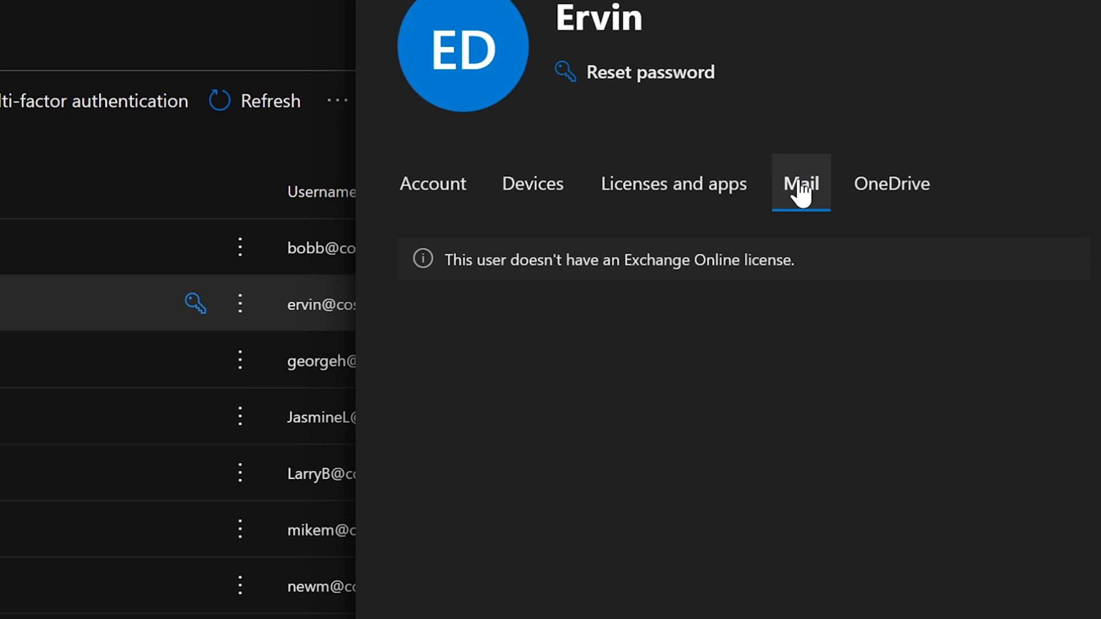
left_click_drag(492, 260, 794, 261)
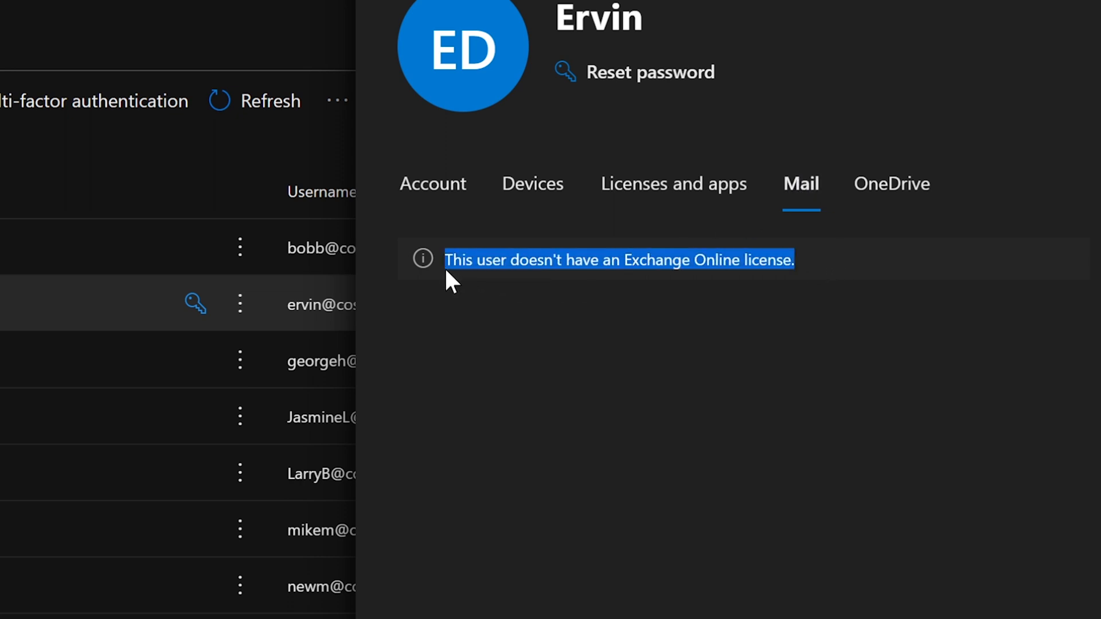
left_click(1033, 321)
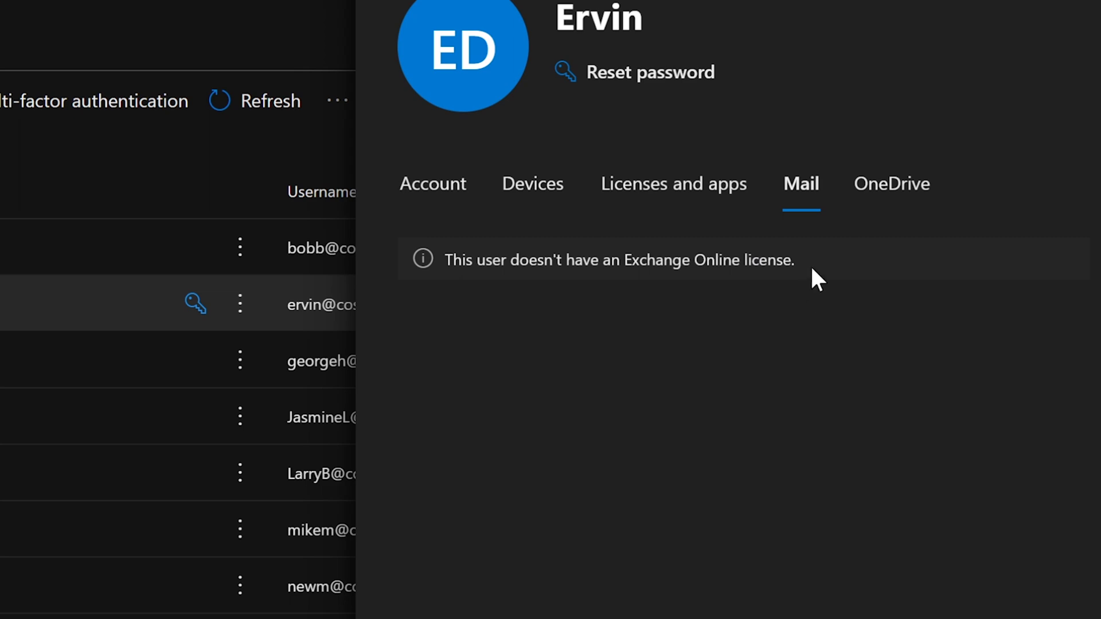
mouse_move(799, 273)
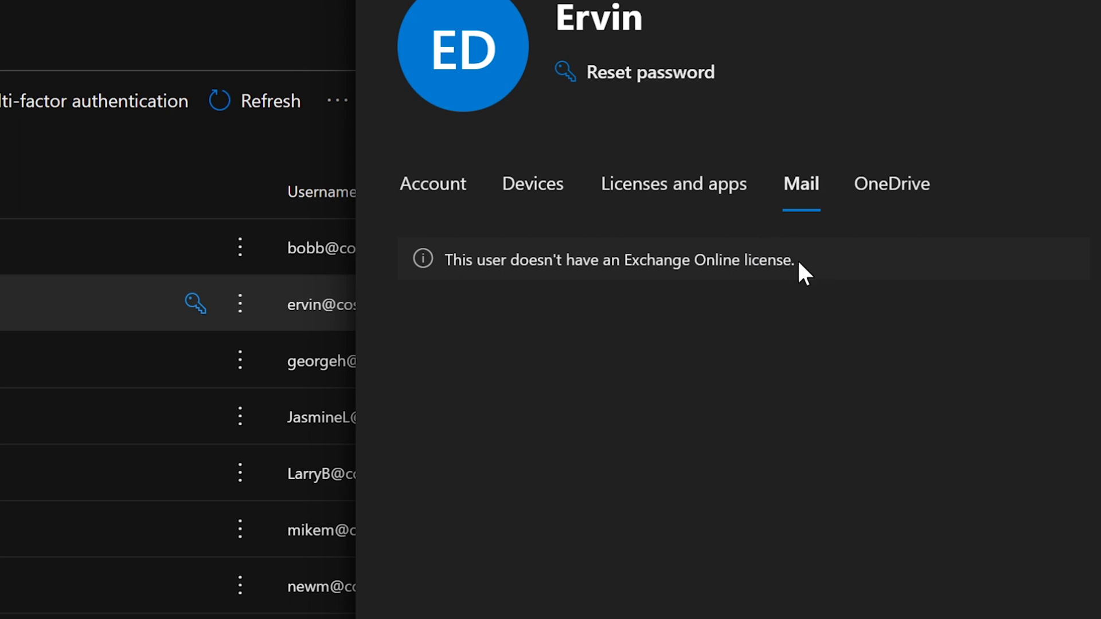
left_click_drag(467, 260, 794, 260)
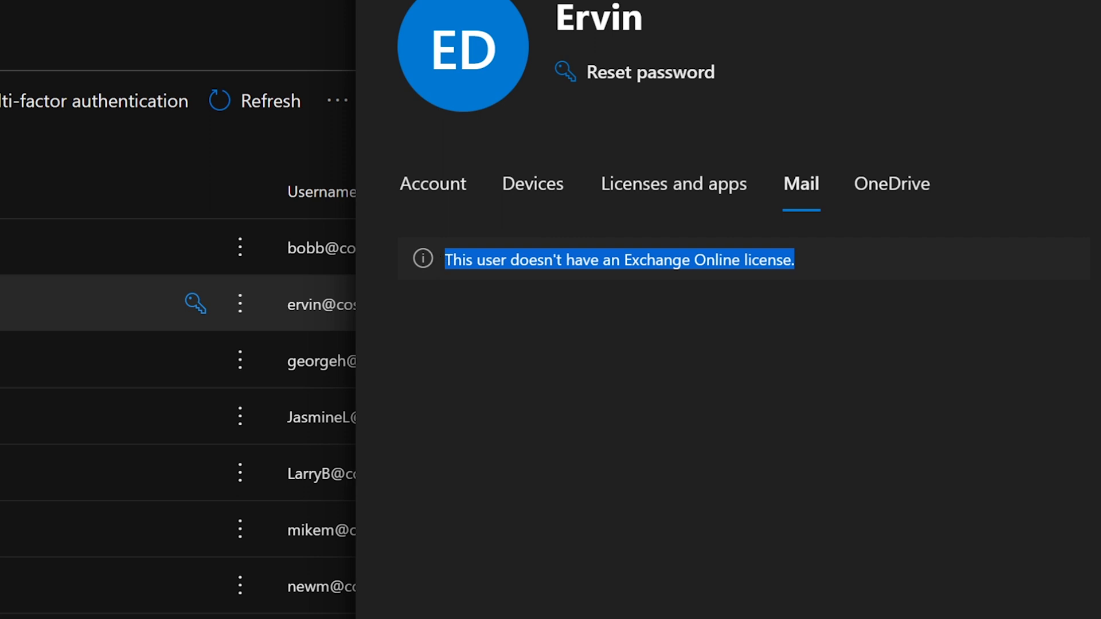
mouse_move(689, 194)
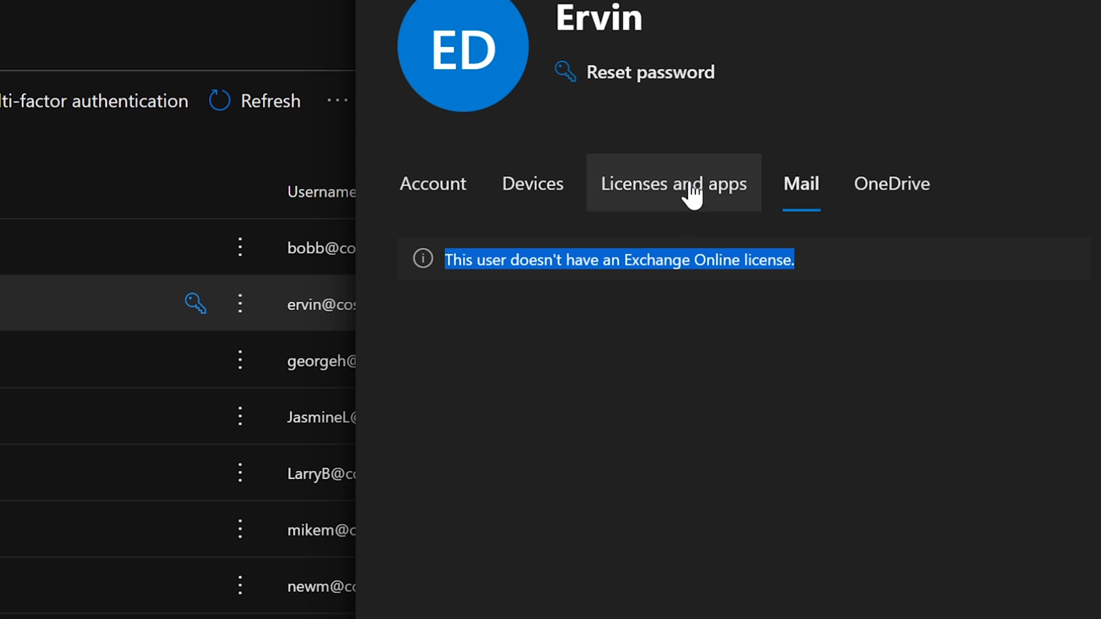
mouse_move(677, 193)
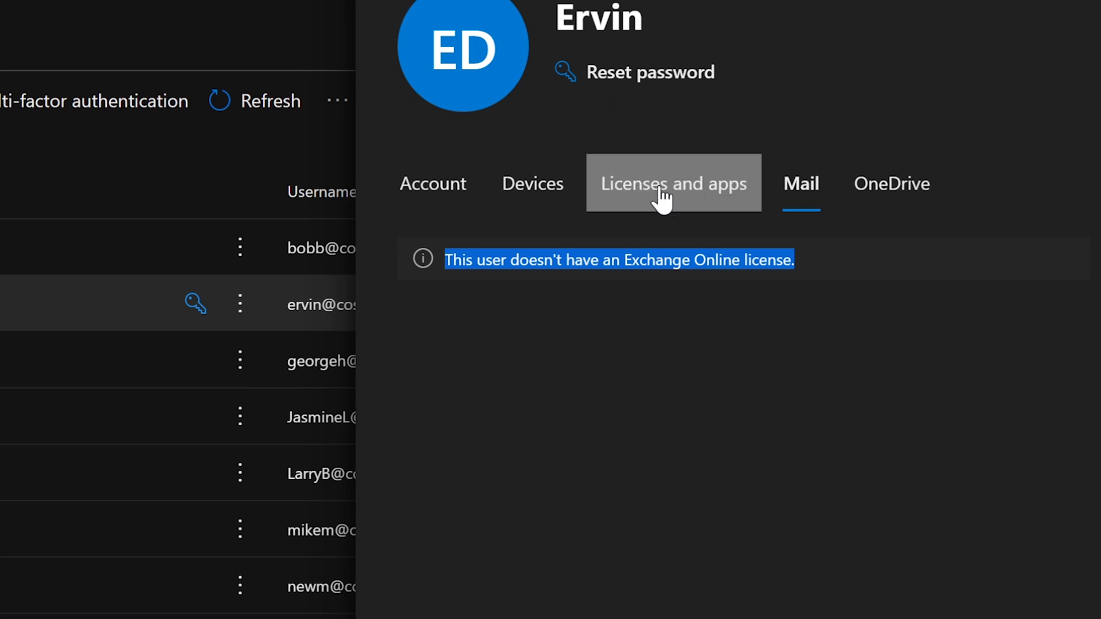
Step: In Licenses and apps, toggle the Office 365 A1 for faculty license off and back on
left_click(673, 184)
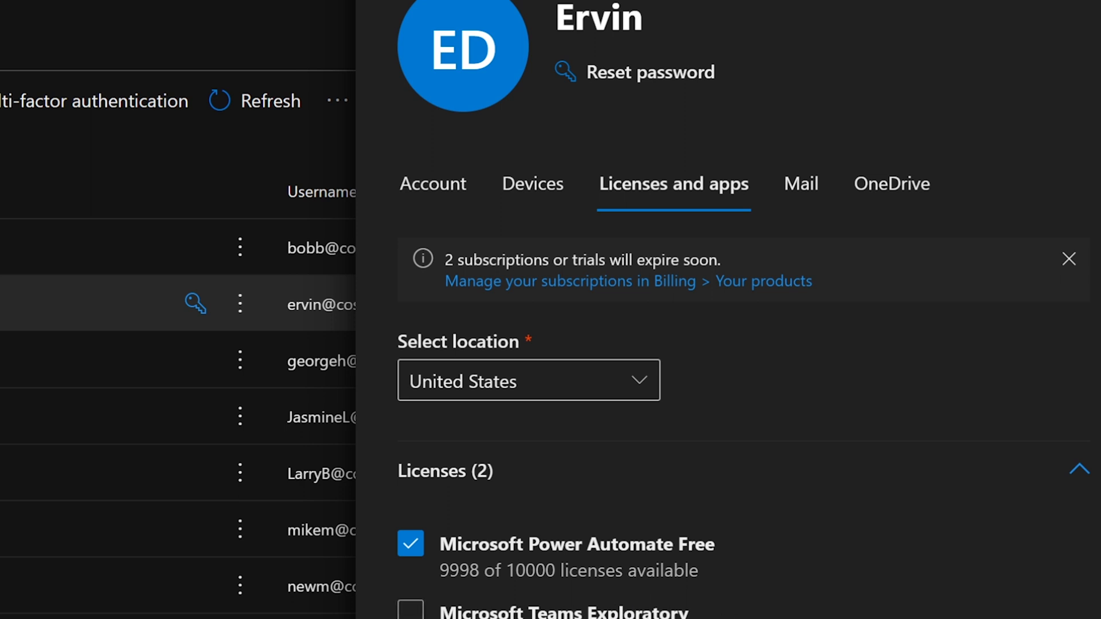
scroll("down", 3)
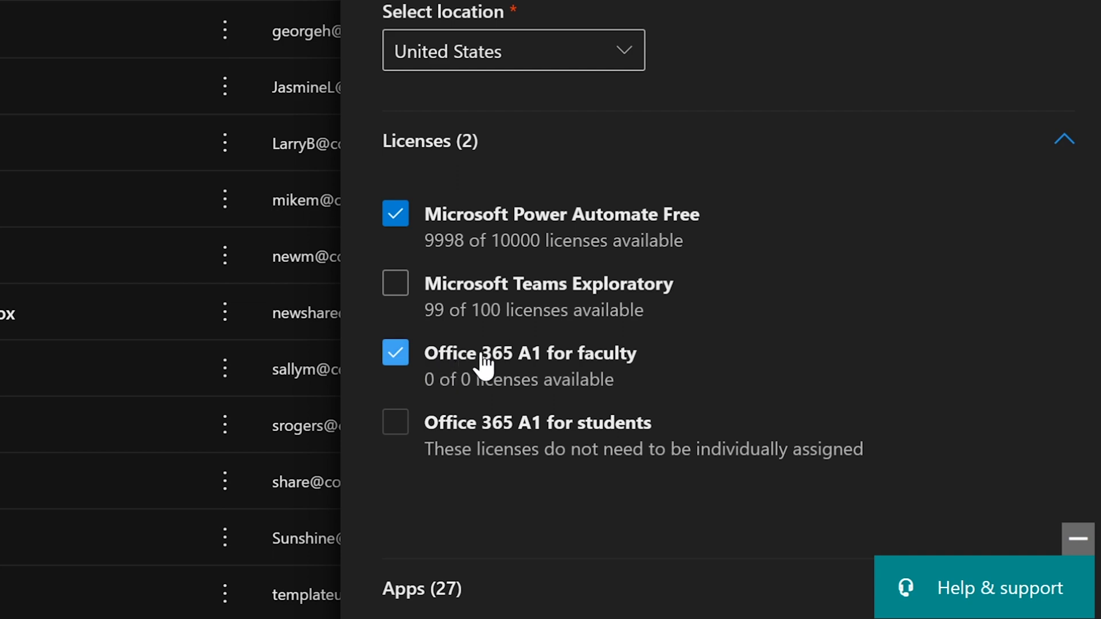
mouse_move(555, 374)
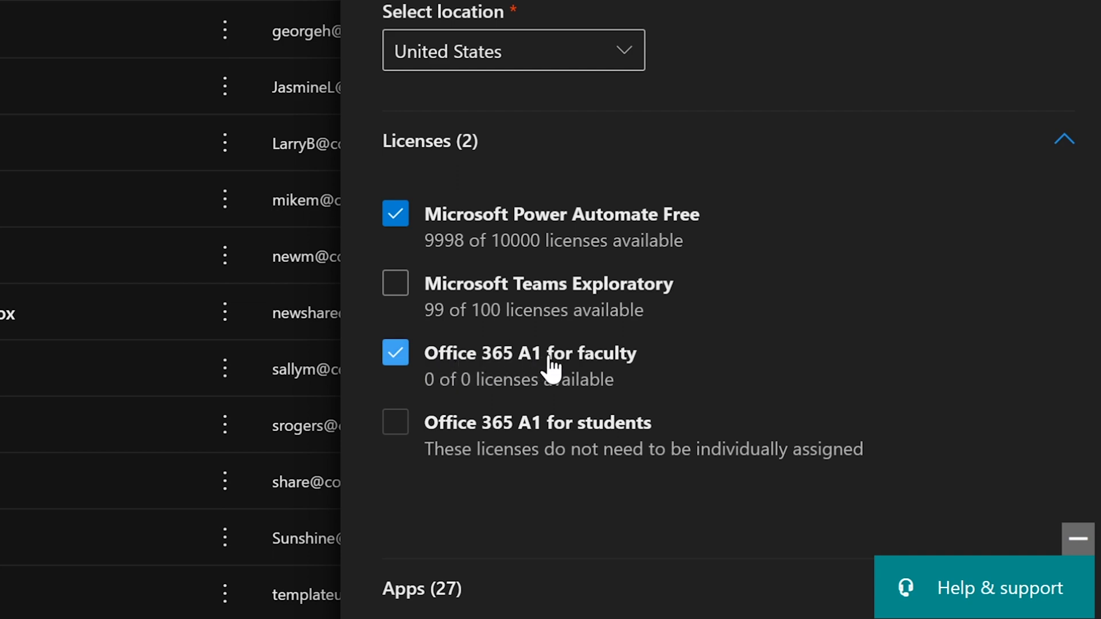
mouse_move(620, 377)
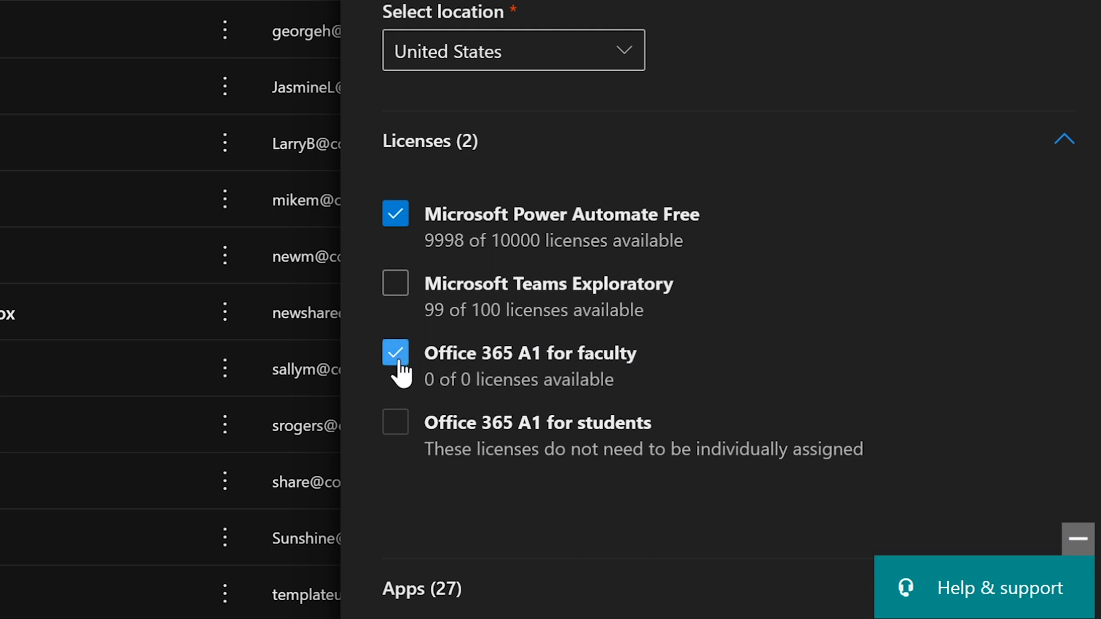
left_click(395, 354)
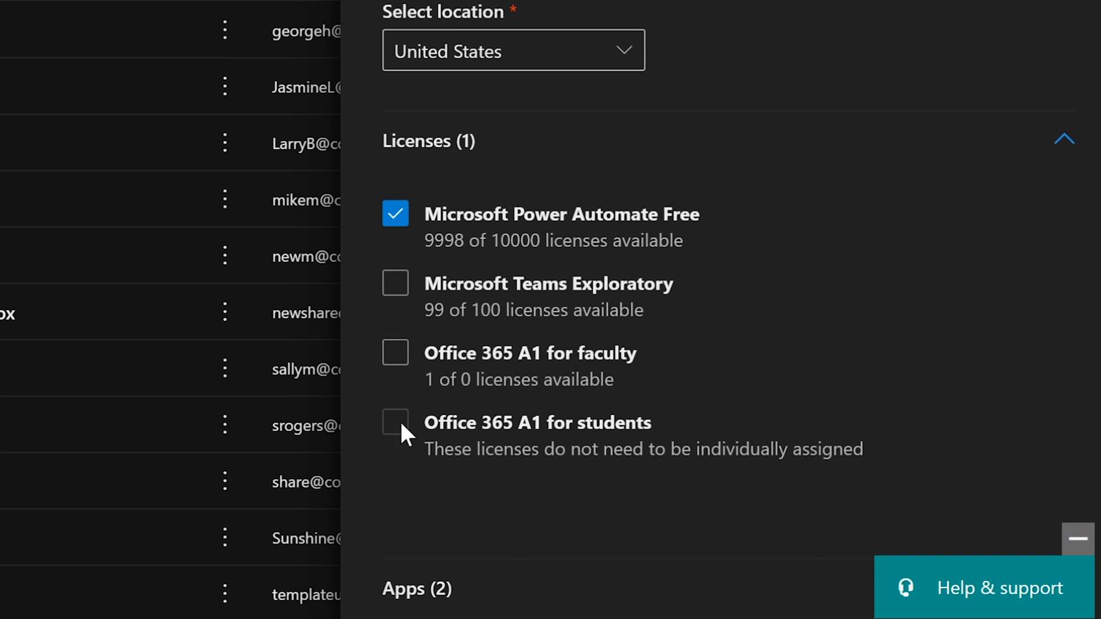
mouse_move(576, 225)
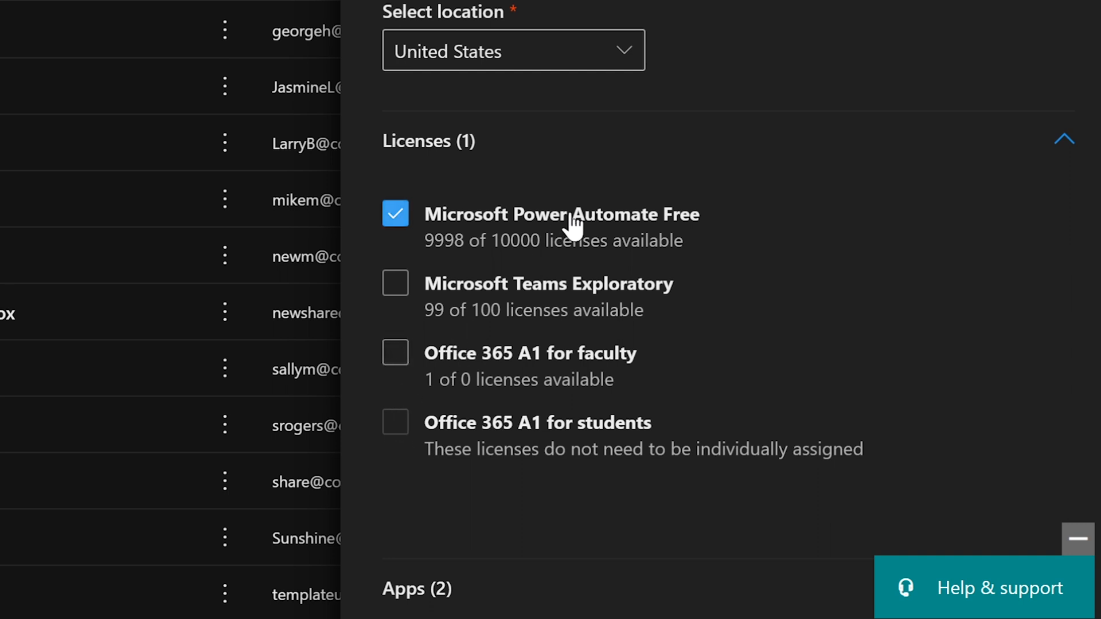
left_click(394, 353)
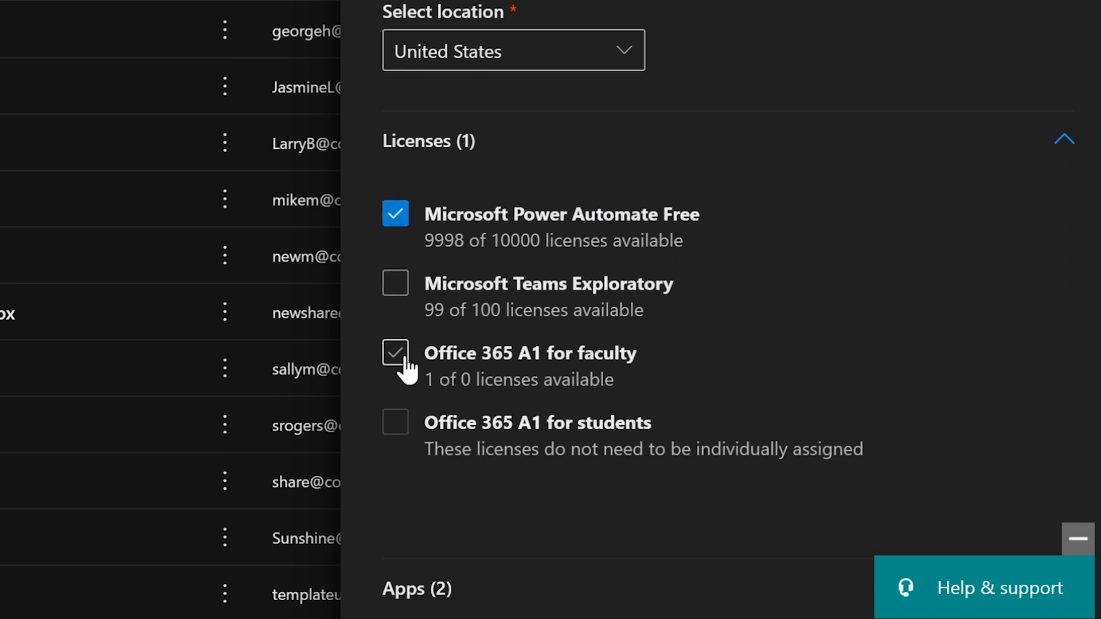
left_click(395, 353)
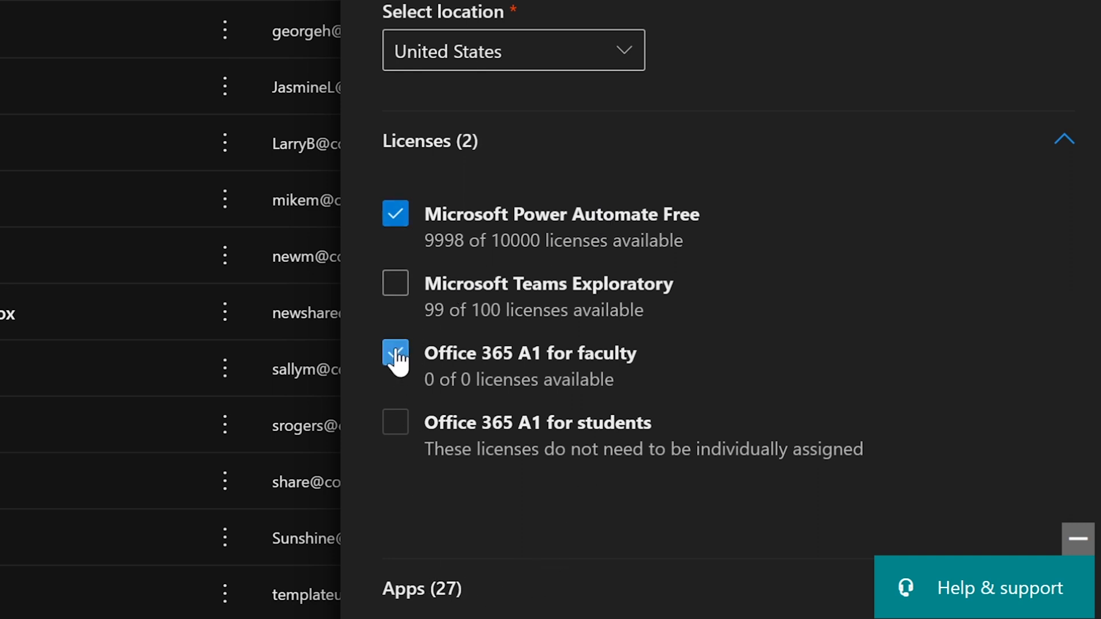
left_click(395, 353)
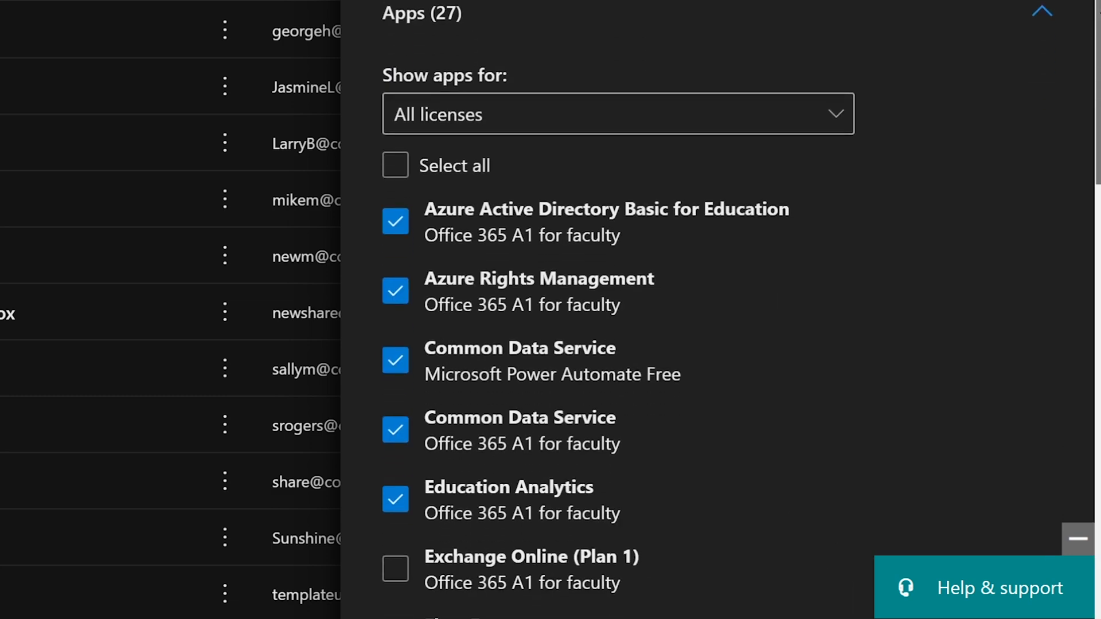
Step: Enable Exchange Online (Plan 1) under the faculty license and save the changes
scroll("down", 3)
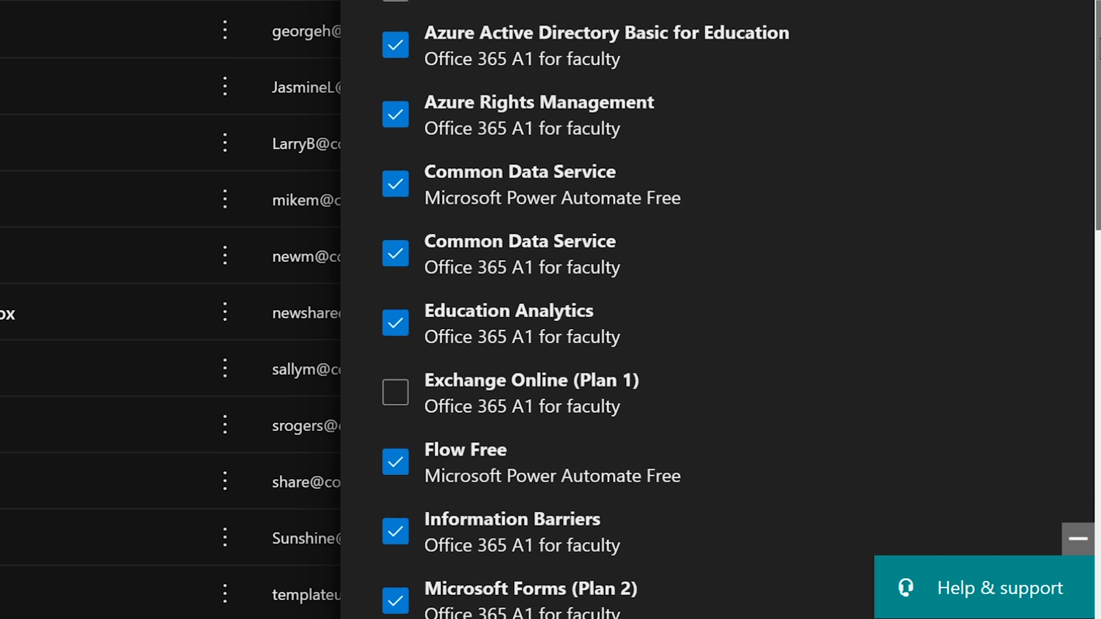
scroll("down", 3)
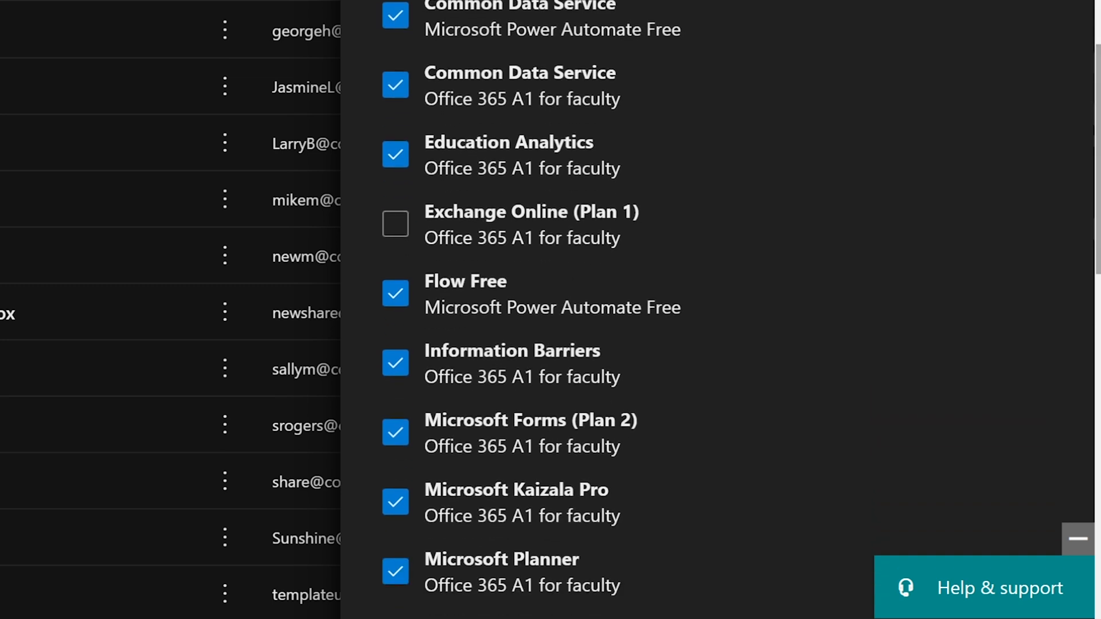
left_click(395, 225)
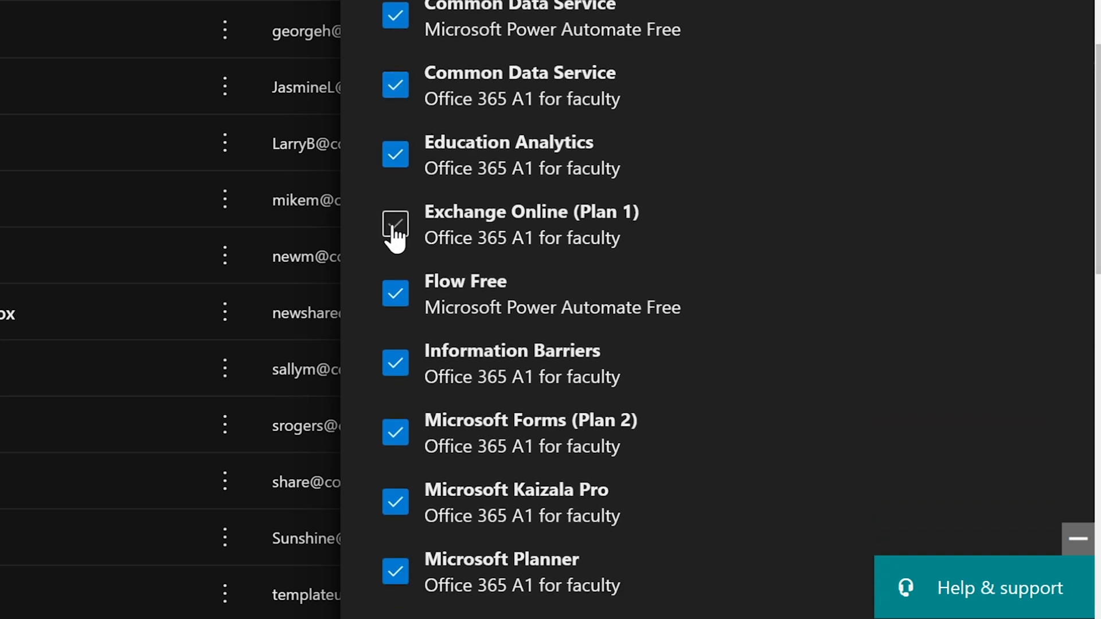
left_click(394, 225)
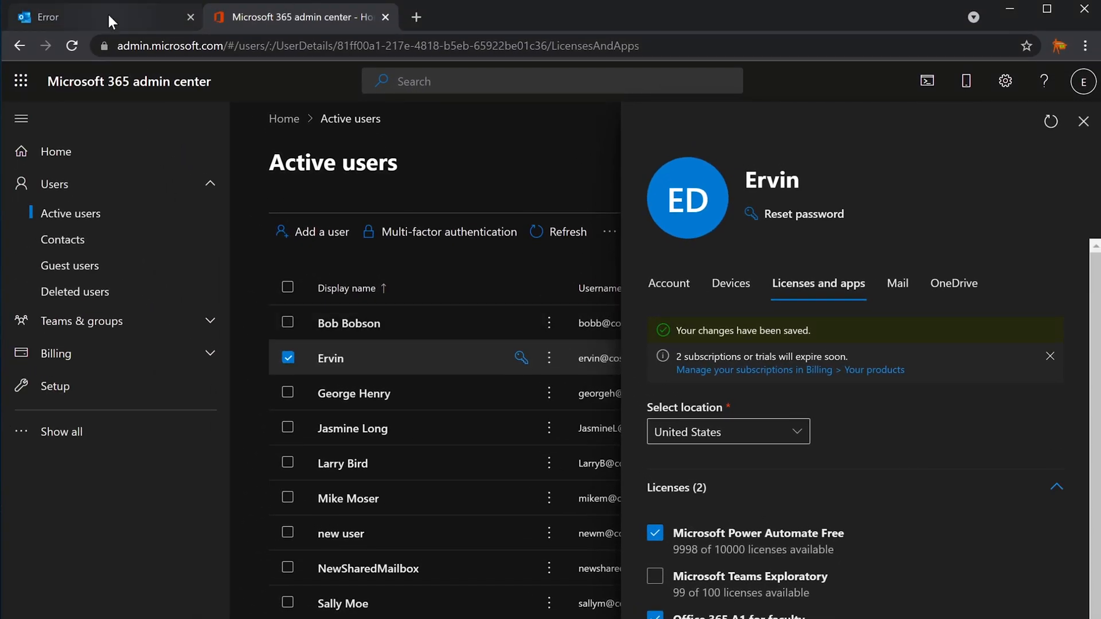
Step: Reload Outlook to retest Ervin's mailbox, then close his user panel to the Active users list
left_click(52, 16)
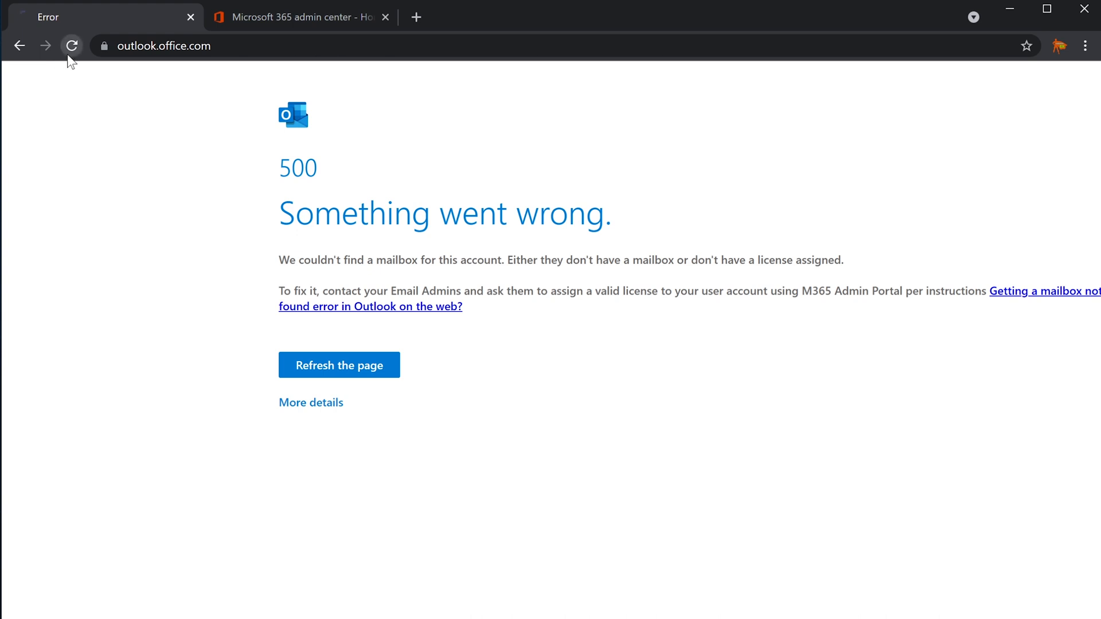
left_click(294, 17)
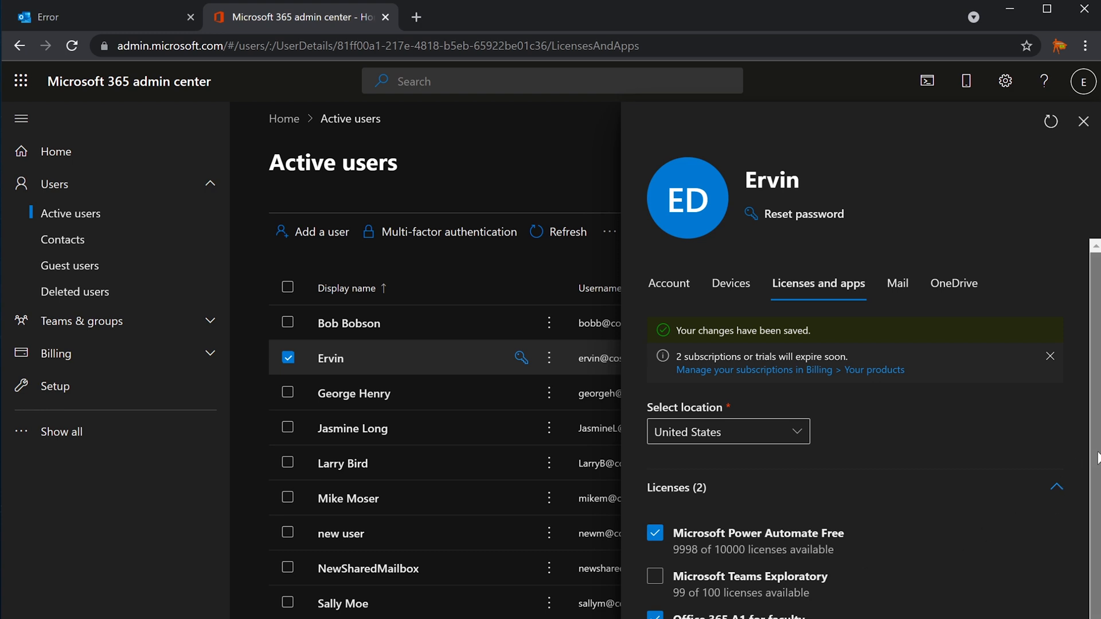
scroll("down", 3)
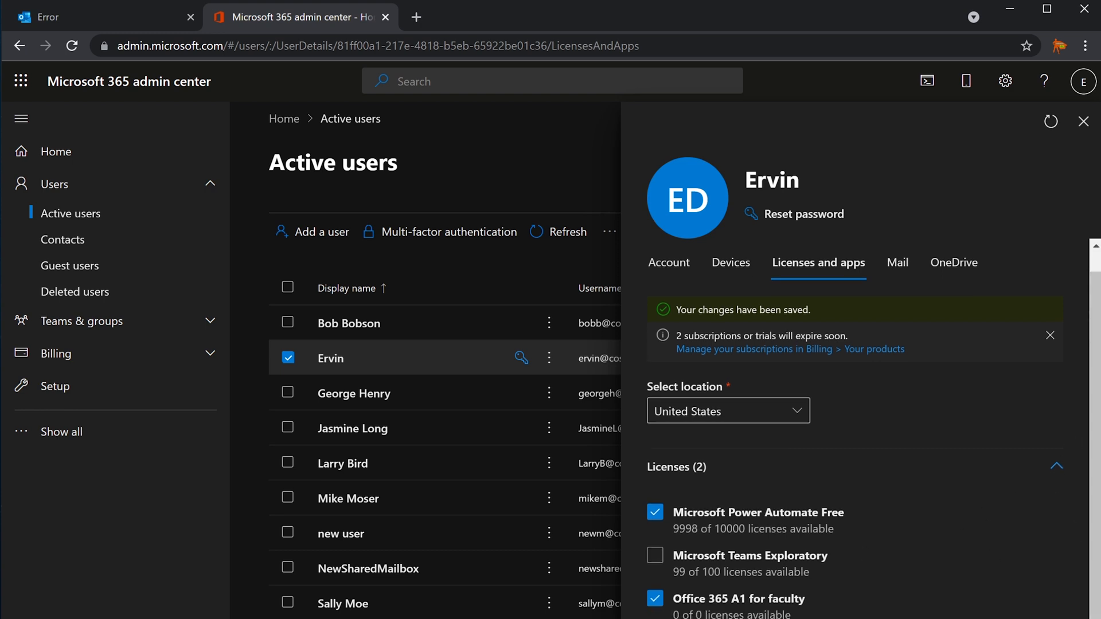
mouse_move(659, 578)
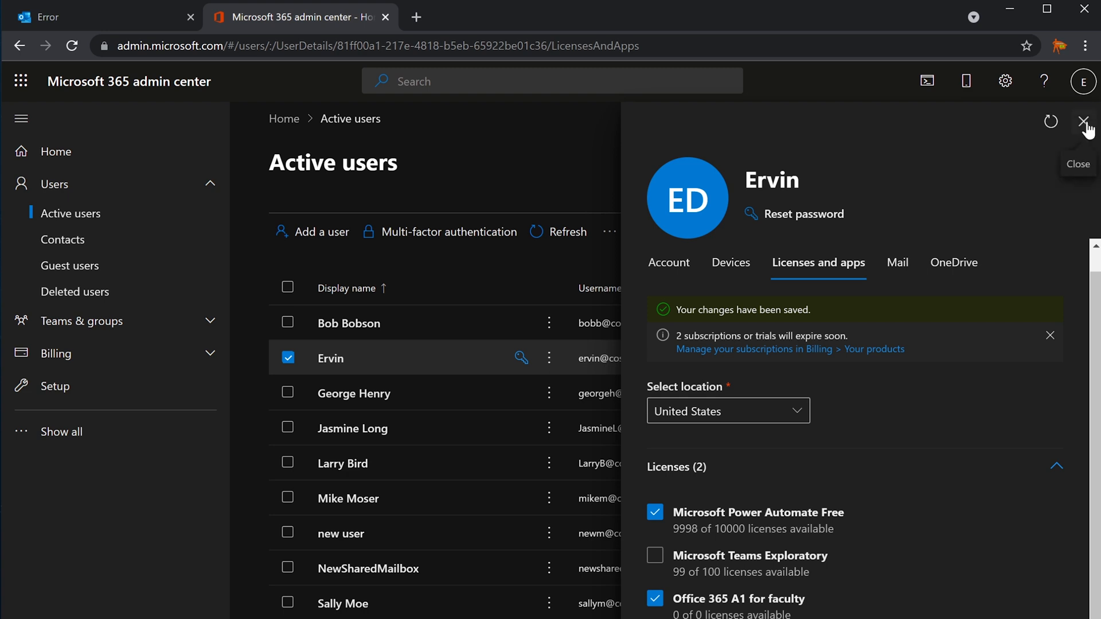
left_click(1083, 120)
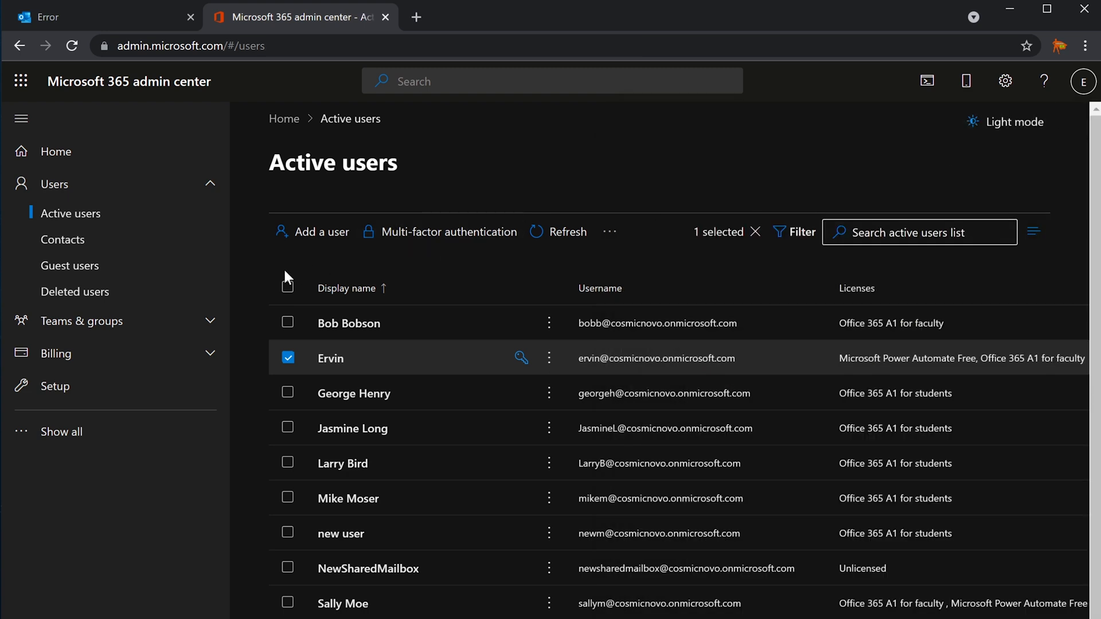
mouse_move(68, 362)
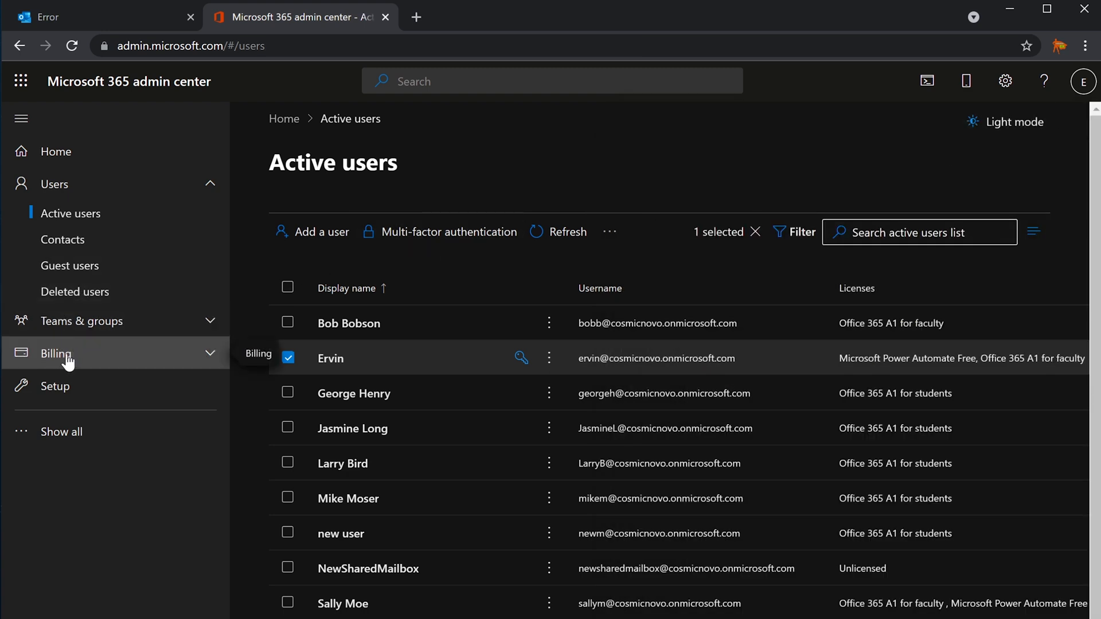
left_click(55, 354)
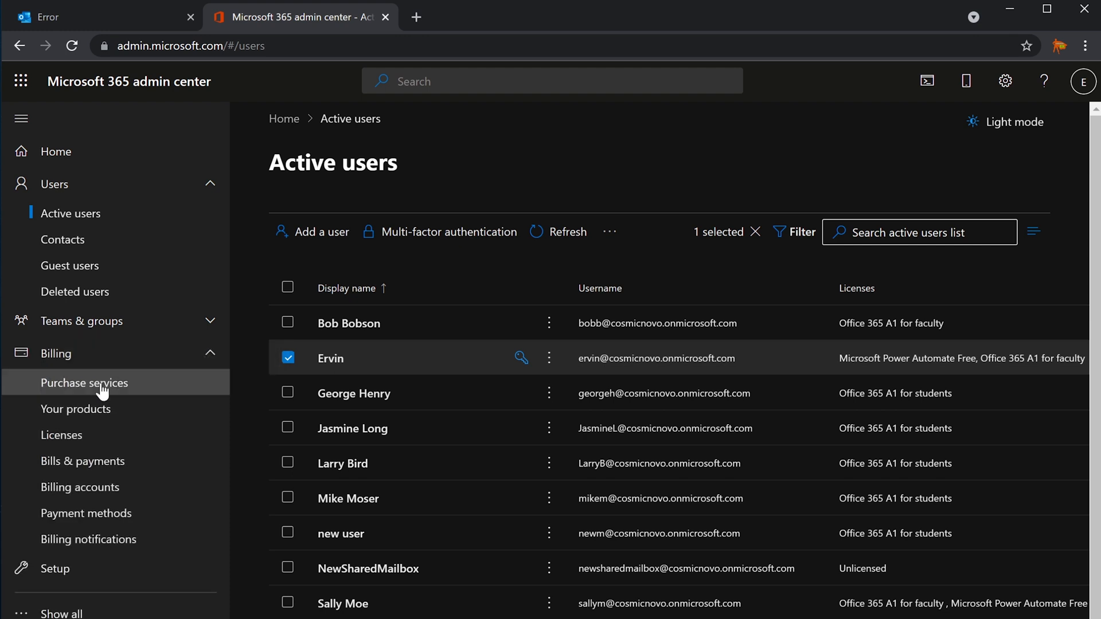
left_click(61, 436)
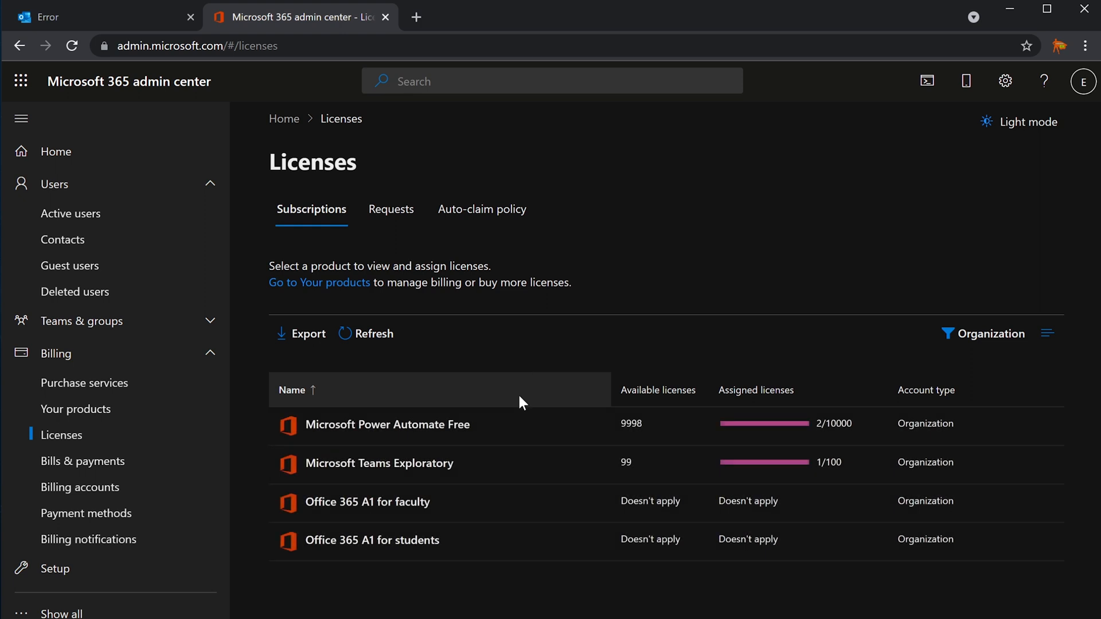
mouse_move(339, 498)
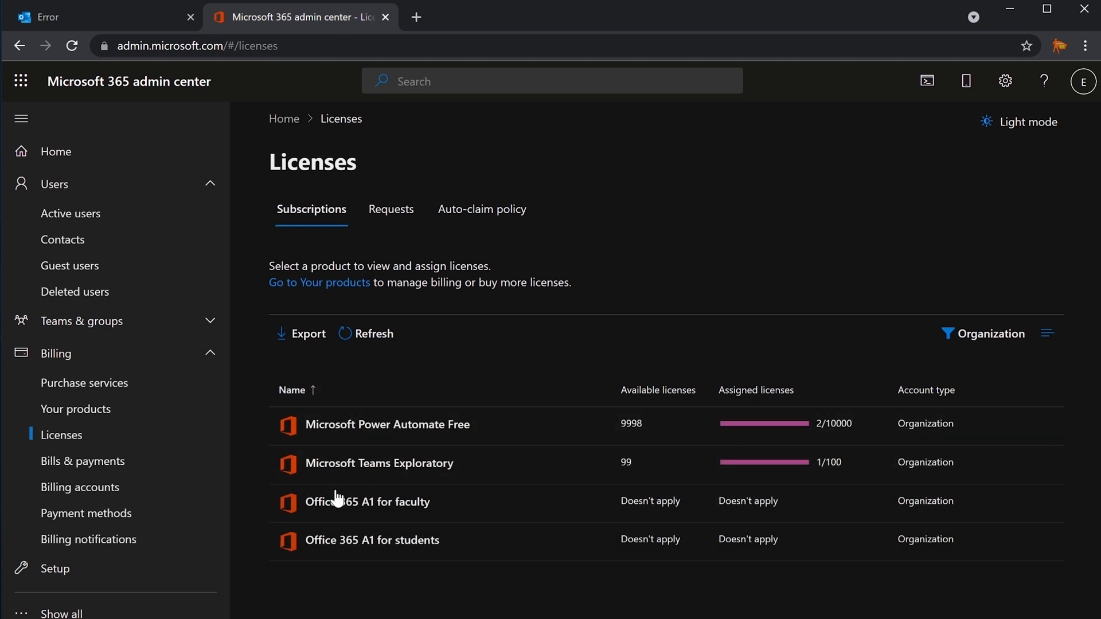
mouse_move(771, 509)
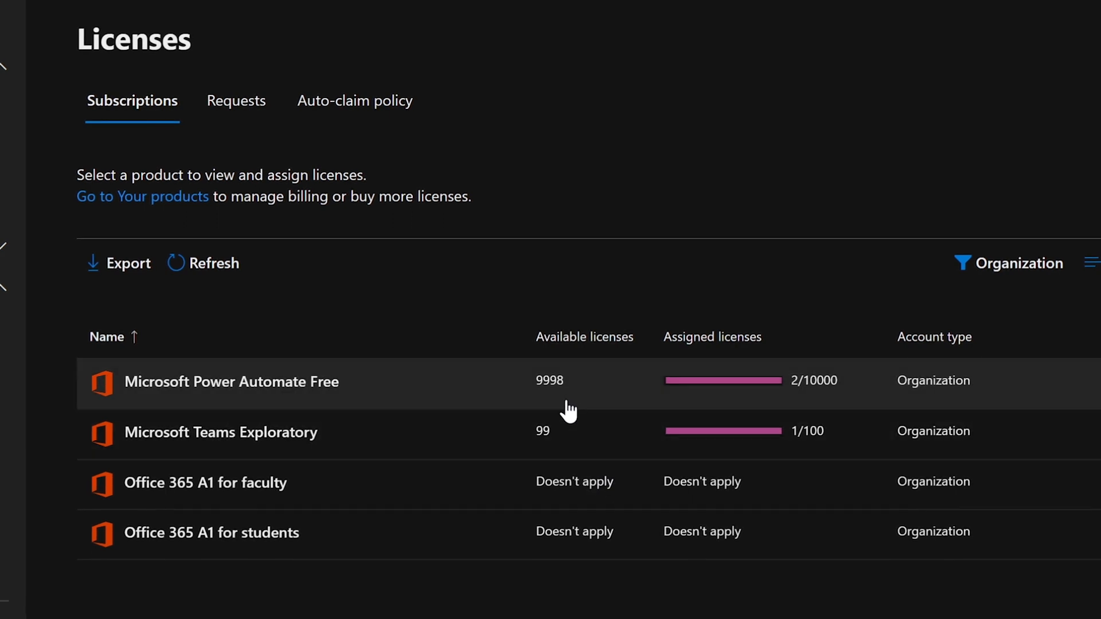
mouse_move(551, 446)
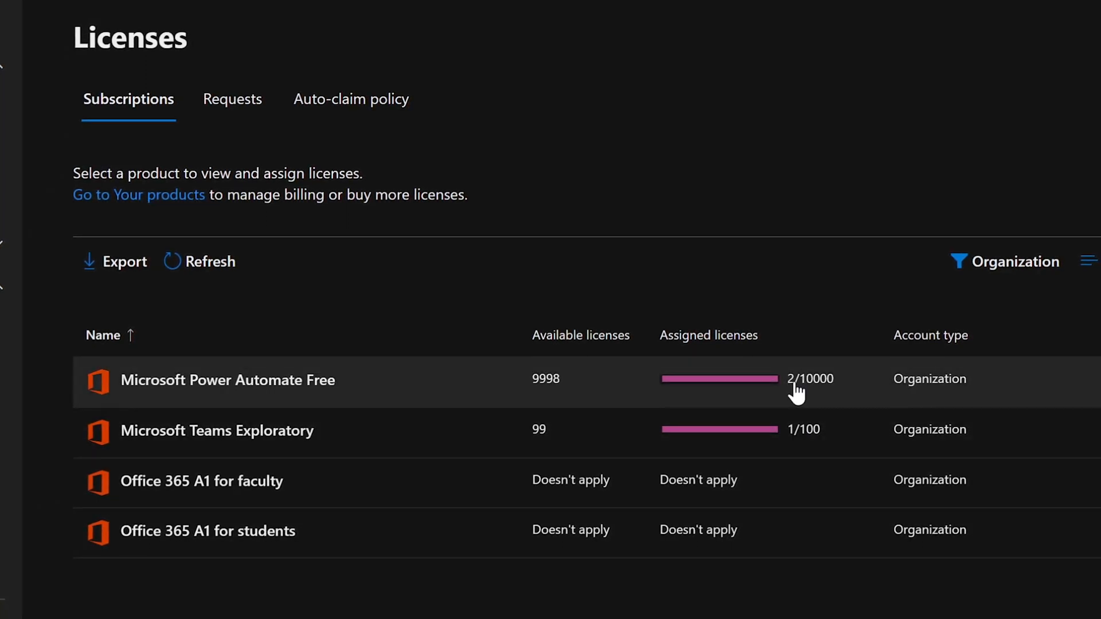
mouse_move(577, 505)
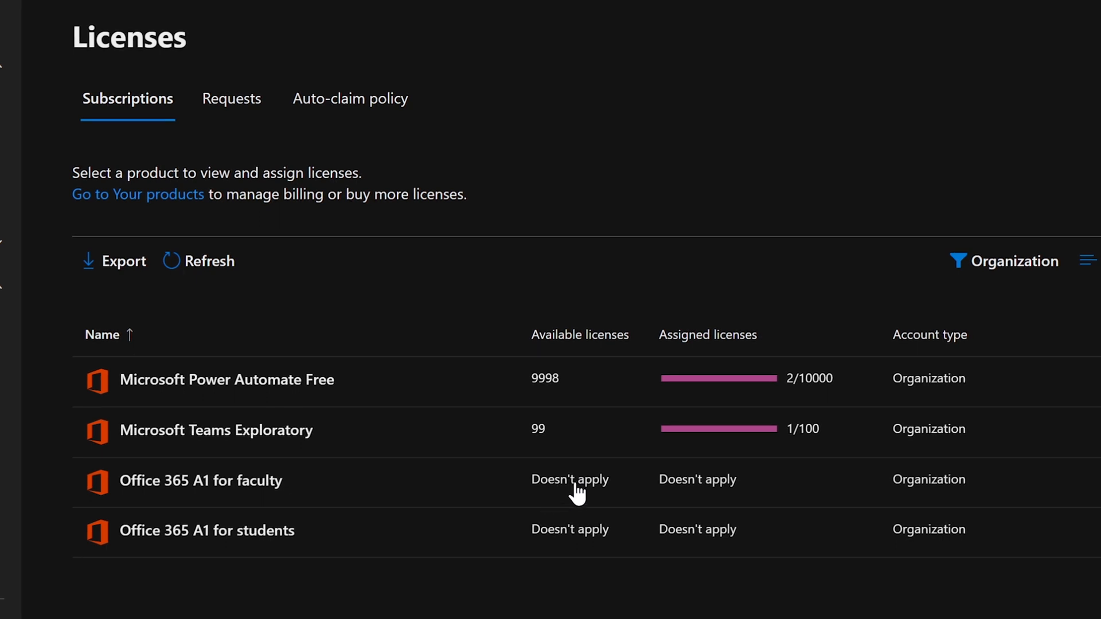
mouse_move(592, 550)
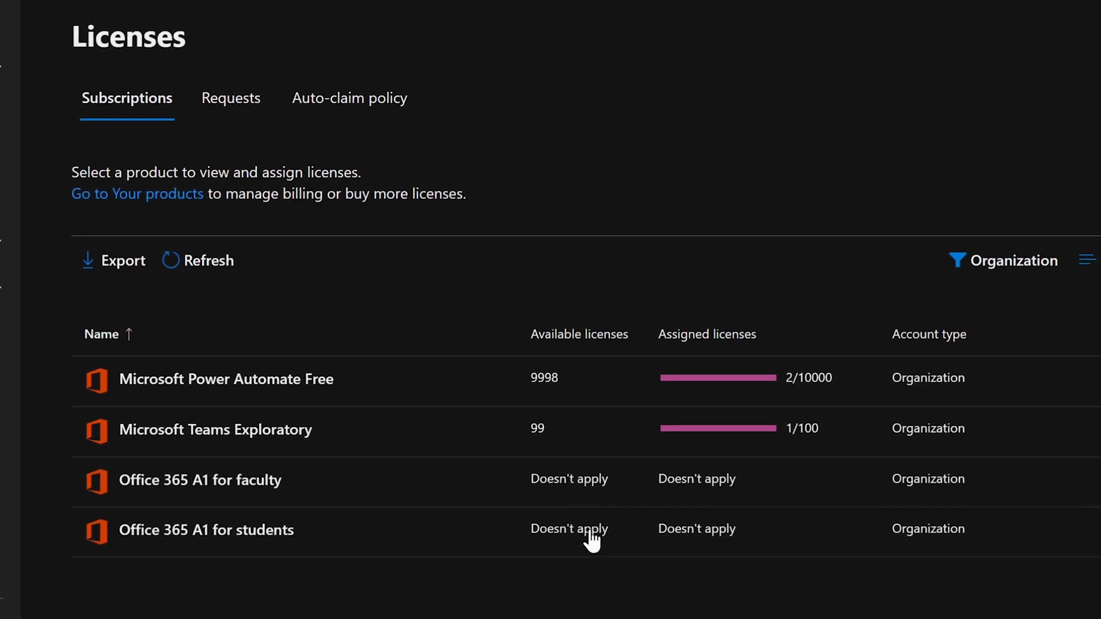
mouse_move(590, 500)
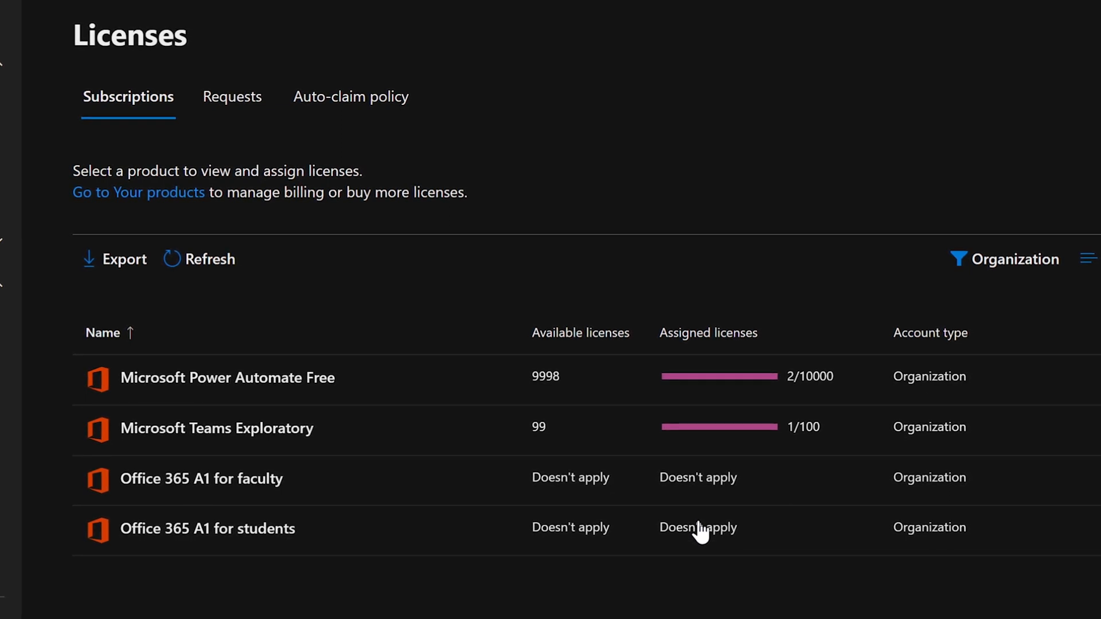
mouse_move(685, 494)
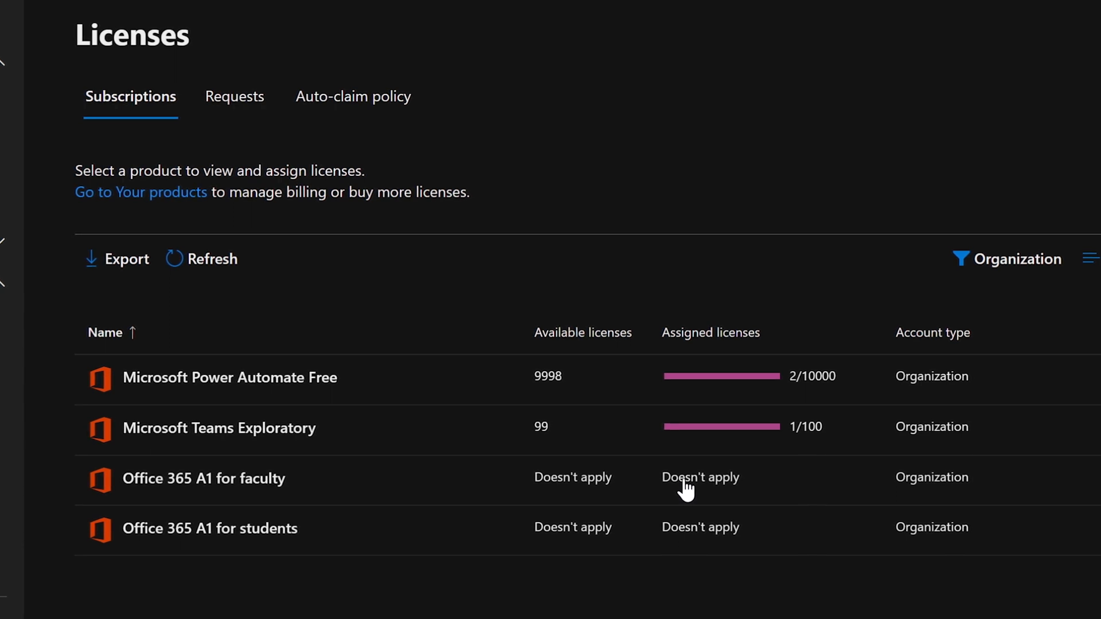
mouse_move(758, 443)
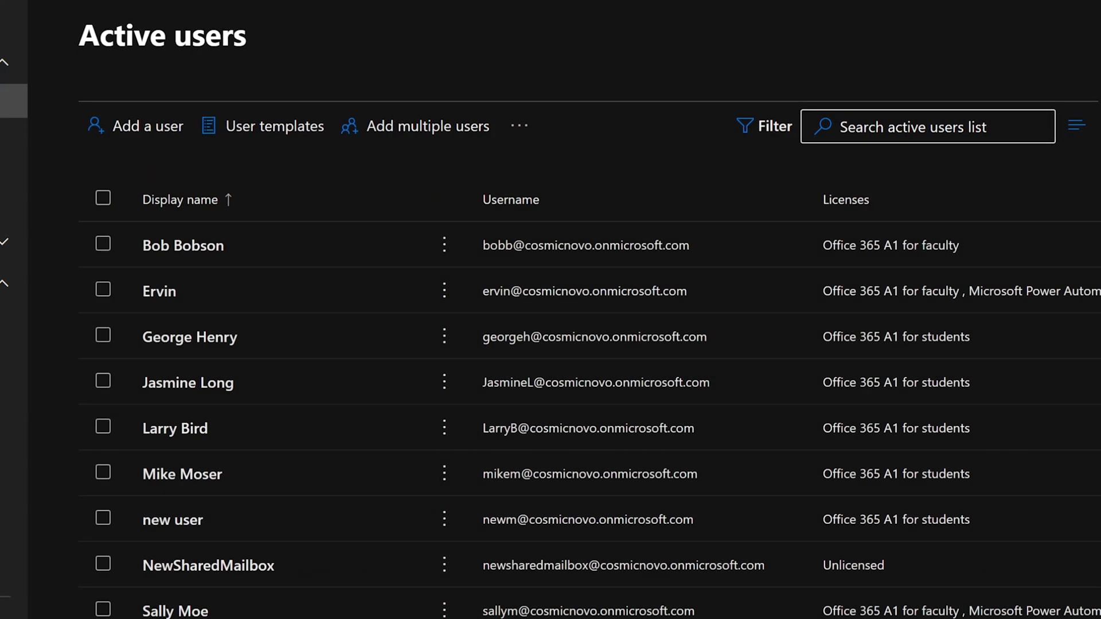
Step: Open Ervin's user details and view his Mail settings
left_click(103, 291)
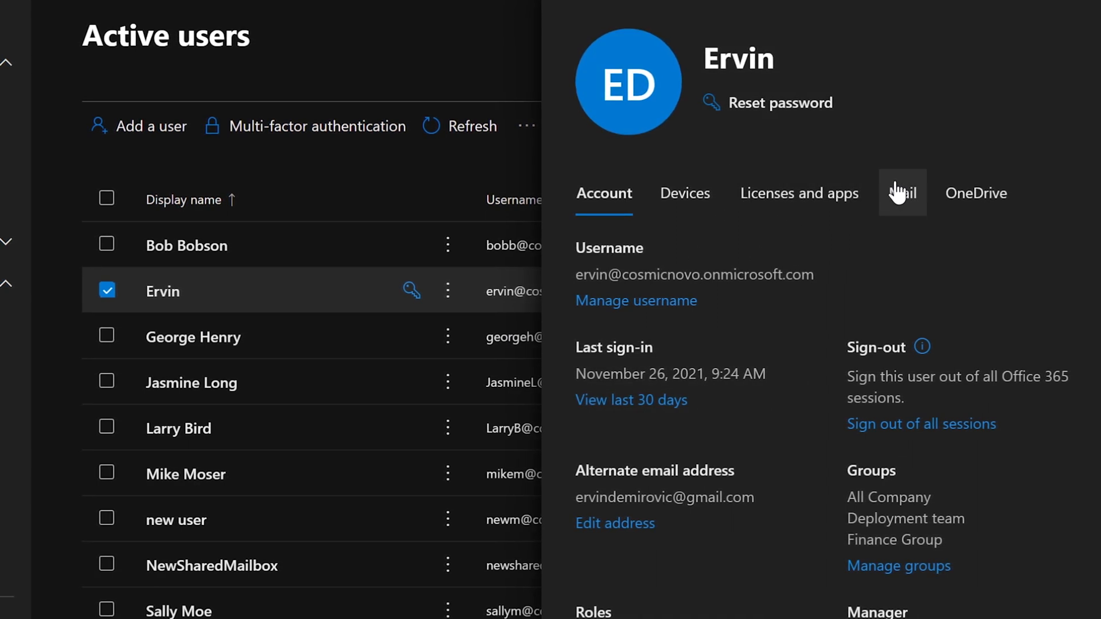
left_click(799, 193)
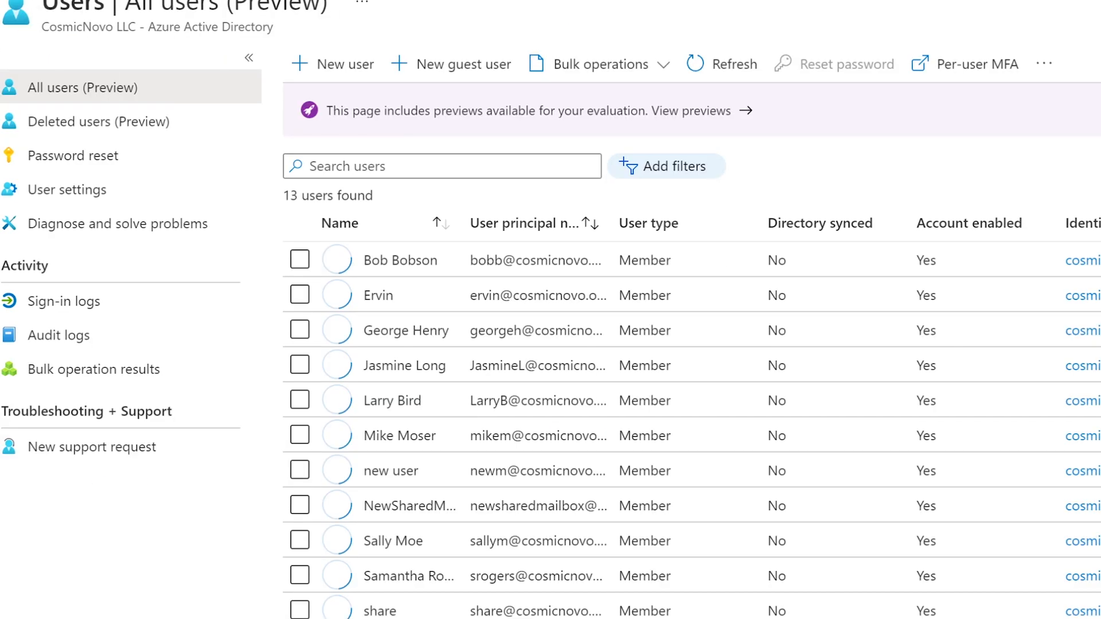
mouse_move(388, 302)
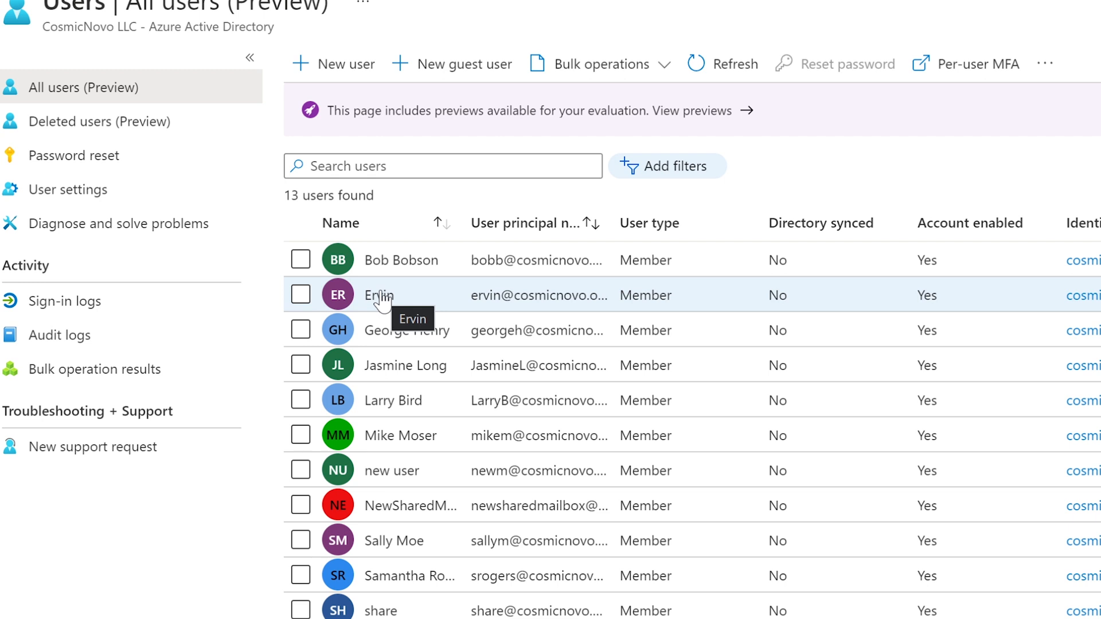
Step: Review Ervin's Office 365 A1 for faculty plans, finding Exchange Online (Plan 1) off with an error
left_click(379, 295)
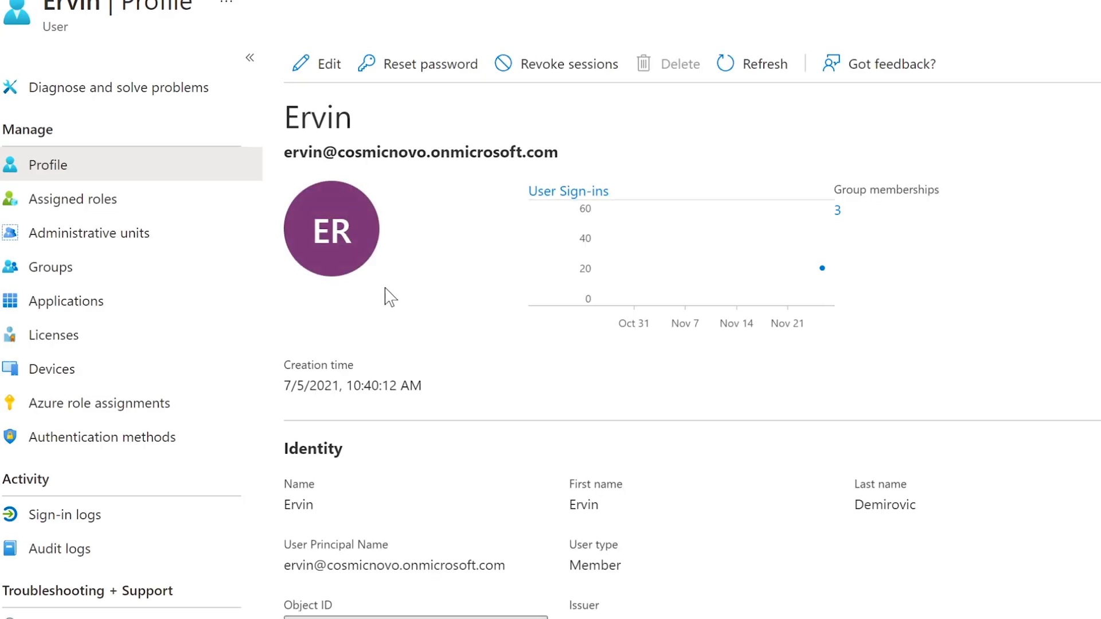
mouse_move(64, 344)
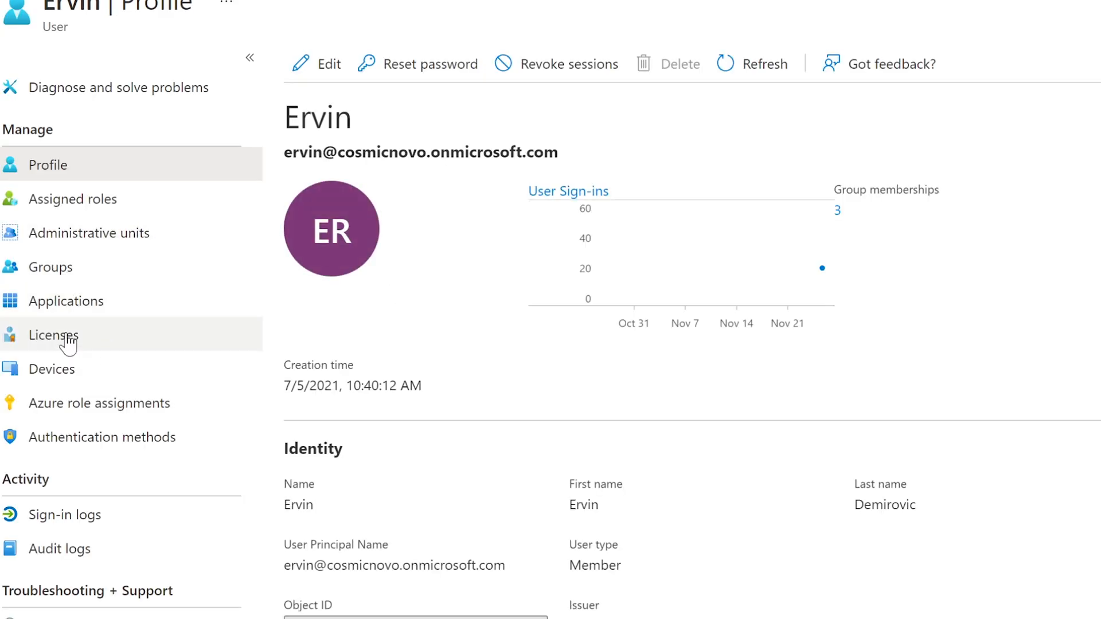
left_click(53, 335)
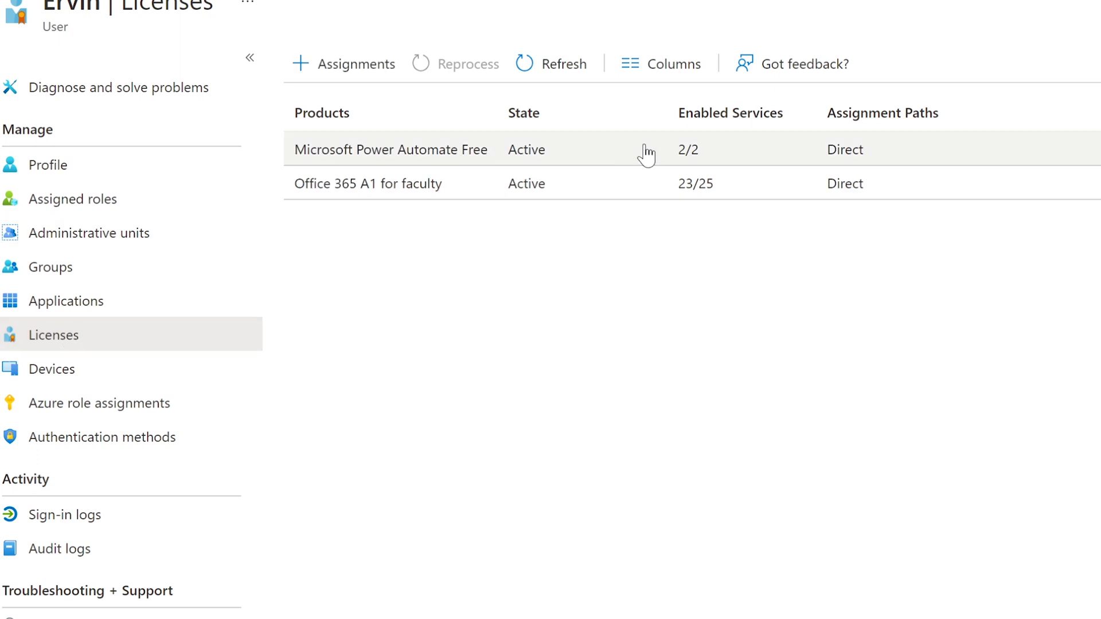
mouse_move(564, 186)
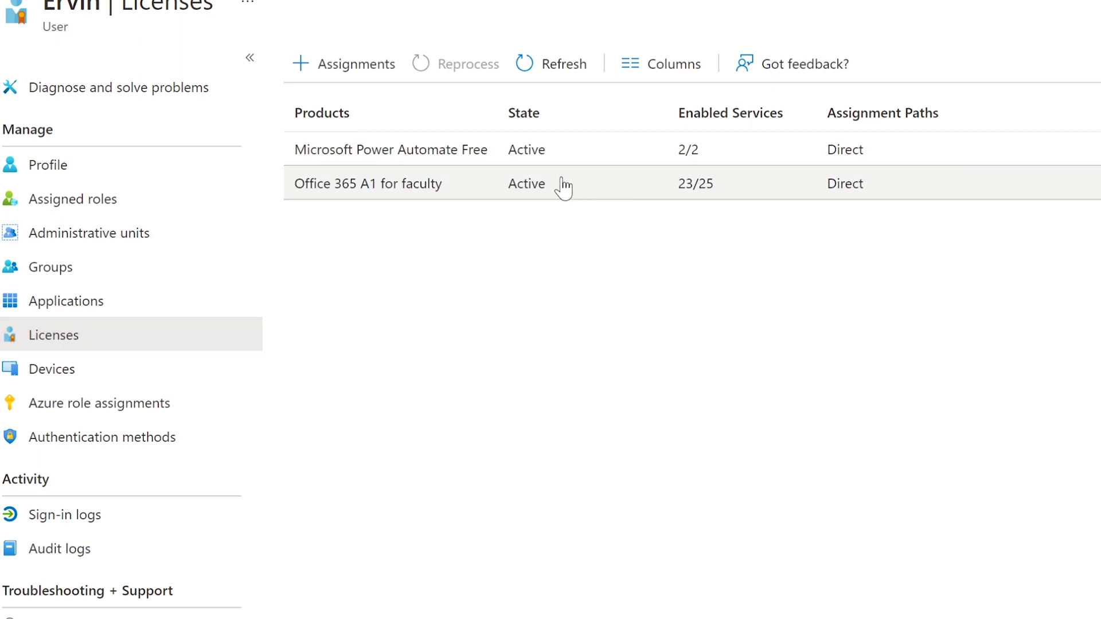
left_click(367, 184)
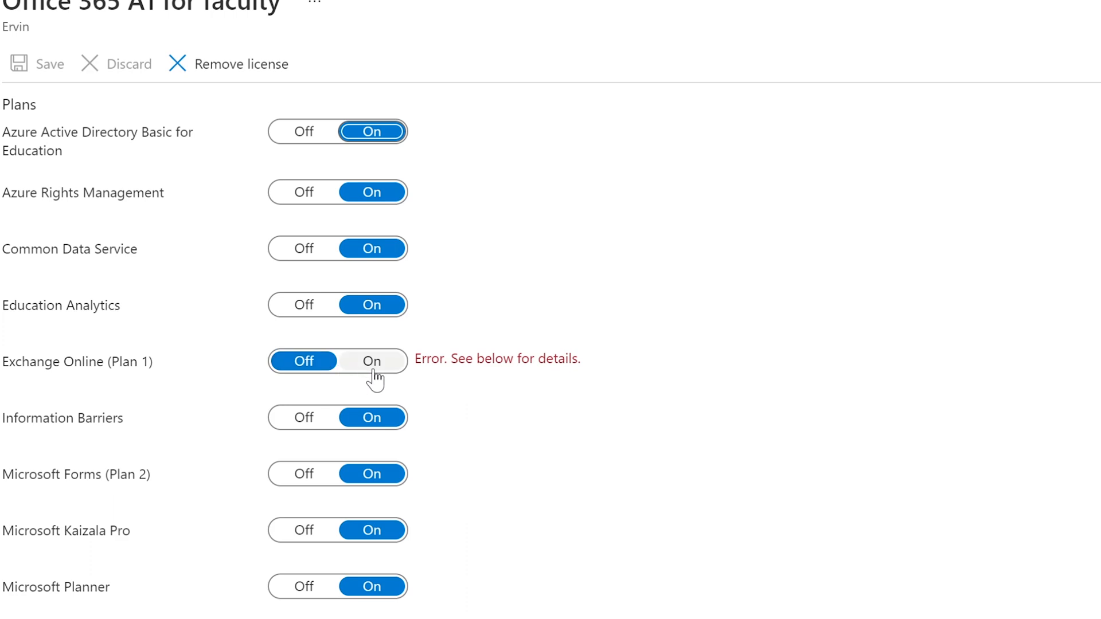
scroll("down", 3)
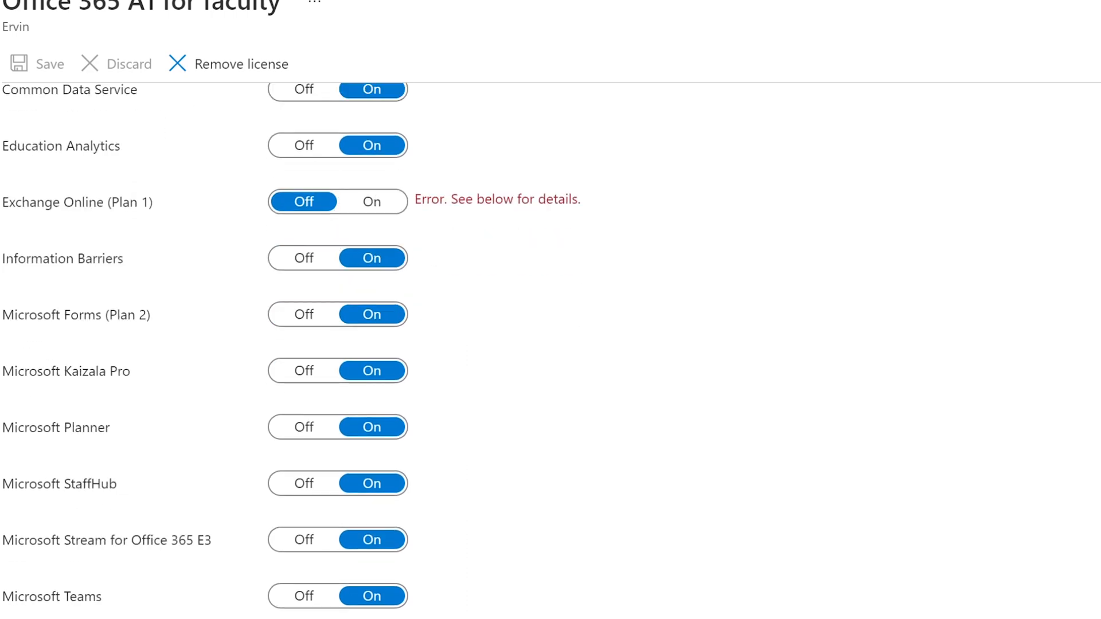
scroll("down", 3)
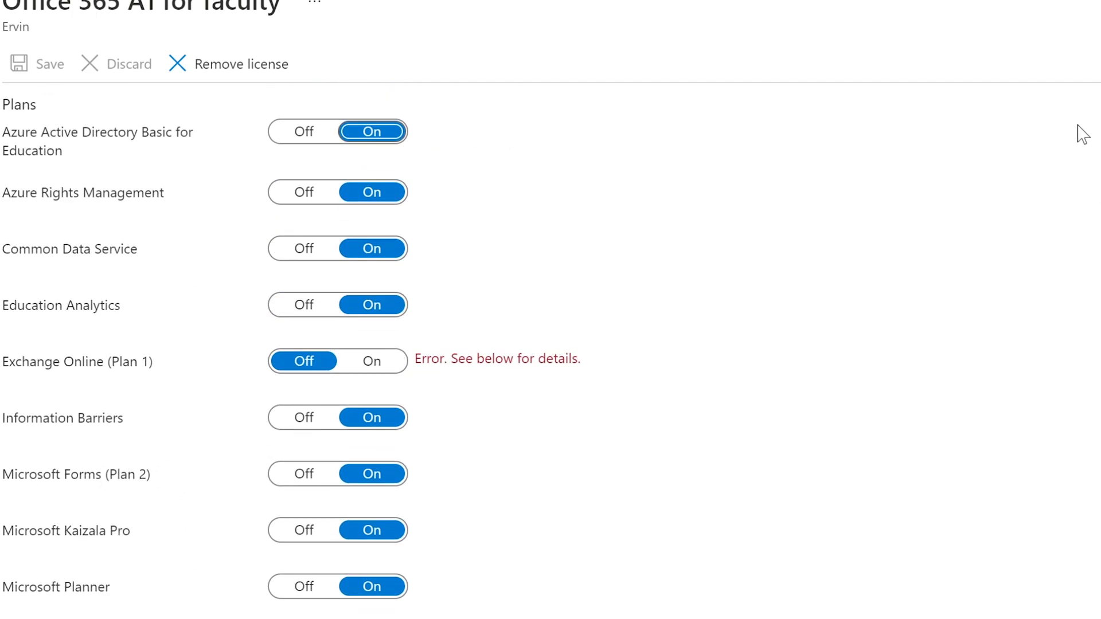
mouse_move(551, 124)
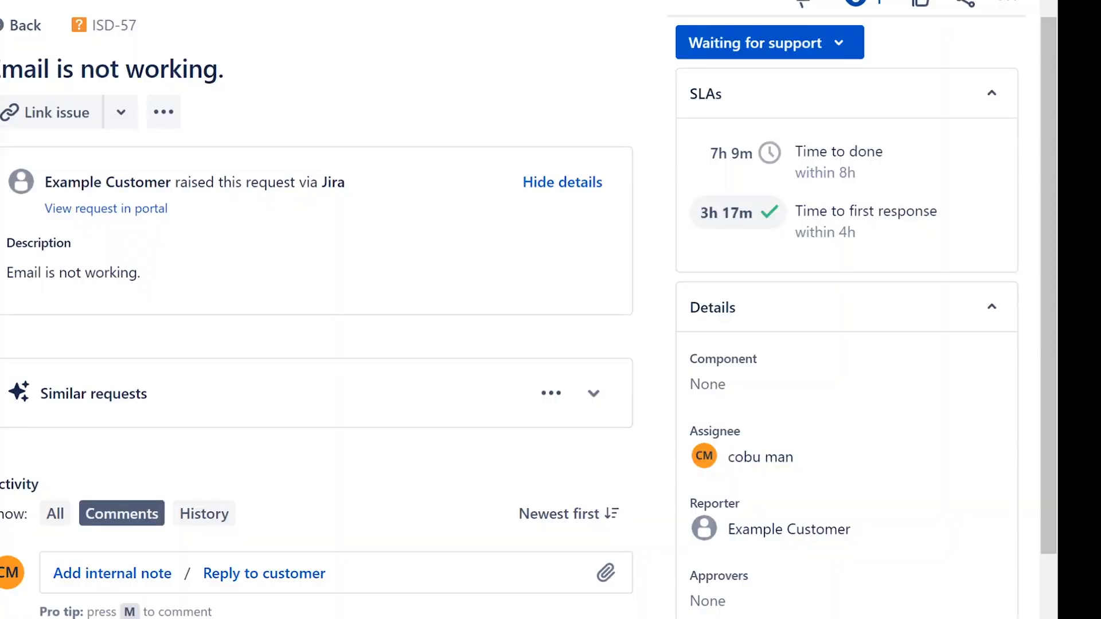
Step: Start an internal note on ISD-57 explaining the issue related to an expired O365 license
scroll("down", 3)
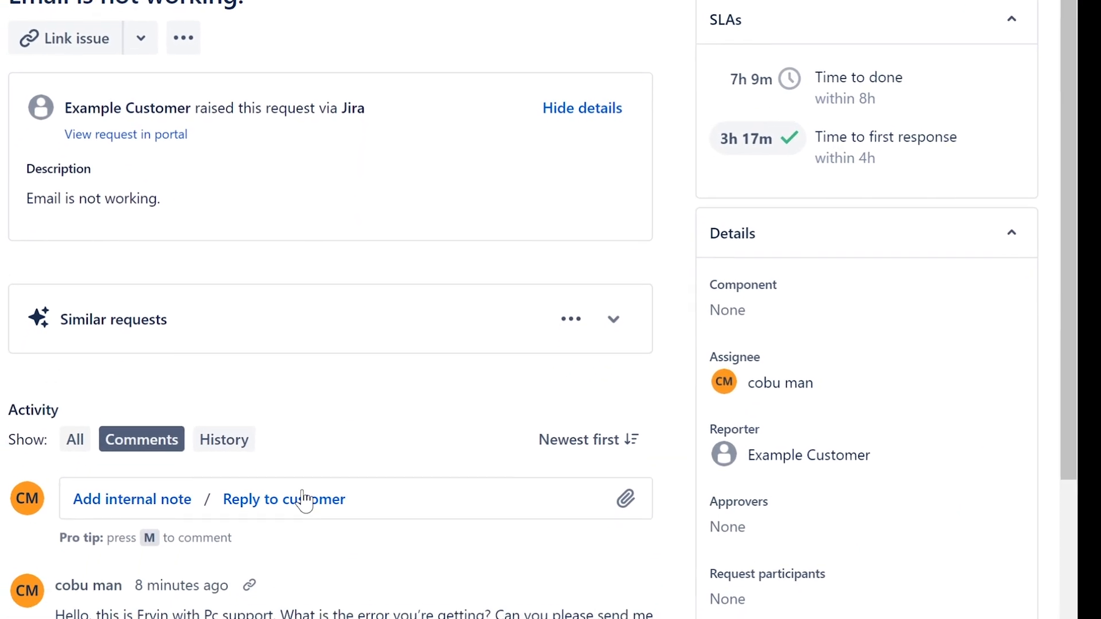
left_click(131, 499)
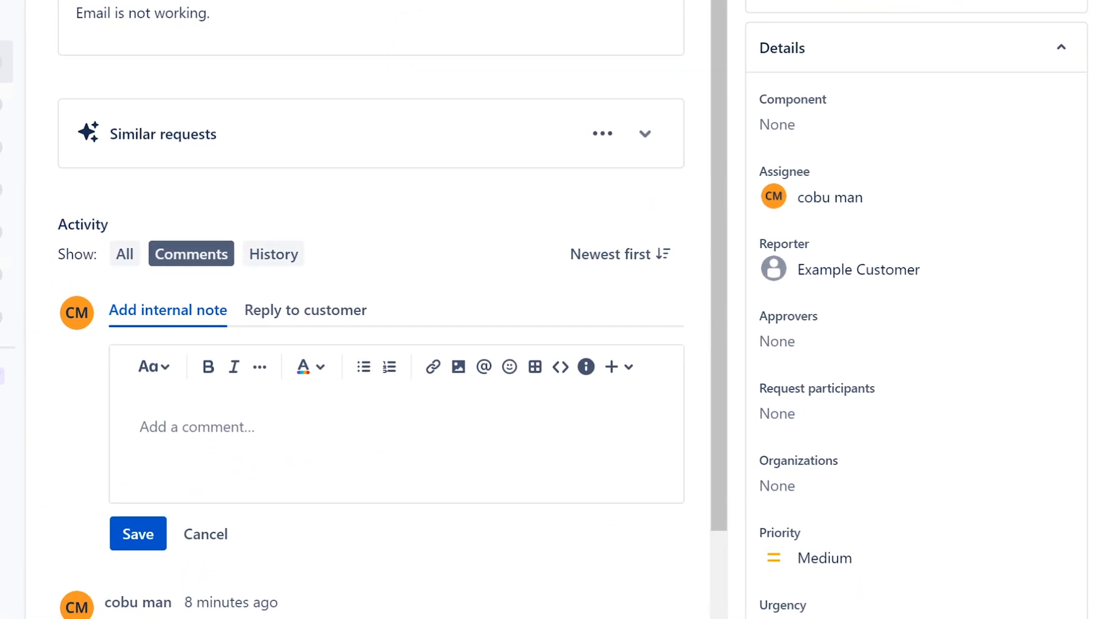
type("H")
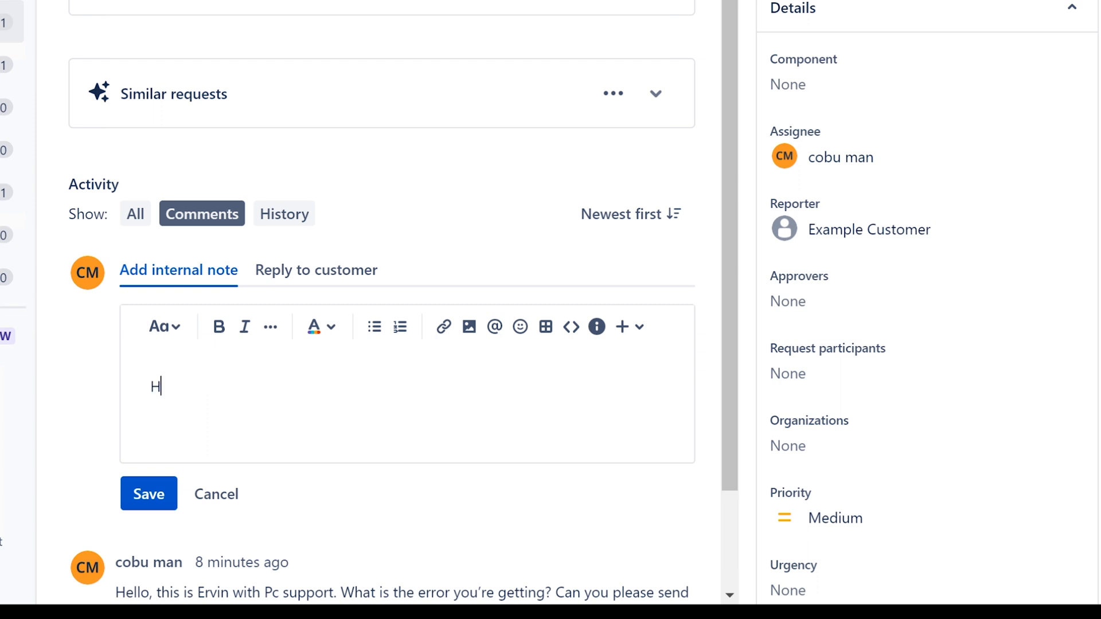
key("Backspace")
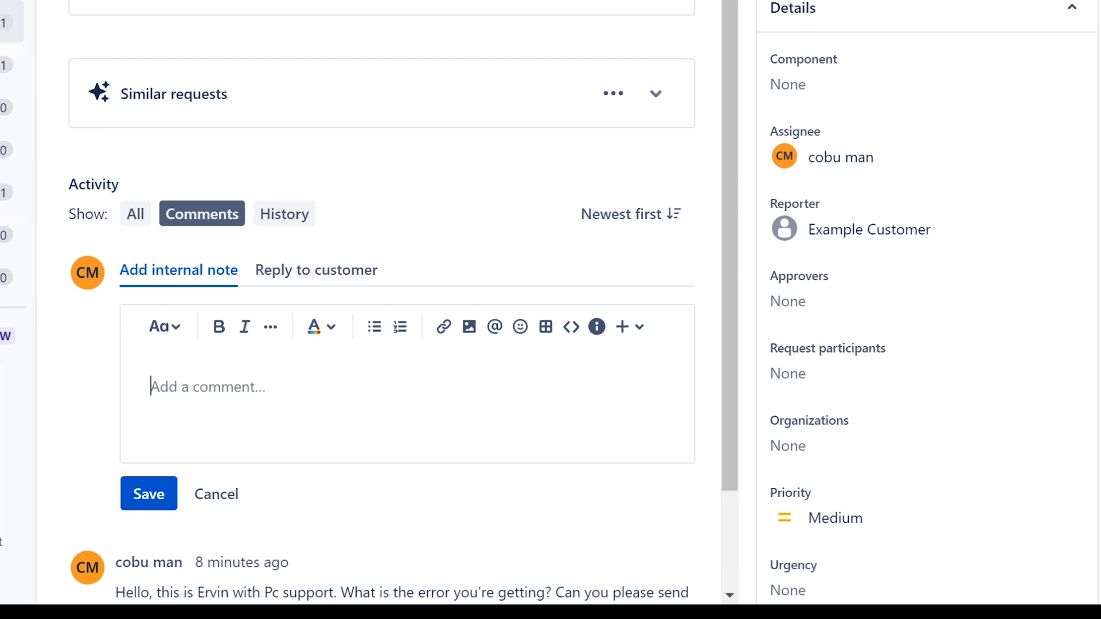
type("Added")
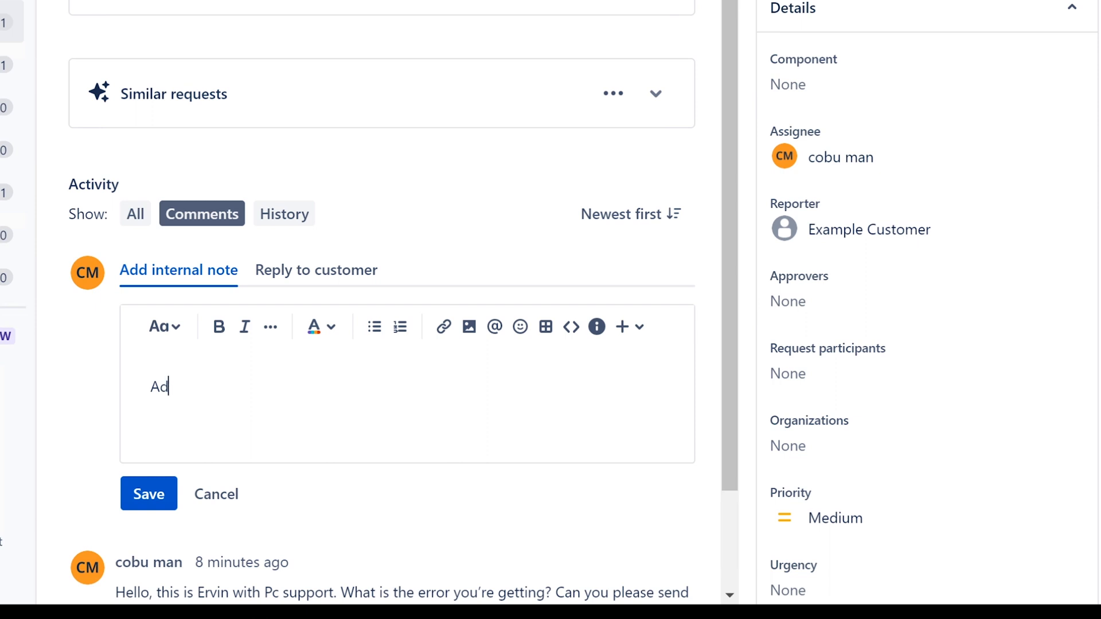
type("The issue was re")
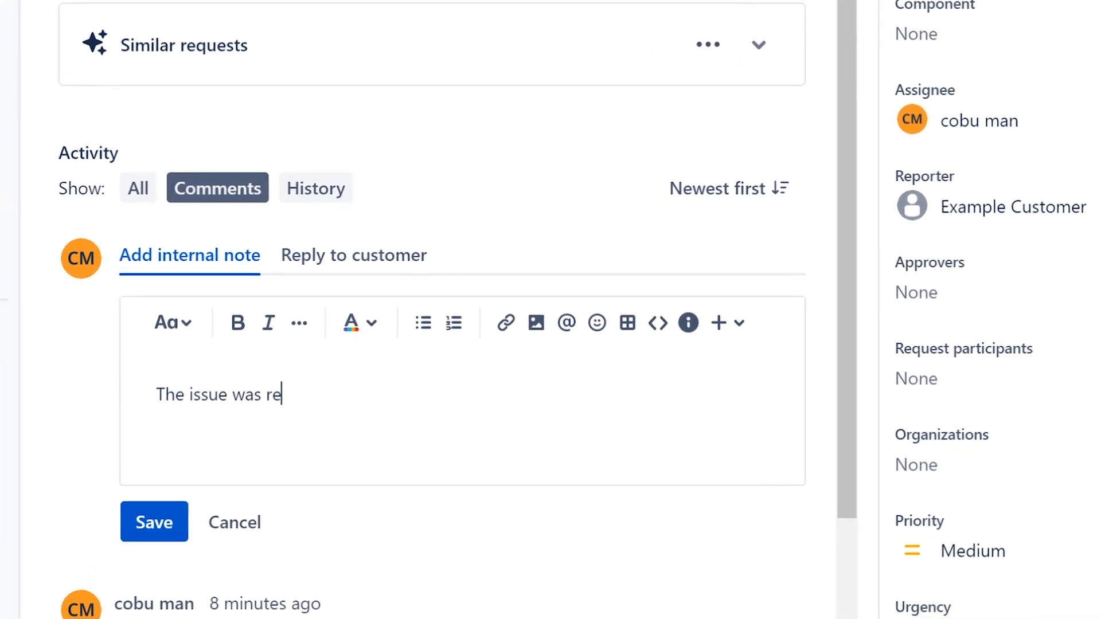
type("lated to expired o")
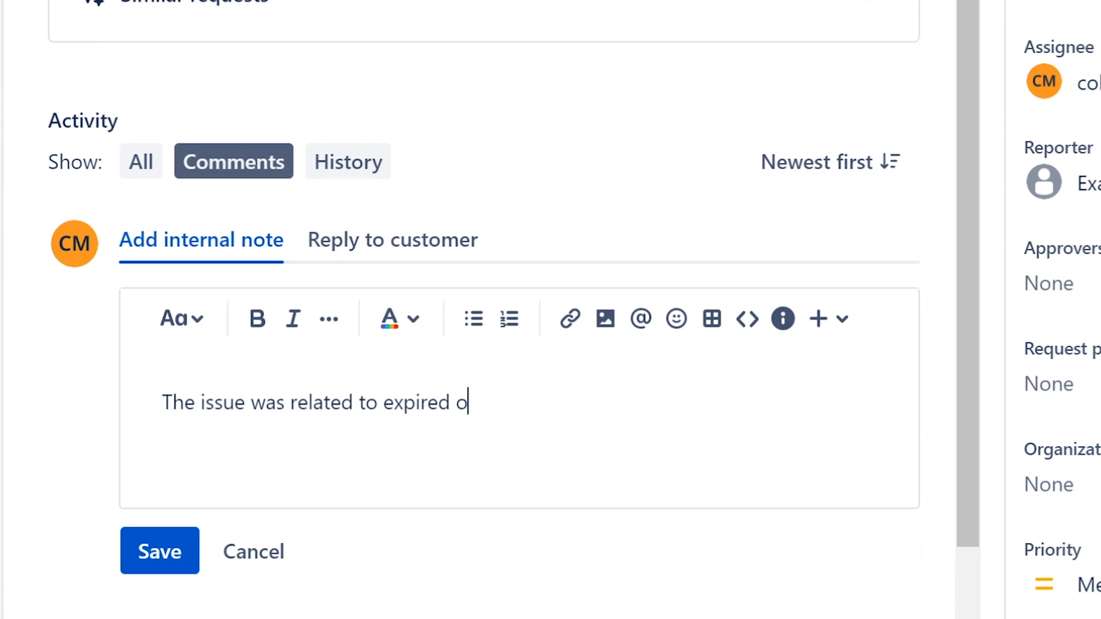
type("365 lic")
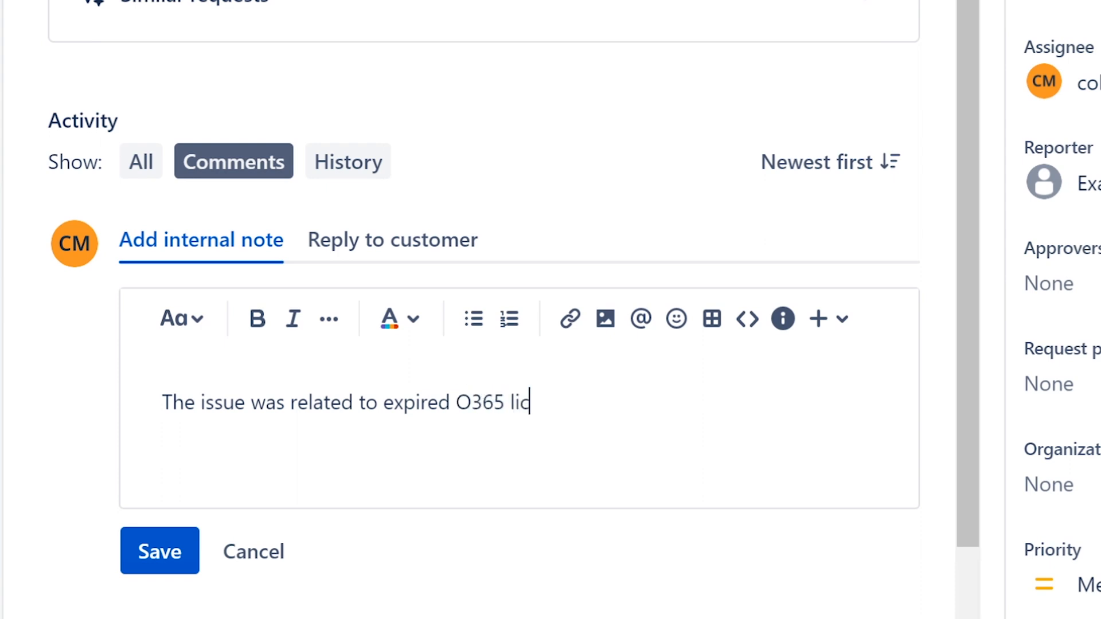
type("ense.")
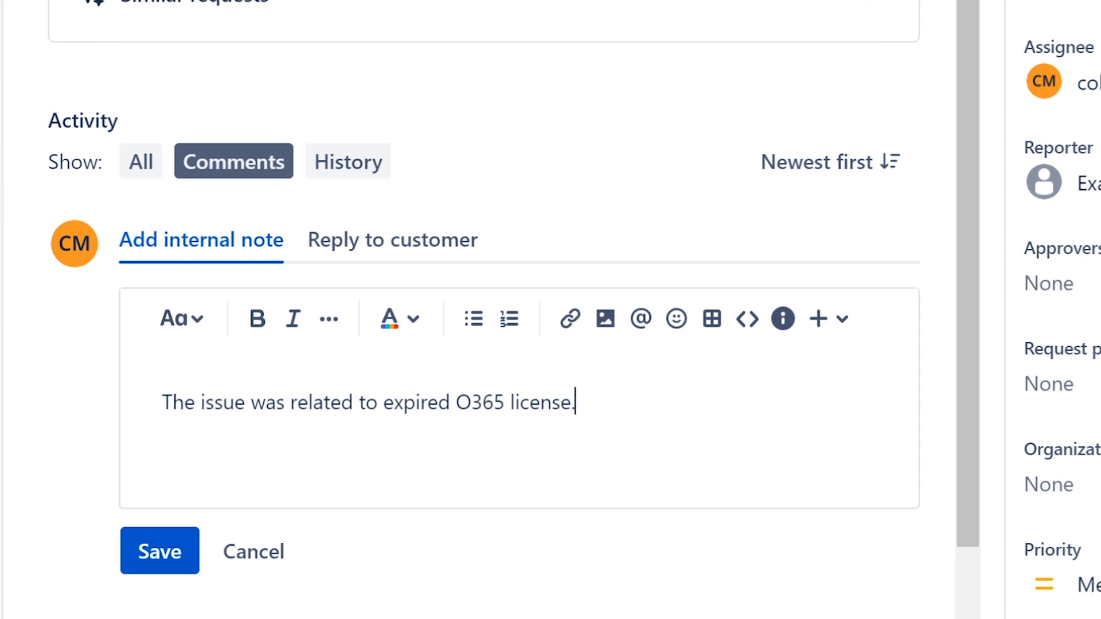
type(".. adde")
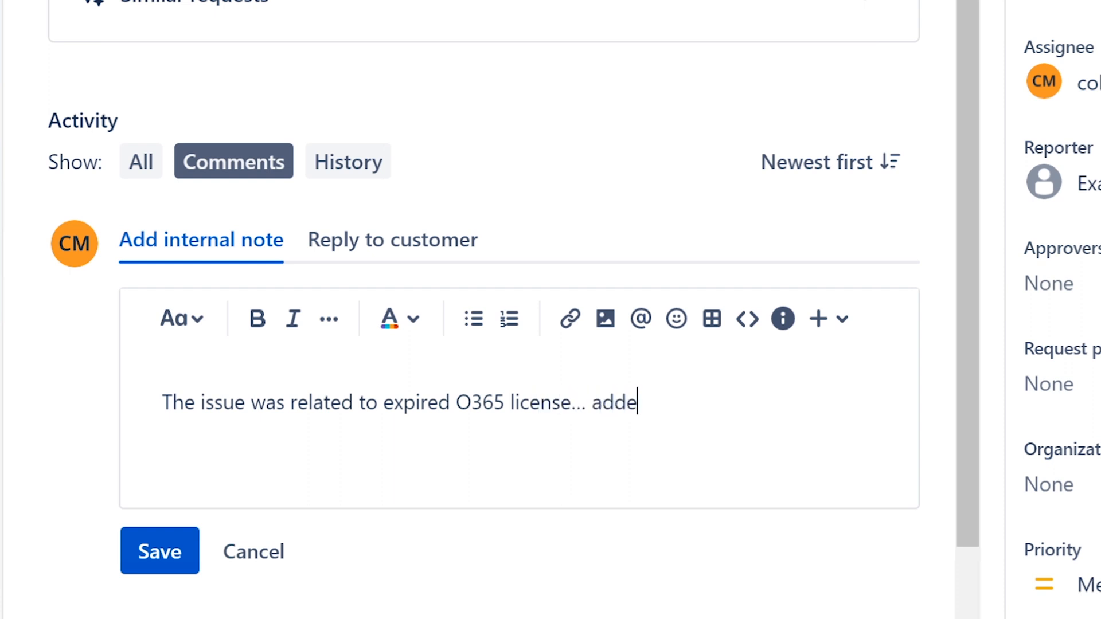
type("d user")
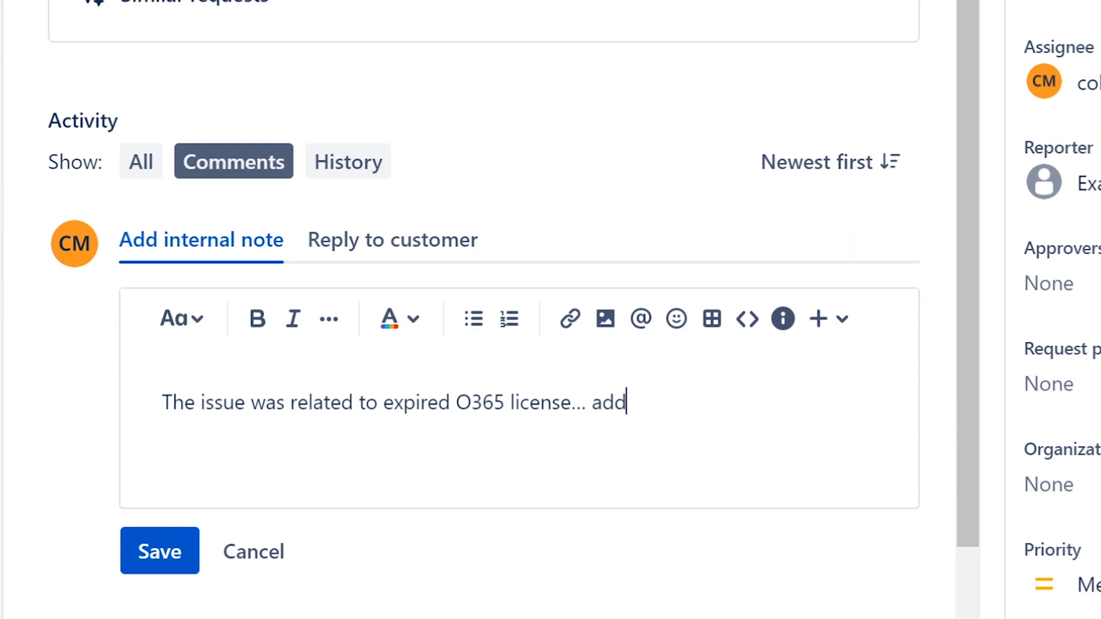
Step: Continue the note: gave user a different/working license so he can access email, Ervin
type("gave")
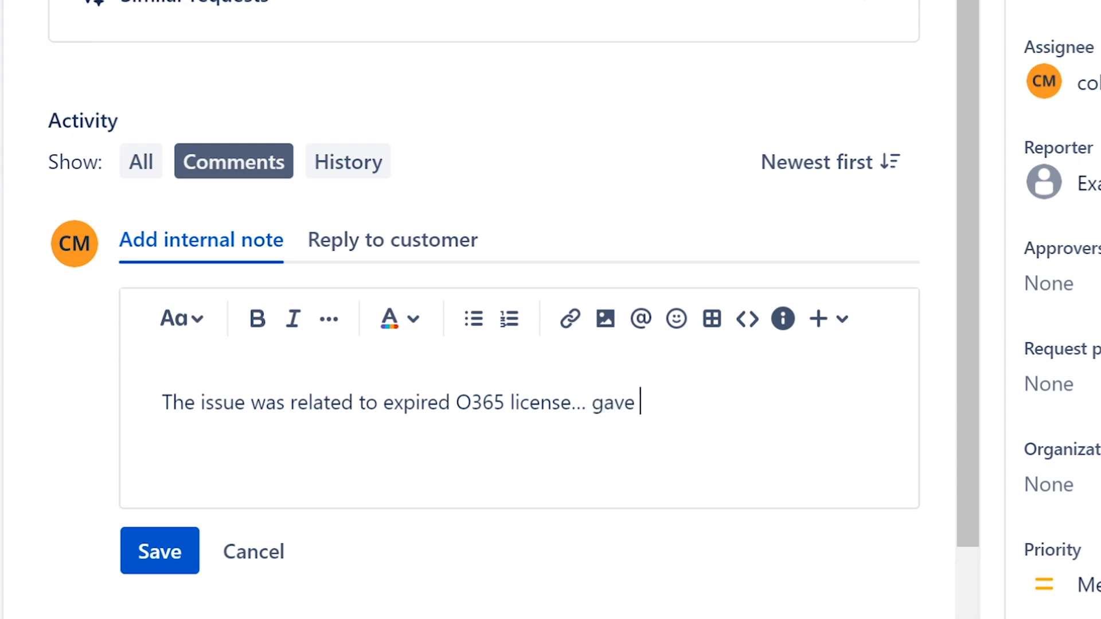
type("user a")
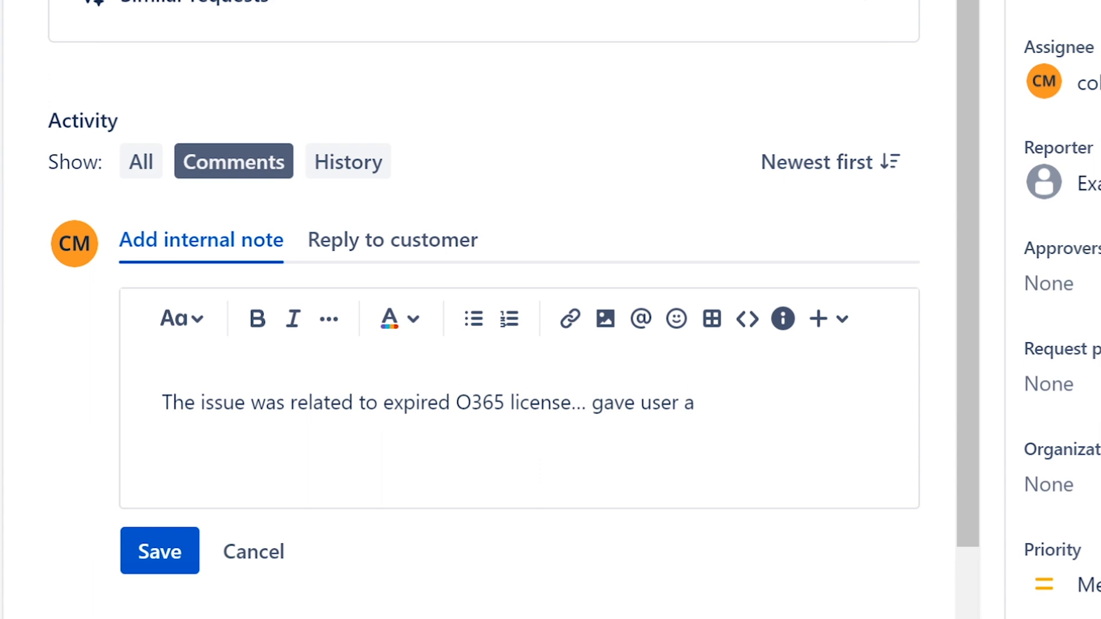
type("dif")
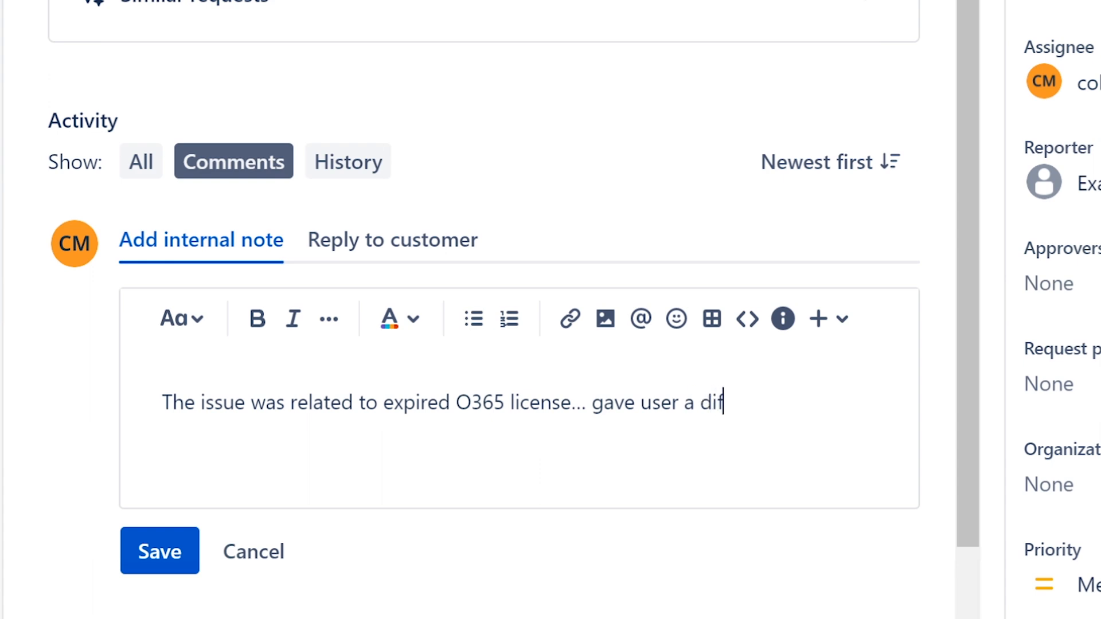
type("ferent/worki")
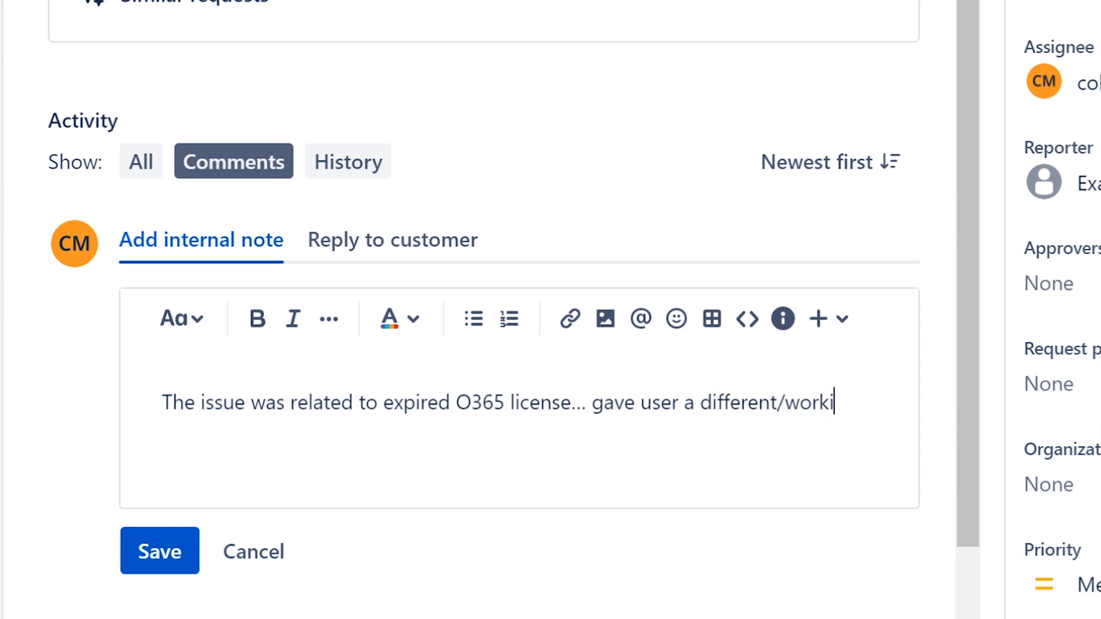
type("ng licen")
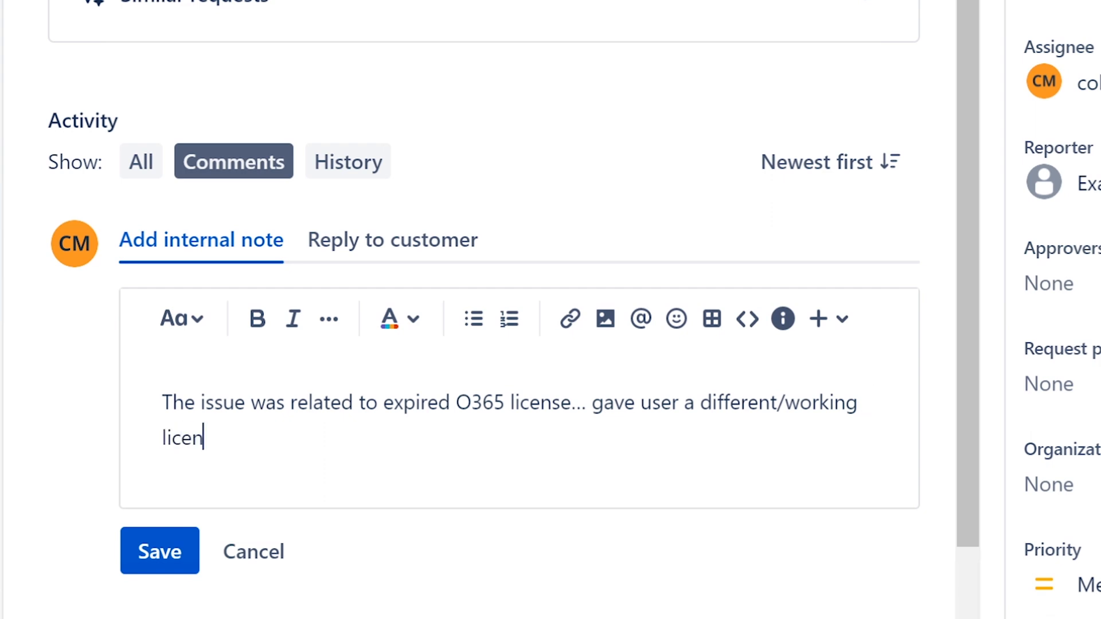
type("se so")
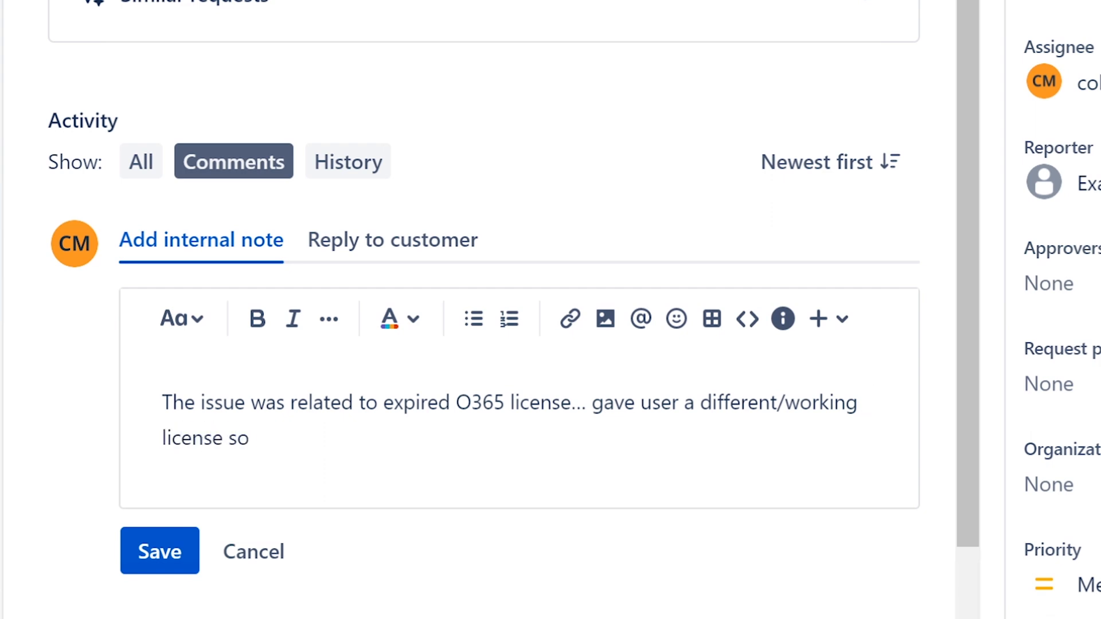
type("he can a")
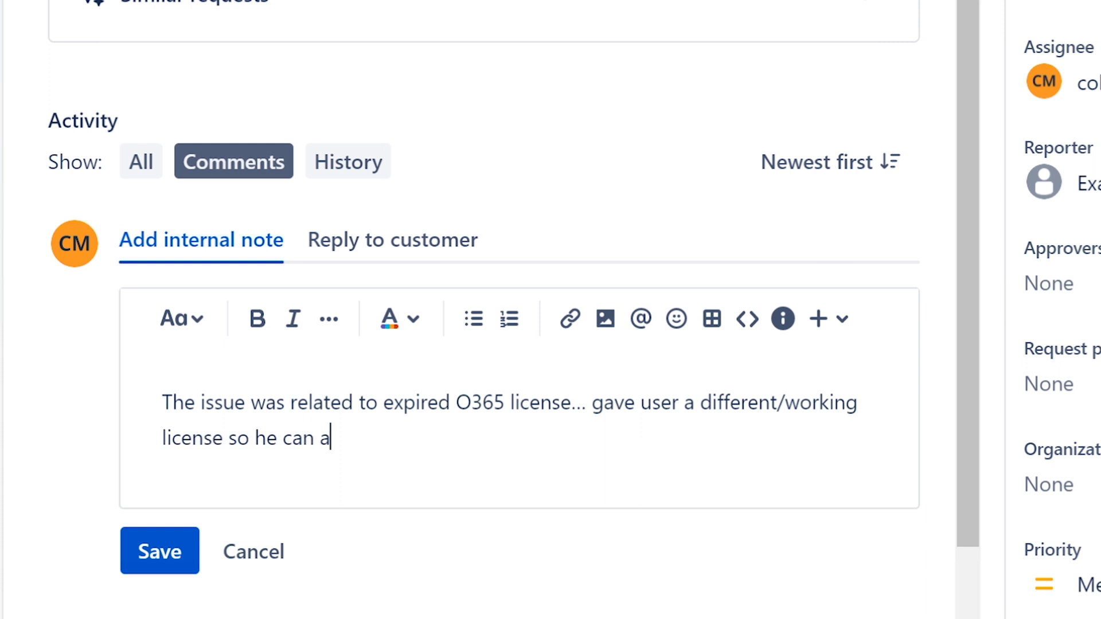
type("ccess")
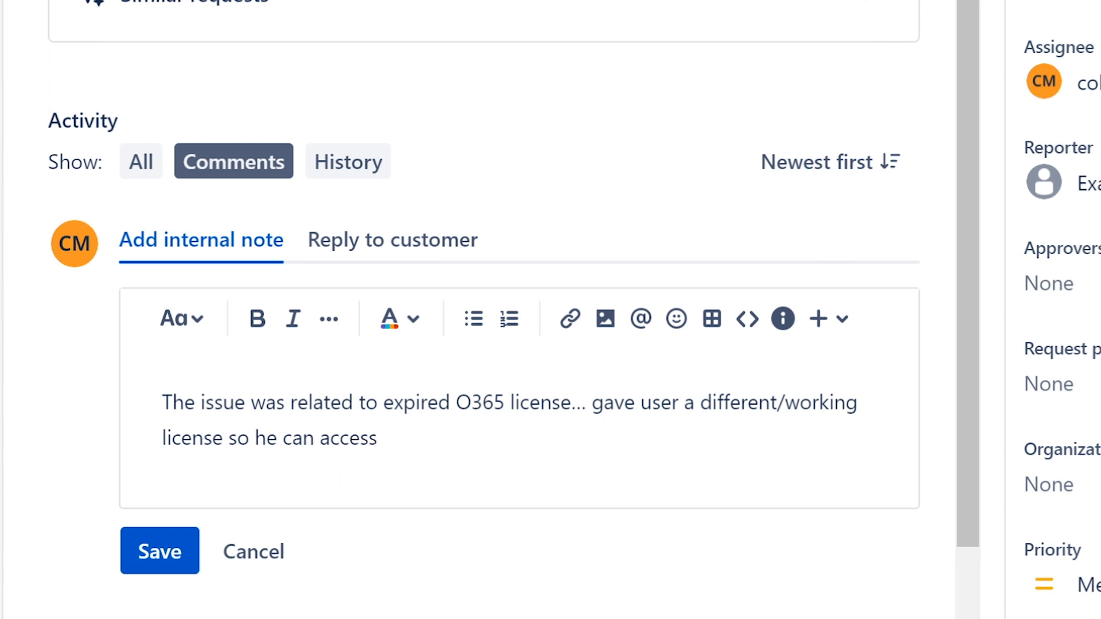
type("email.")
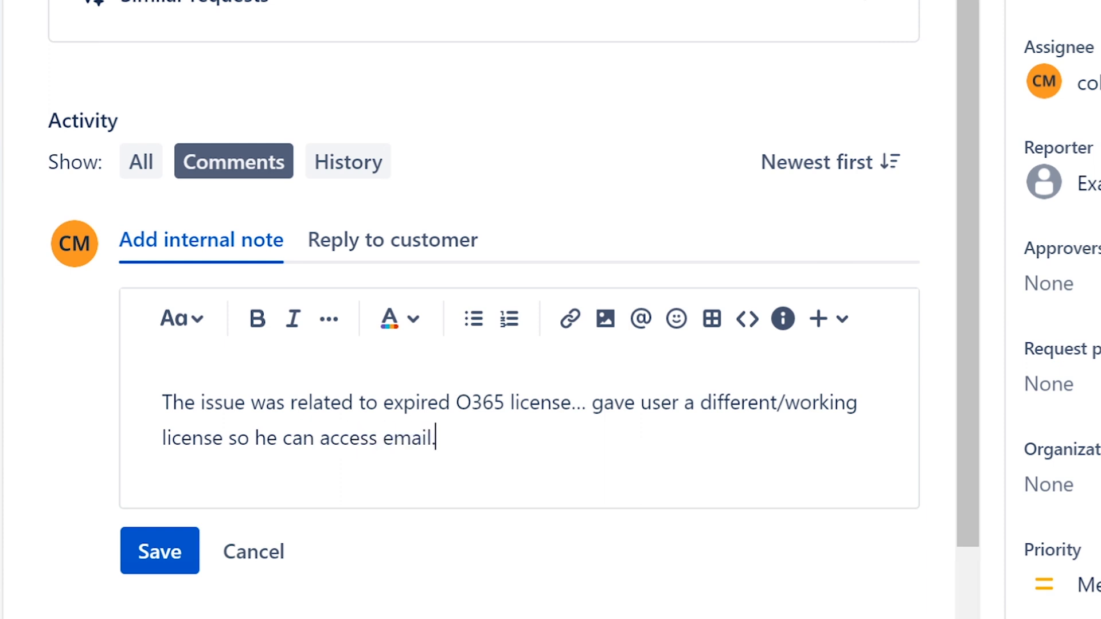
type("Ervin")
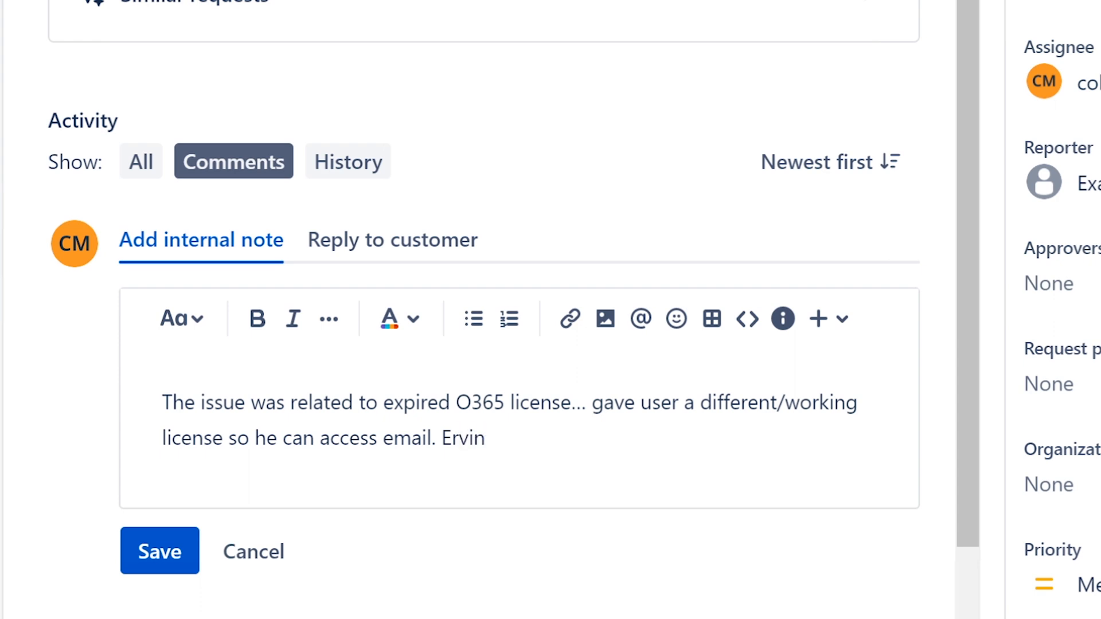